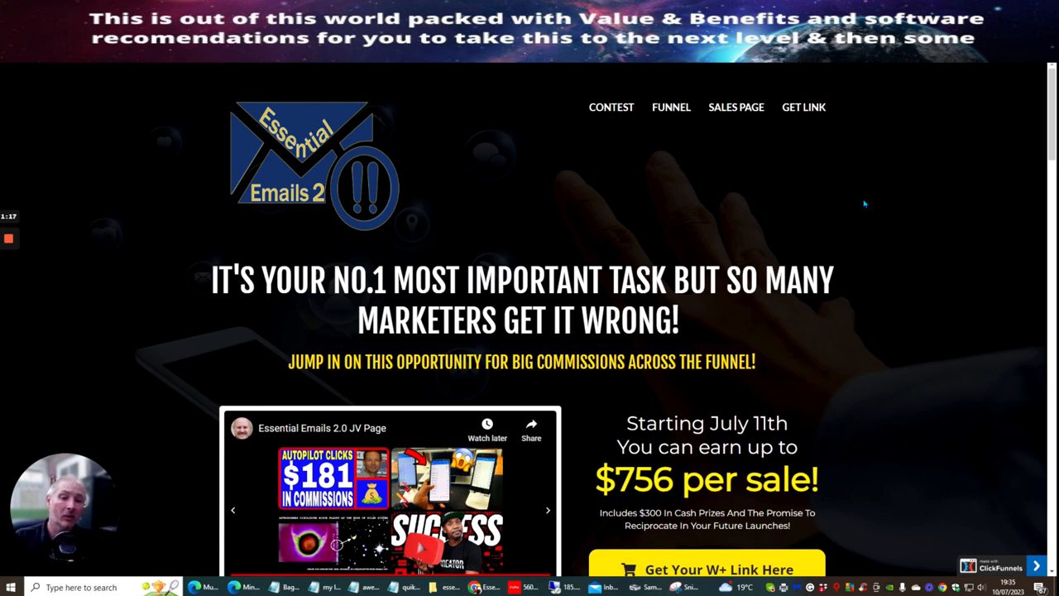
mouse_move(850, 159)
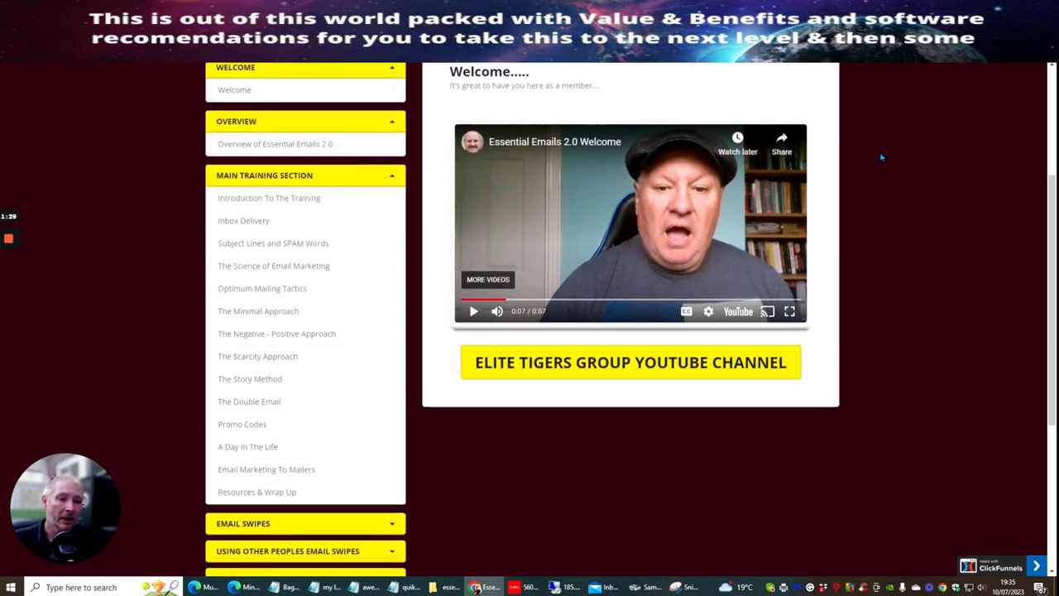
mouse_move(479, 432)
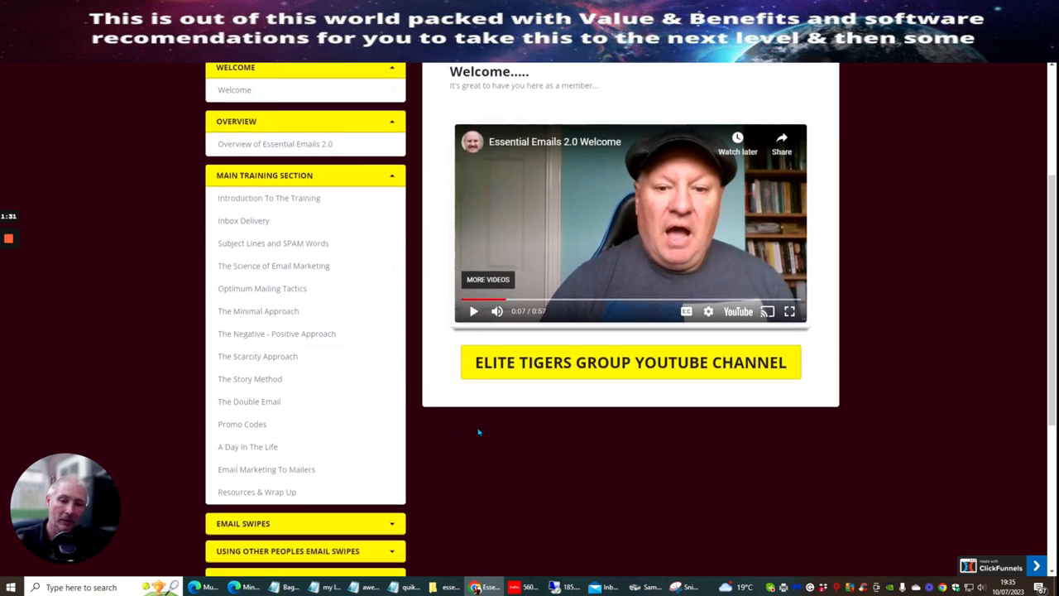
mouse_move(523, 480)
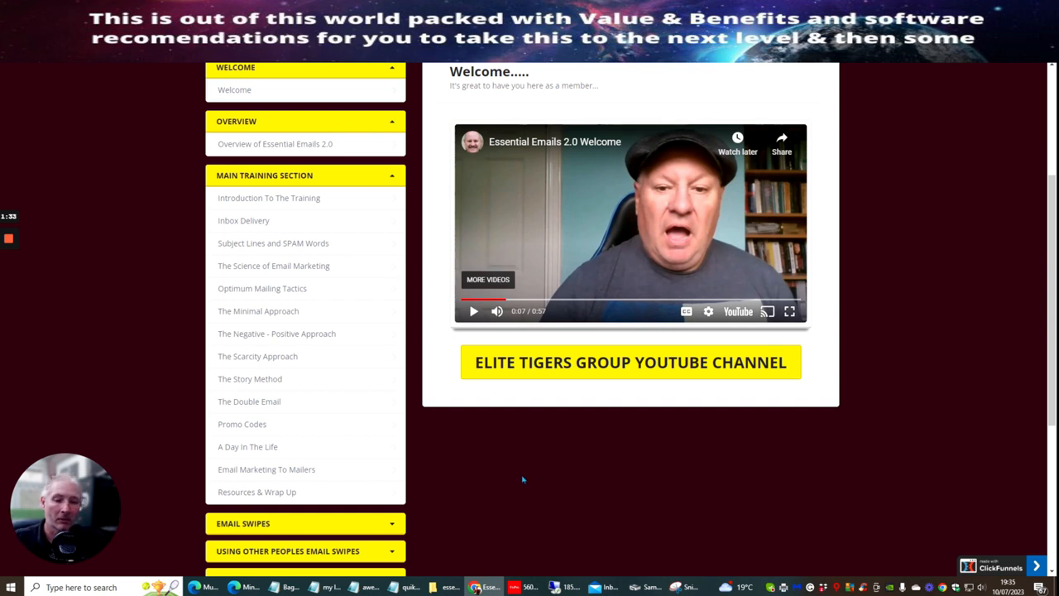
mouse_move(542, 476)
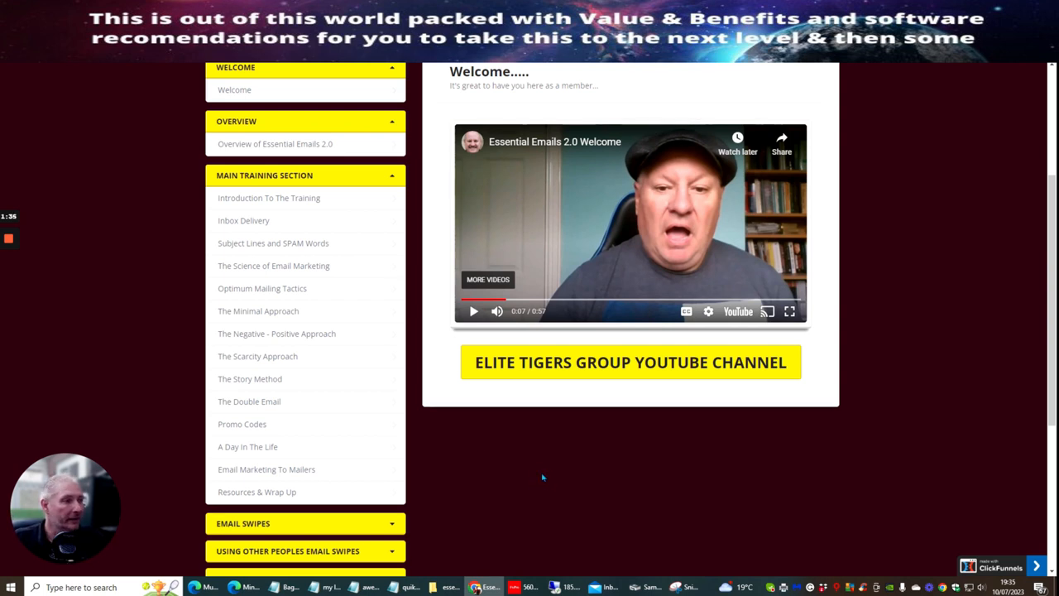
mouse_move(890, 225)
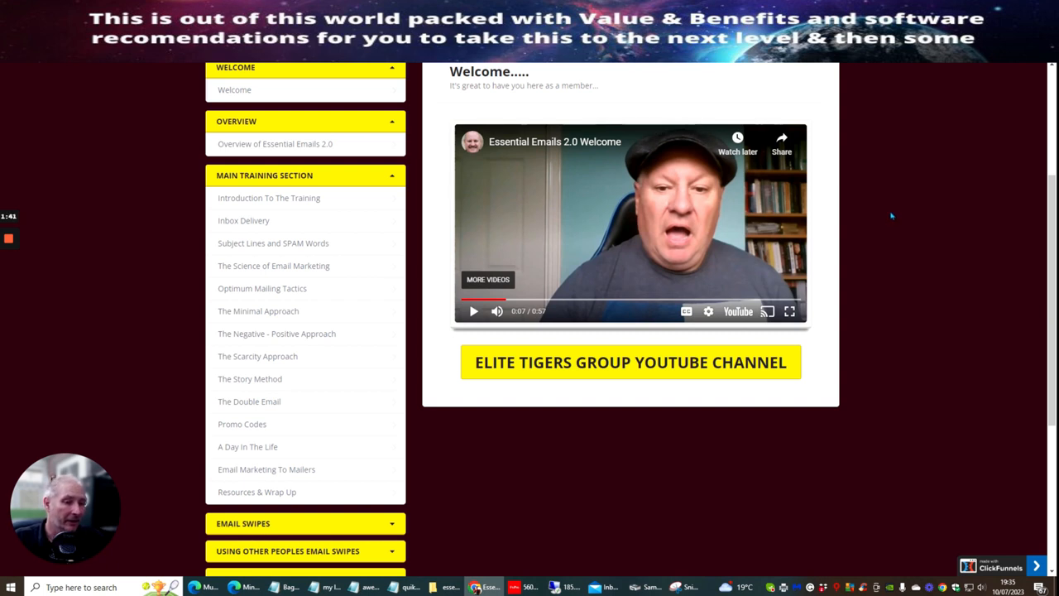
mouse_move(493, 490)
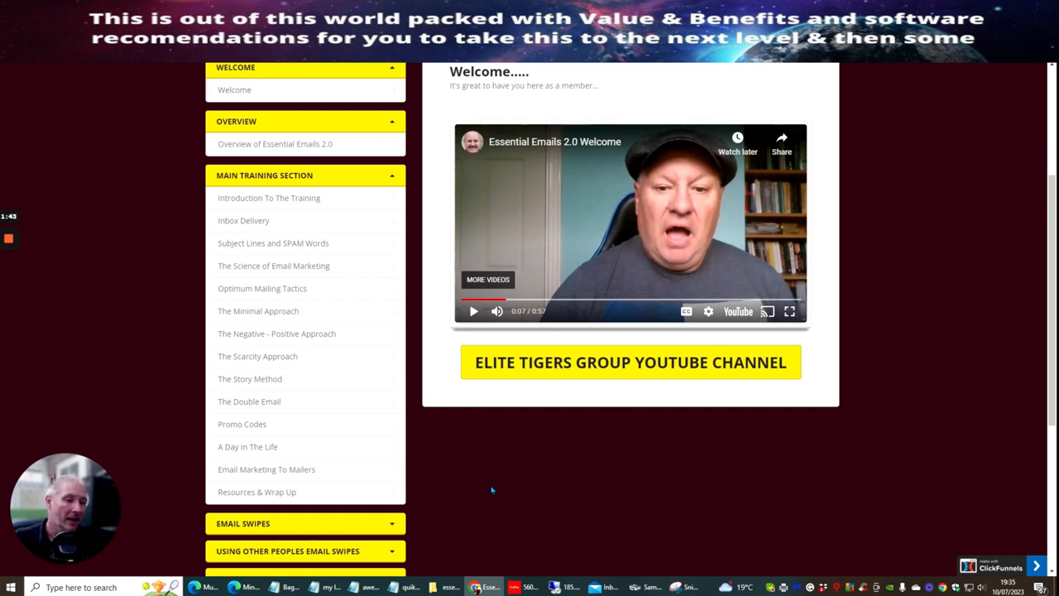
mouse_move(501, 474)
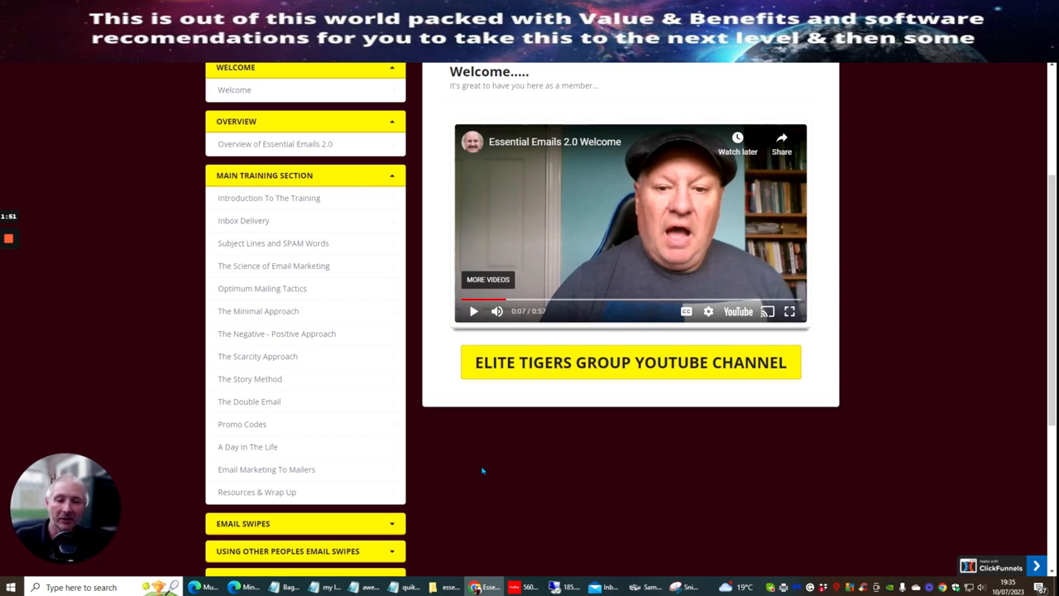
mouse_move(508, 477)
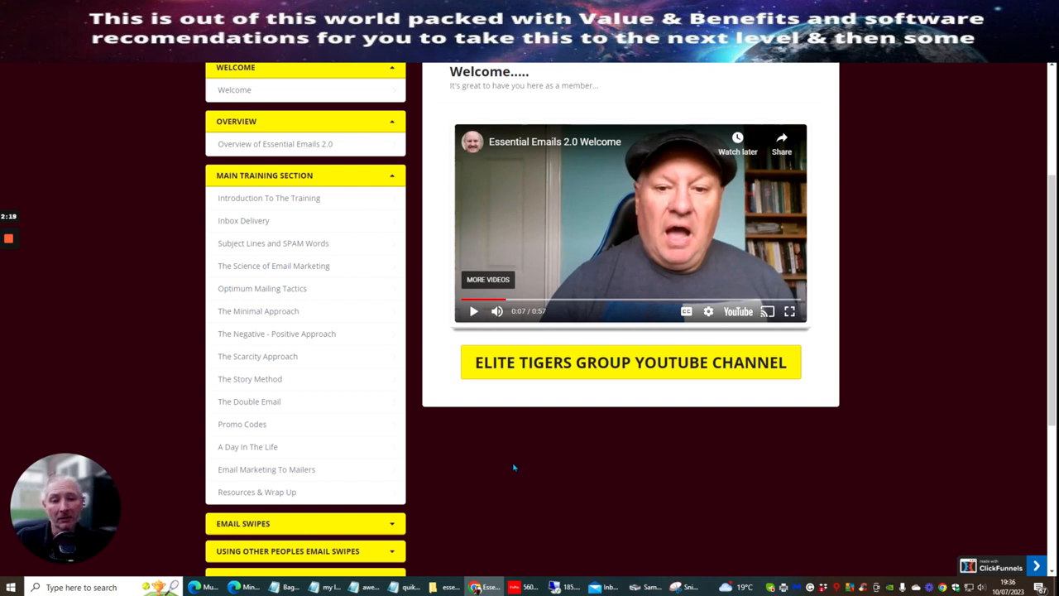
mouse_move(589, 483)
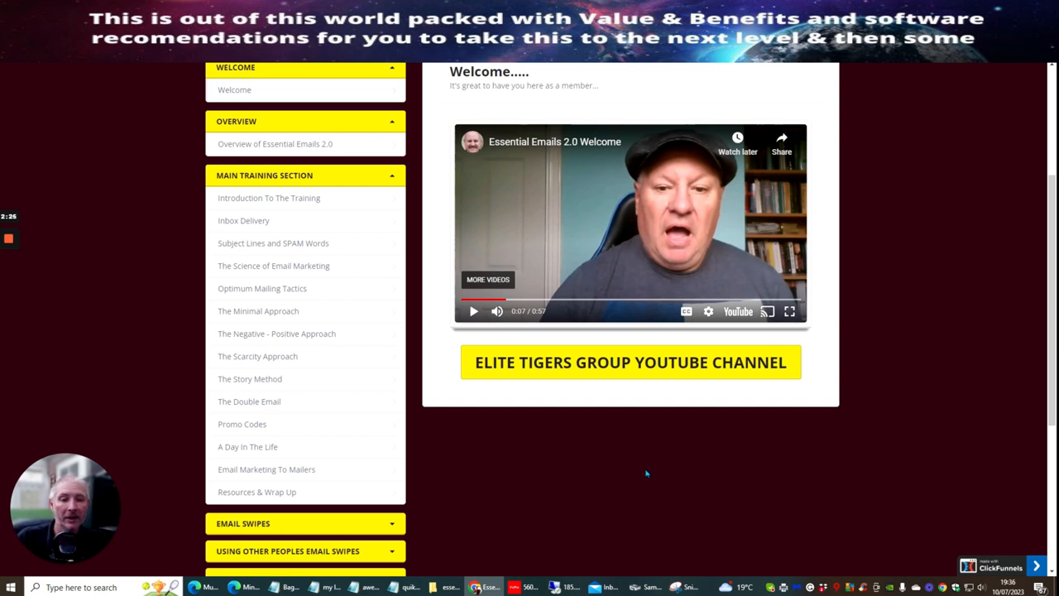
mouse_move(652, 473)
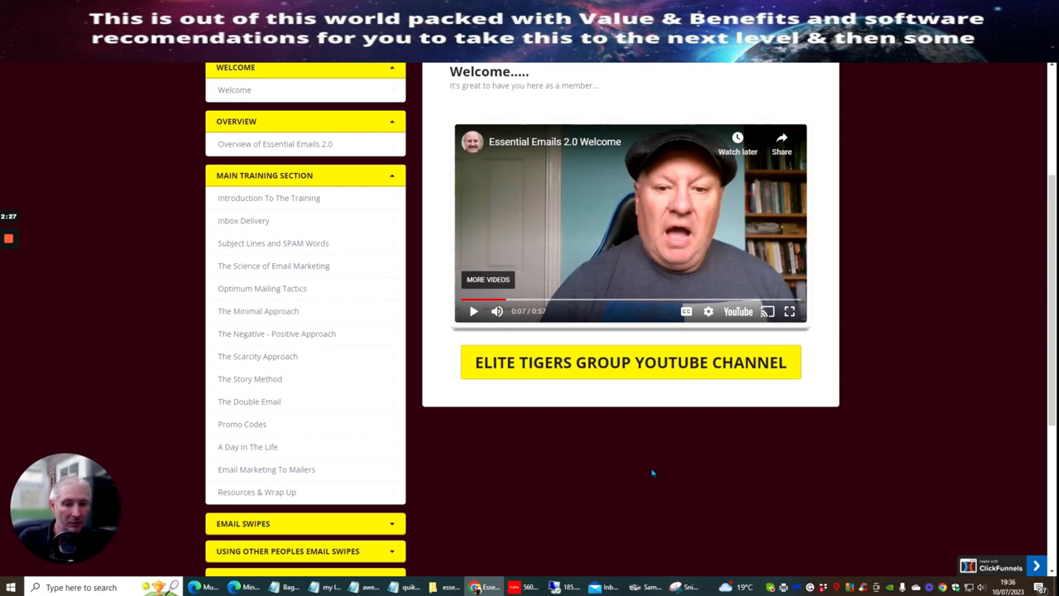
mouse_move(788, 496)
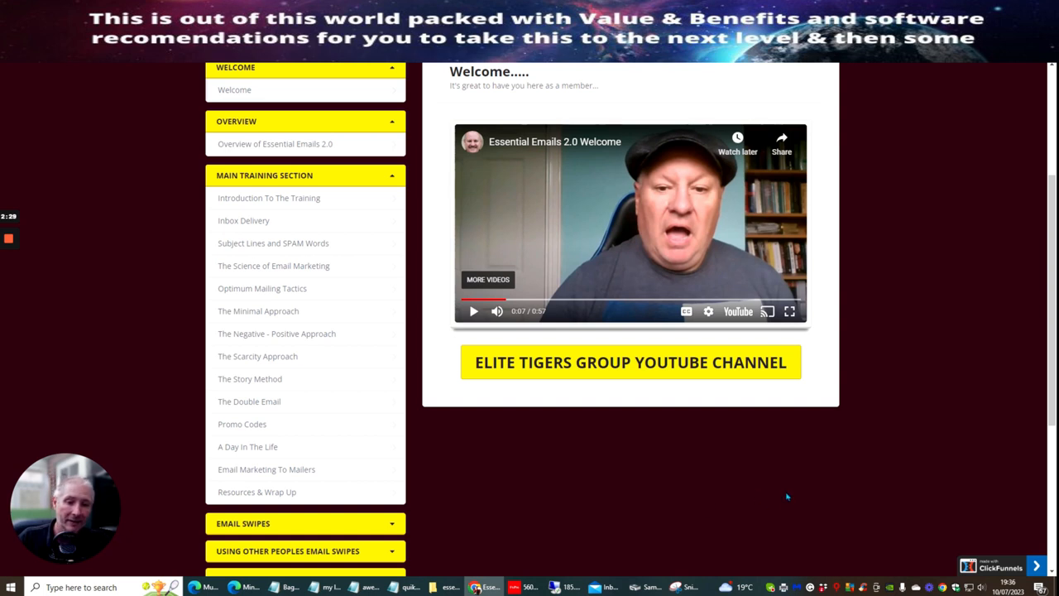
mouse_move(904, 406)
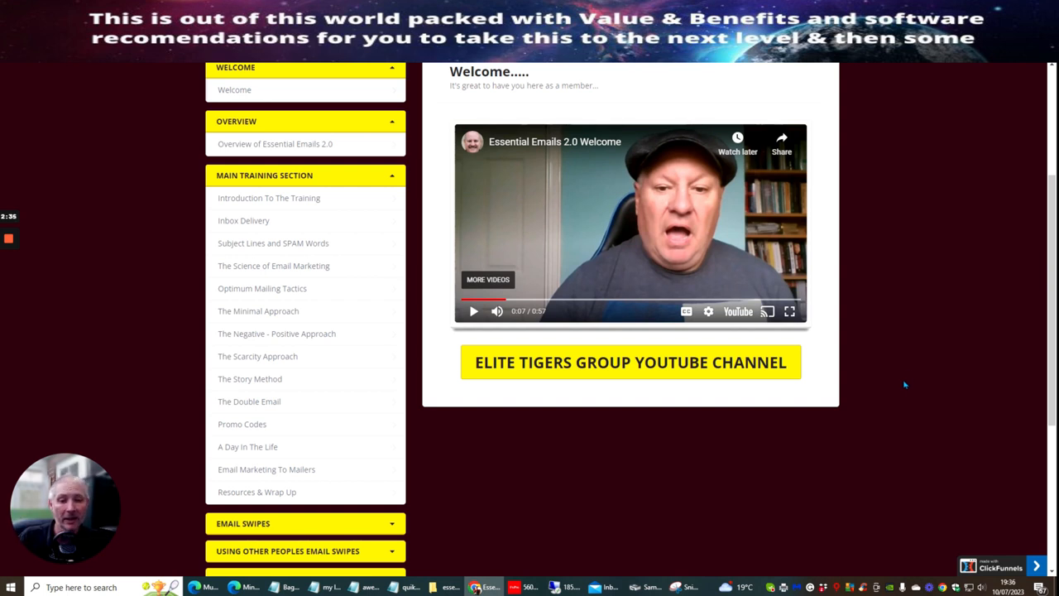
mouse_move(890, 319)
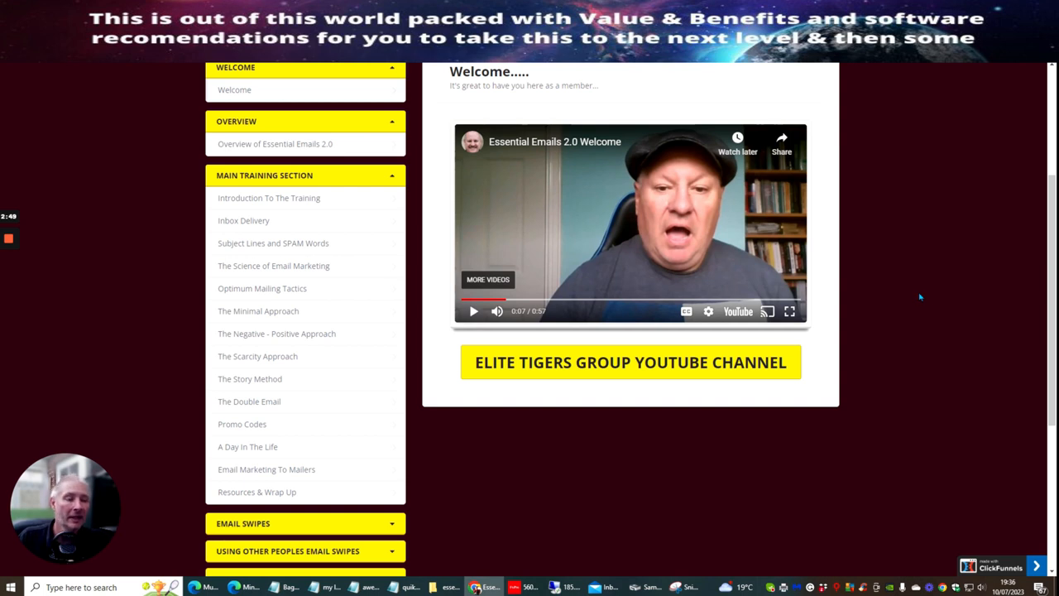
mouse_move(905, 308)
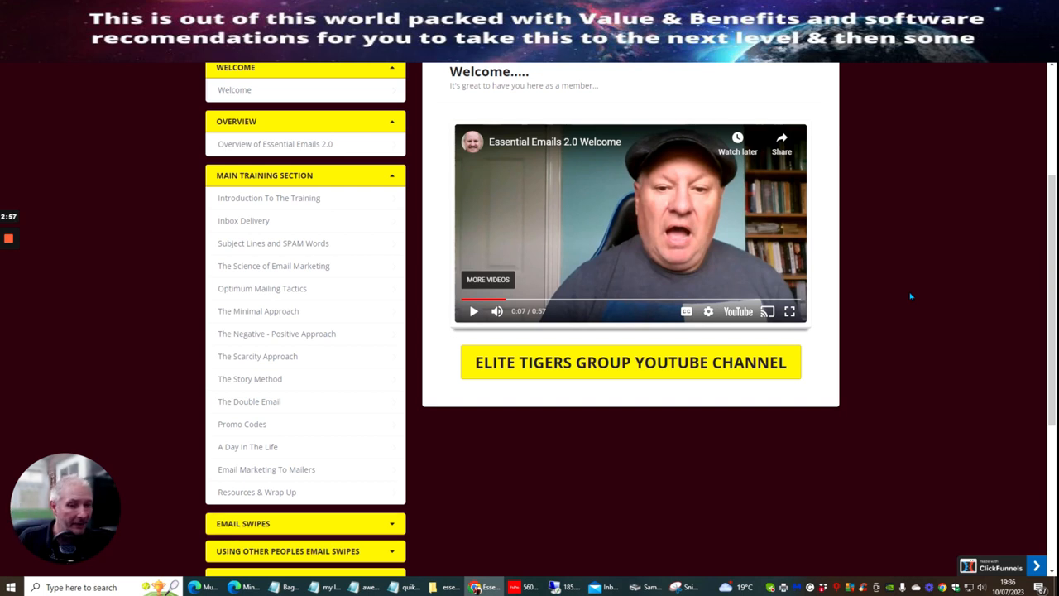
mouse_move(917, 288)
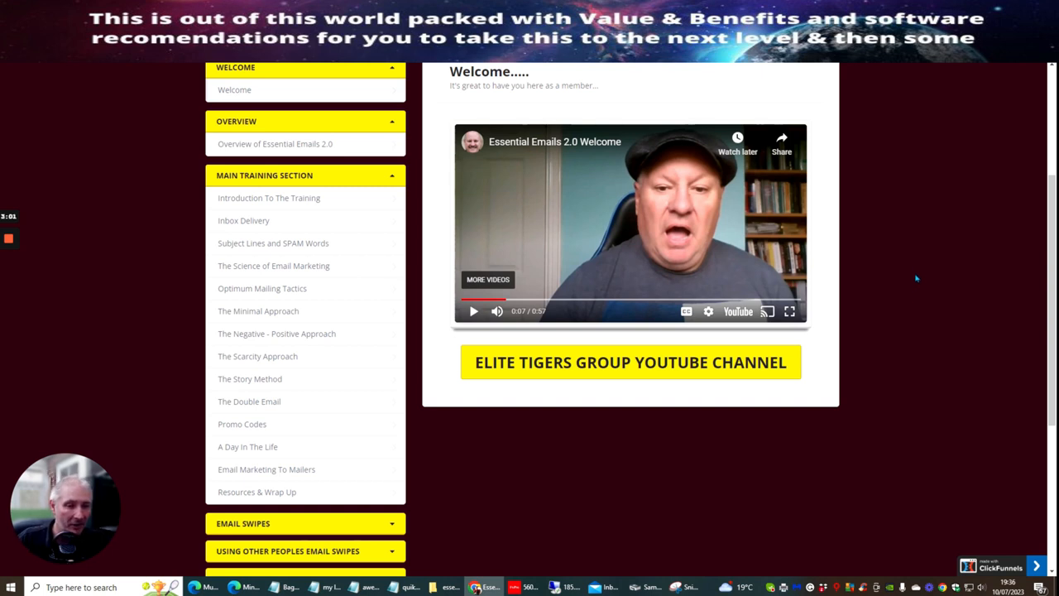
mouse_move(869, 358)
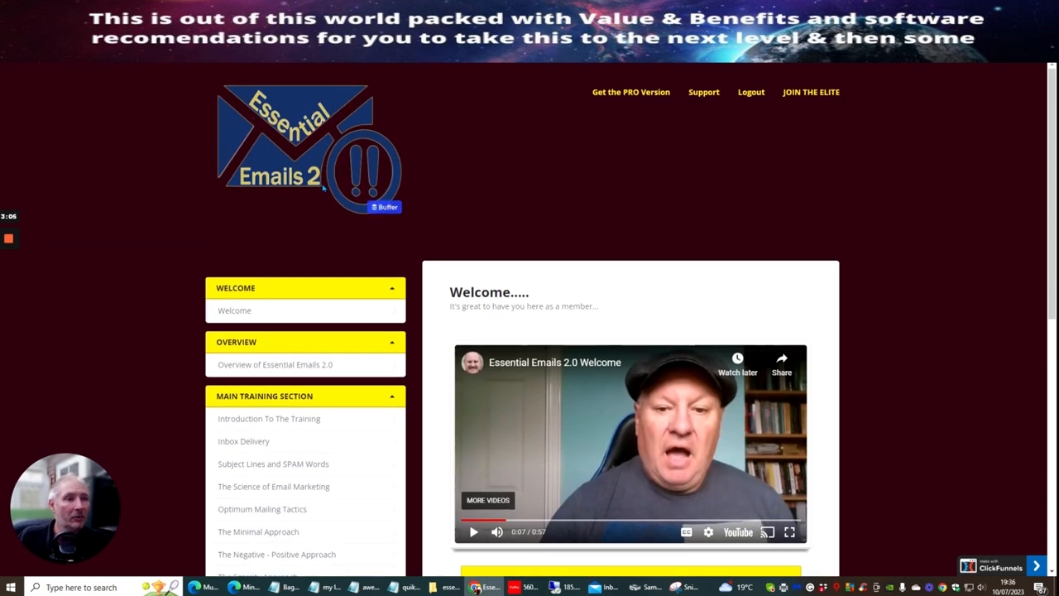
Step: Scroll the sidebar to reveal the main training section's lesson links
scroll(down, 3)
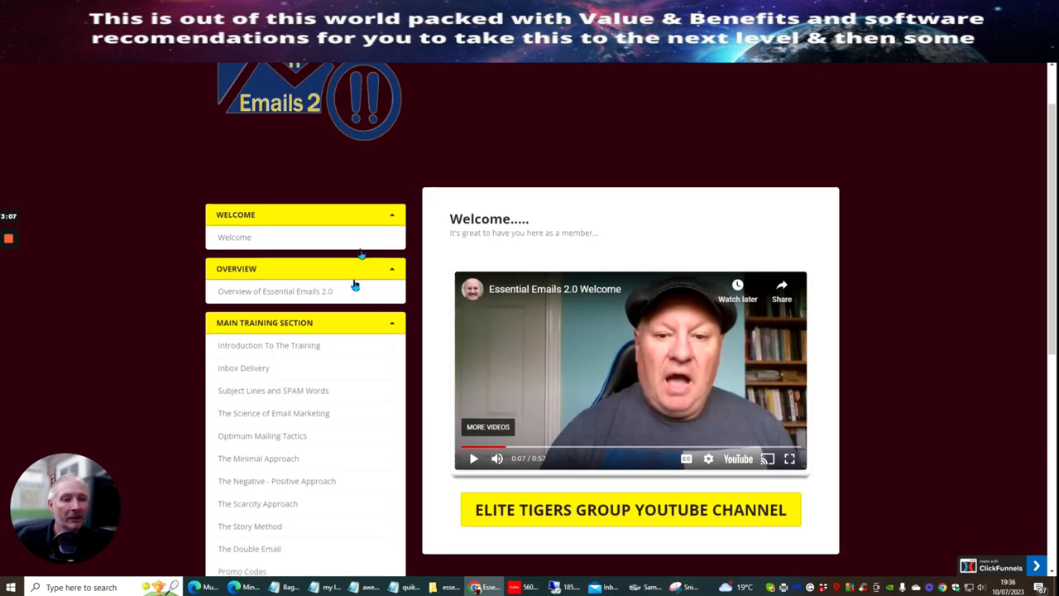
scroll(down, 3)
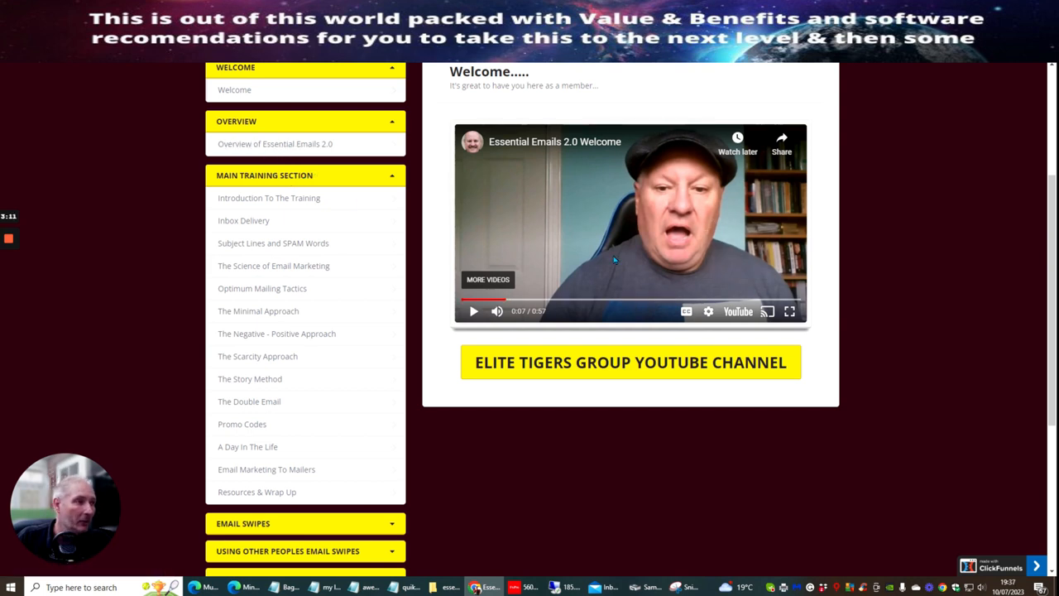
mouse_move(543, 382)
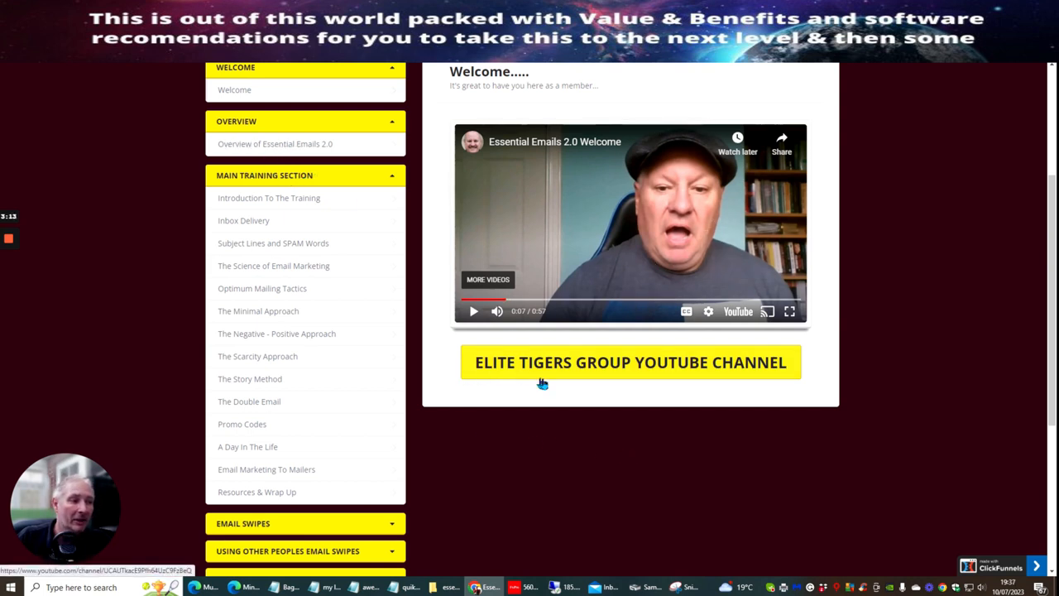
mouse_move(559, 480)
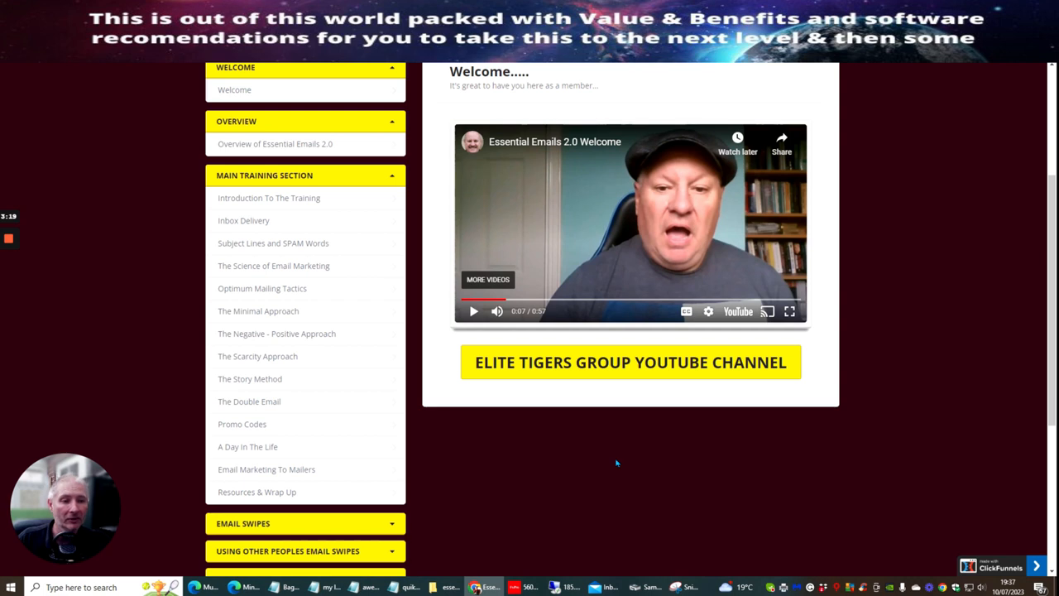
mouse_move(621, 460)
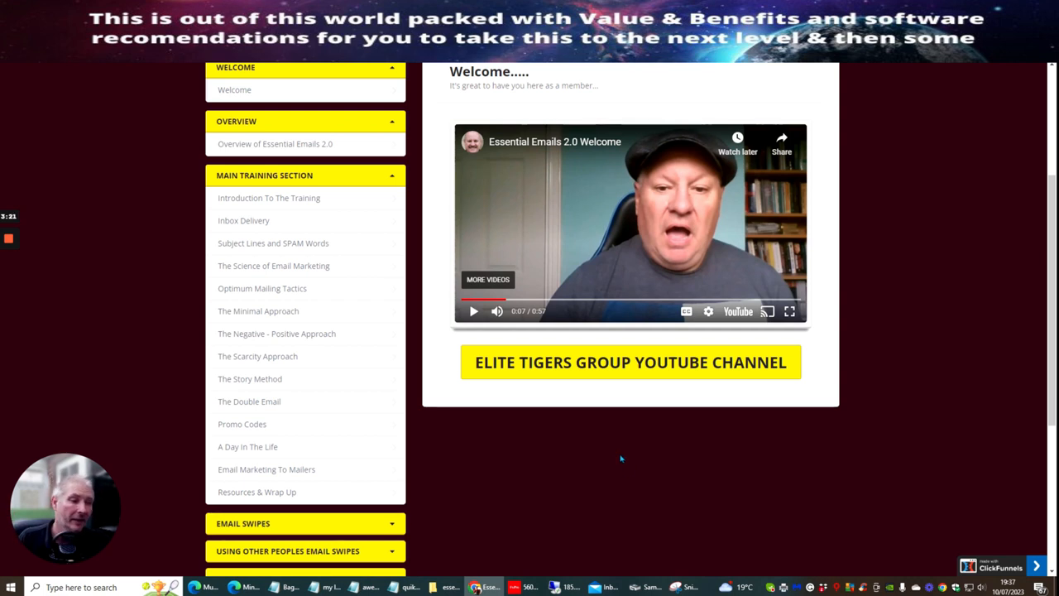
mouse_move(896, 295)
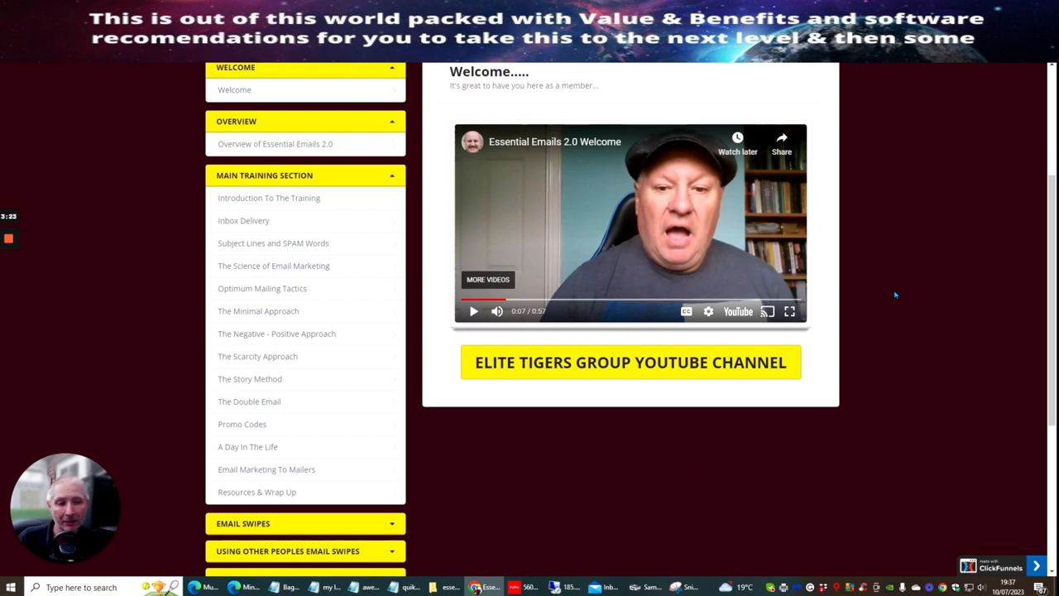
mouse_move(705, 470)
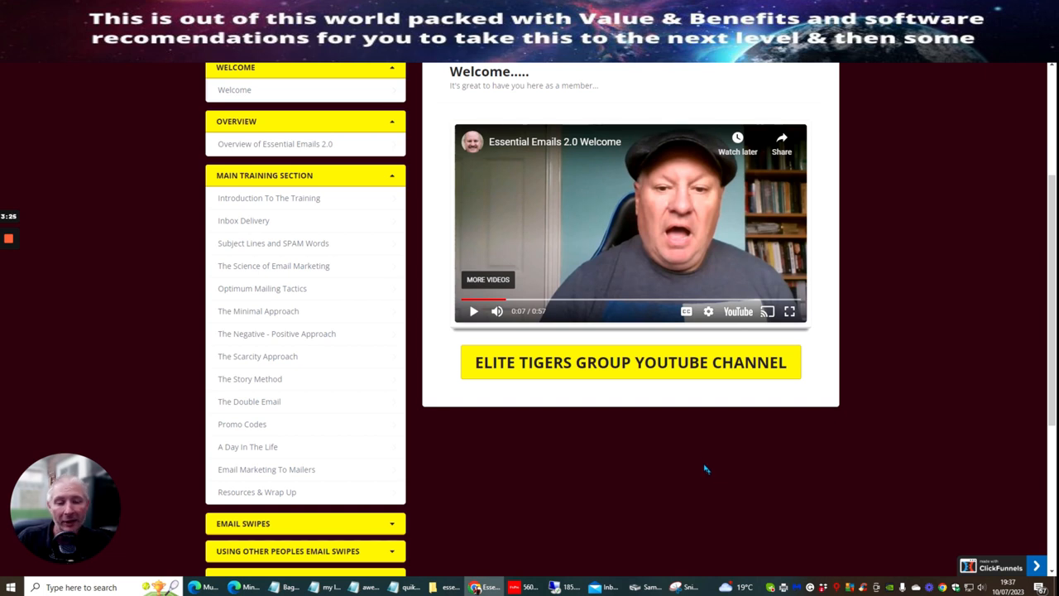
mouse_move(298, 198)
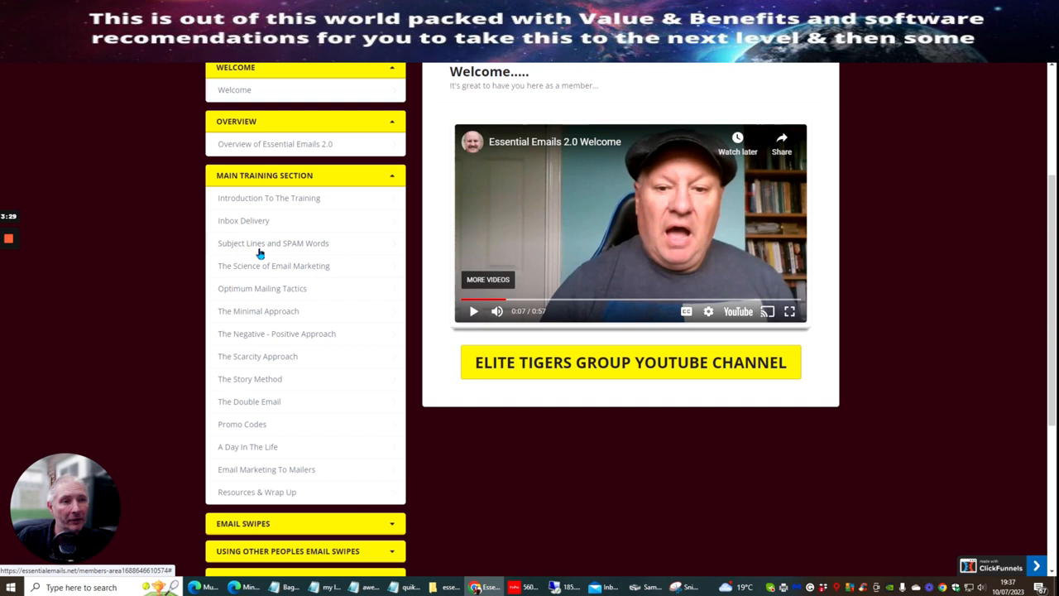
mouse_move(281, 276)
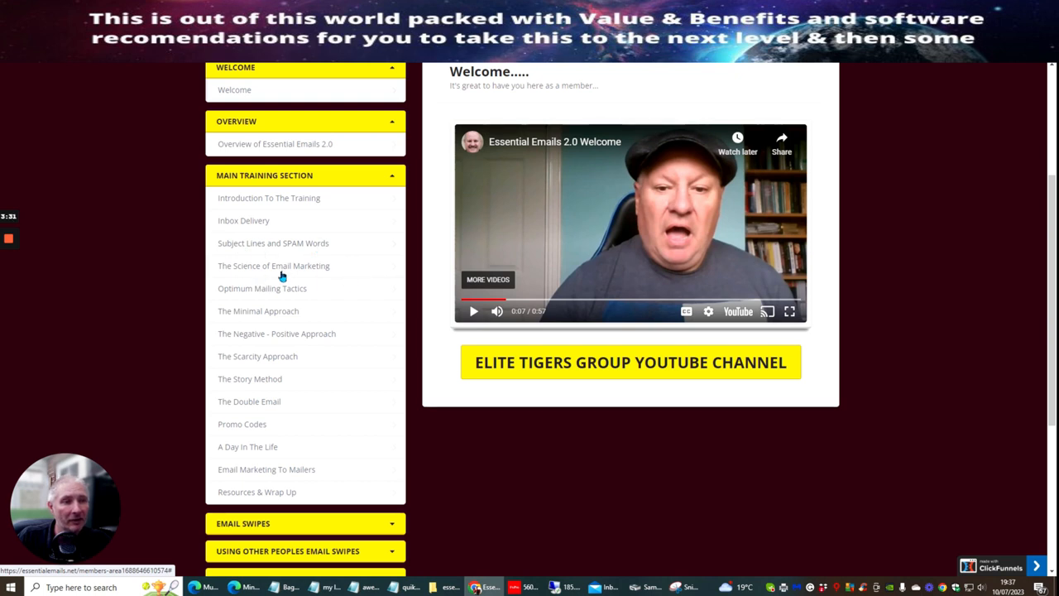
mouse_move(231, 301)
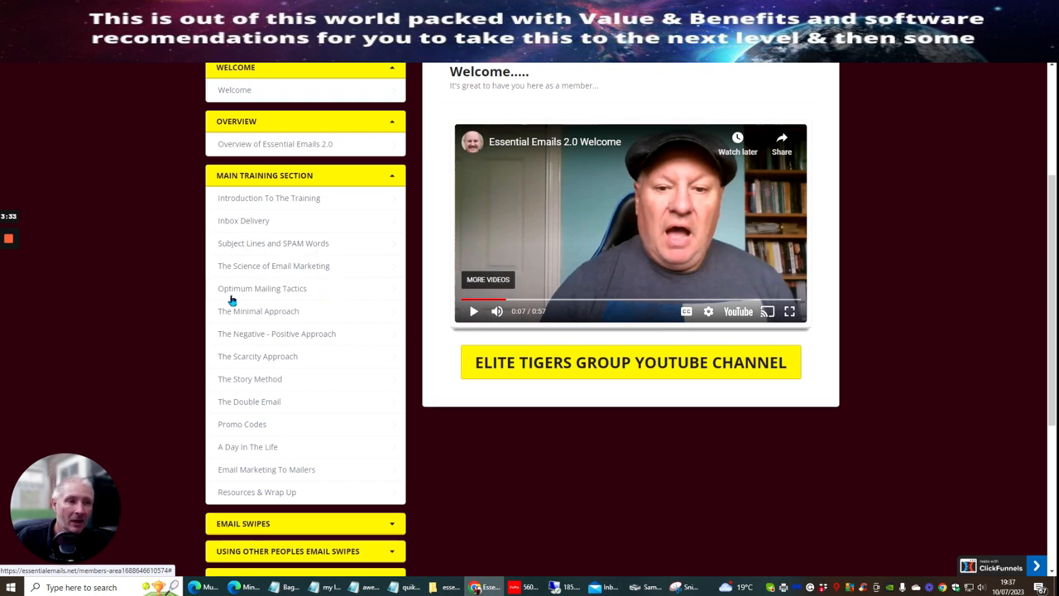
mouse_move(268, 322)
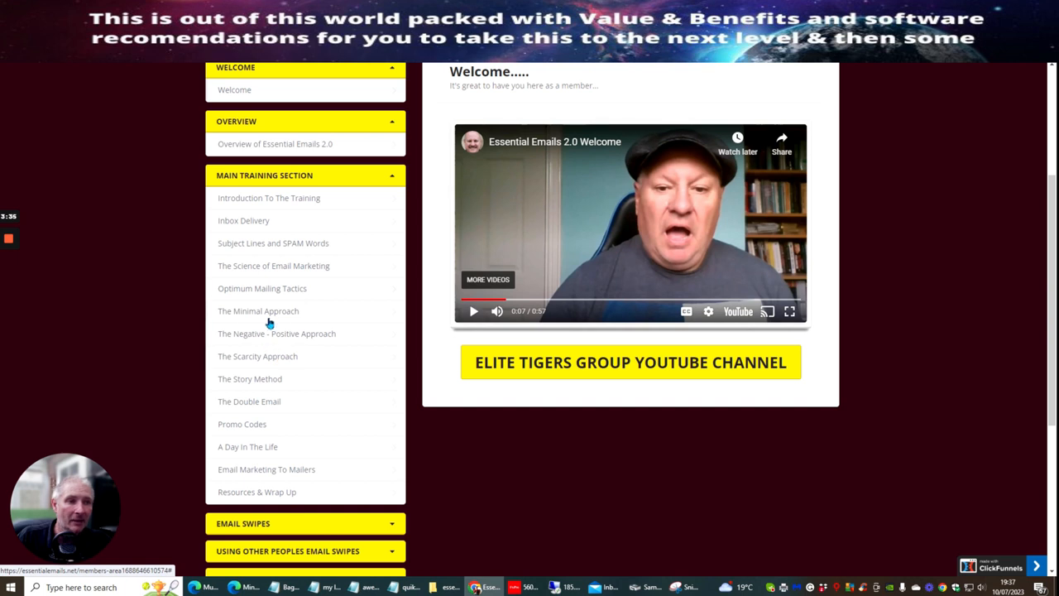
mouse_move(295, 341)
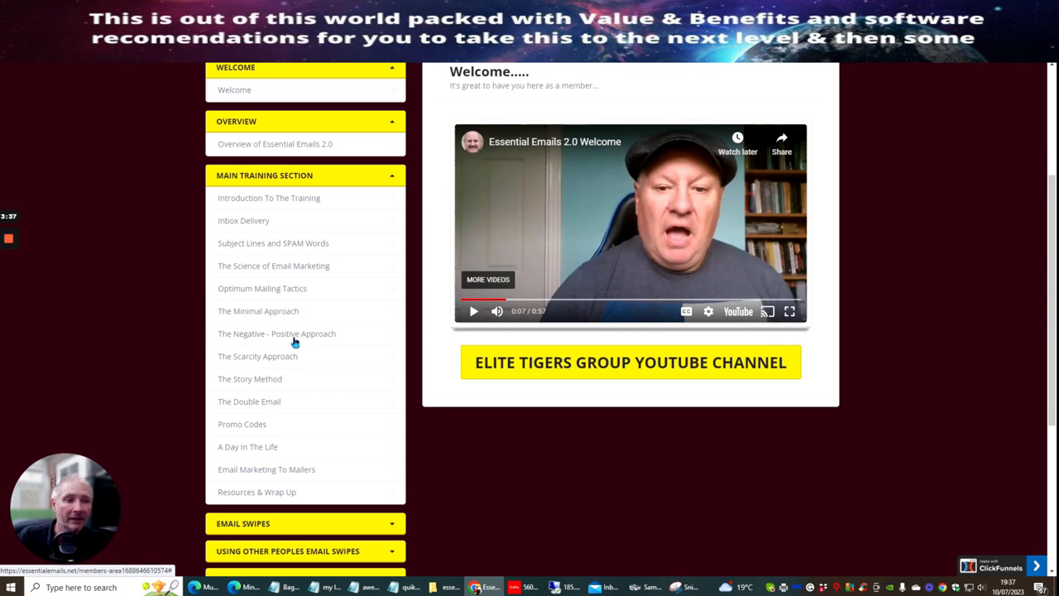
mouse_move(296, 366)
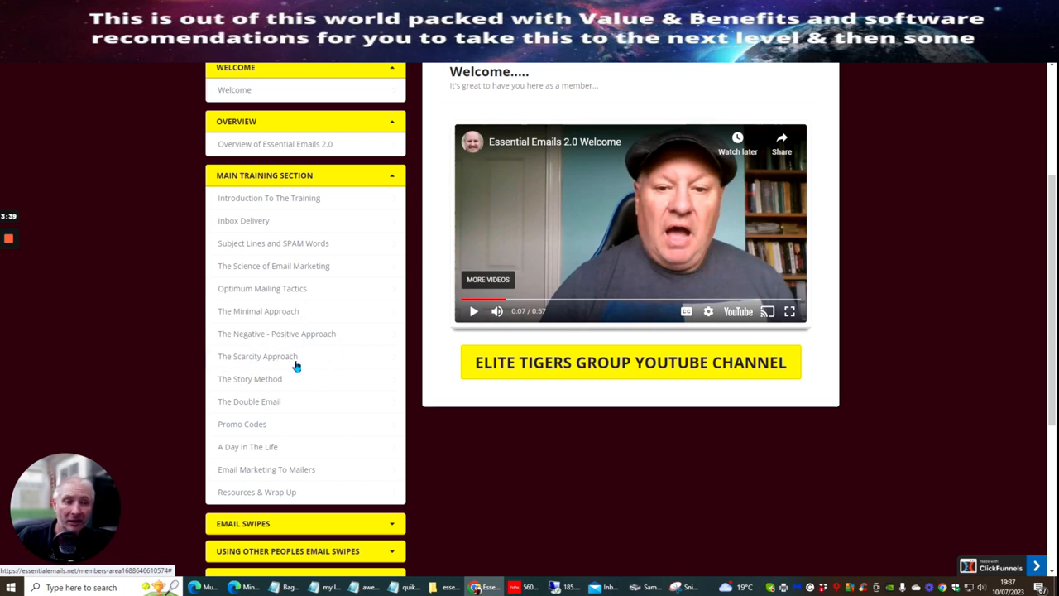
mouse_move(234, 405)
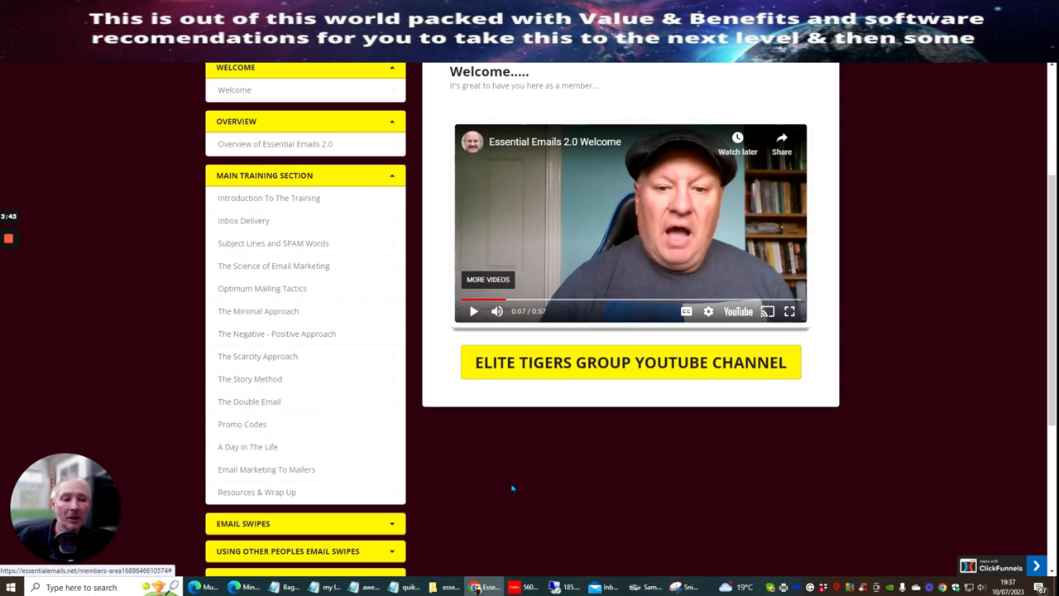
Step: Scroll down through the main training lessons and the remaining course section headings
scroll(down, 3)
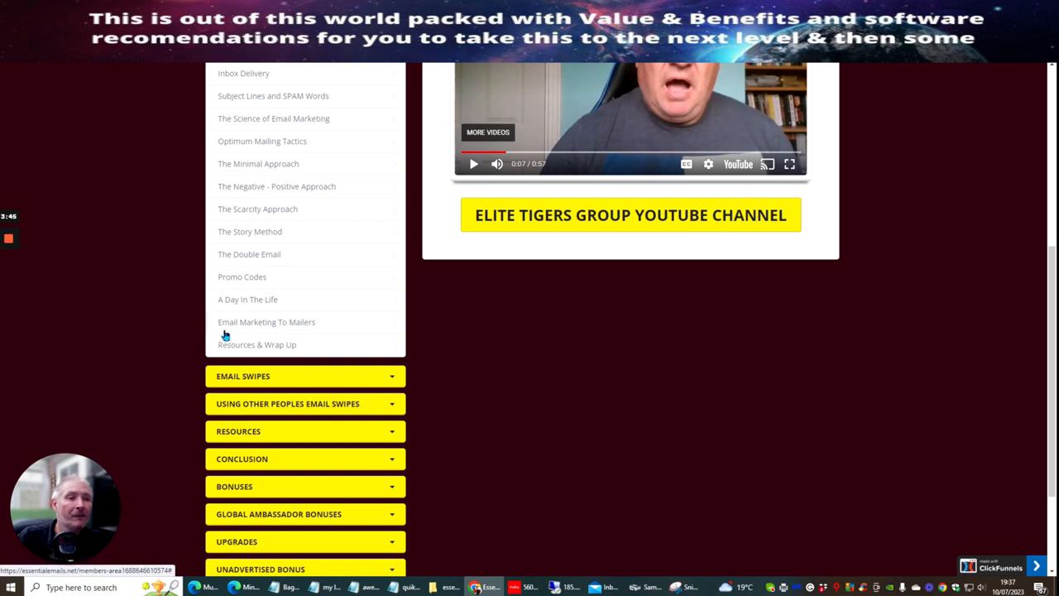
mouse_move(265, 354)
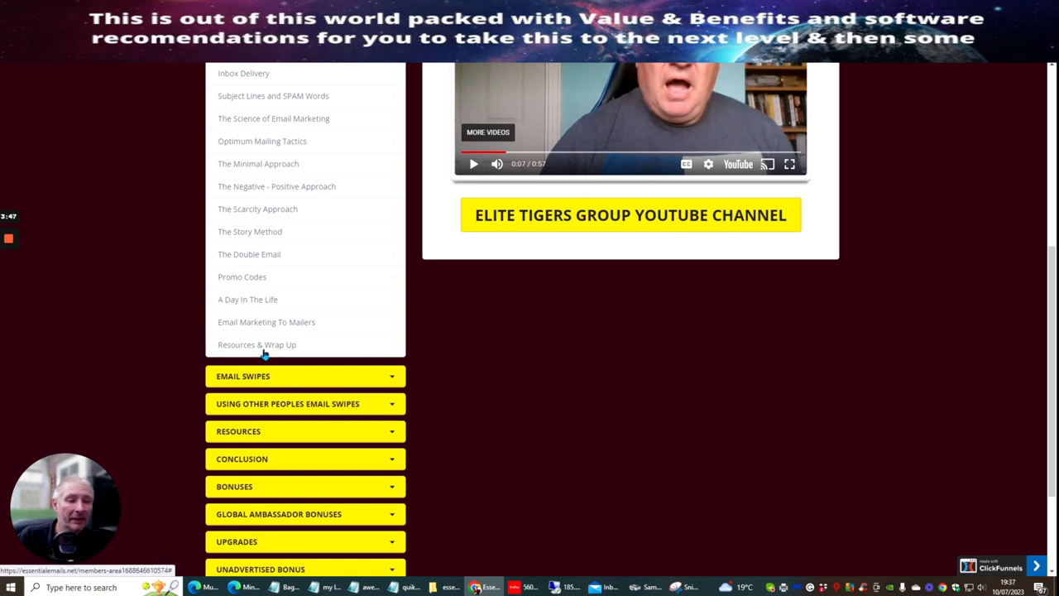
mouse_move(503, 387)
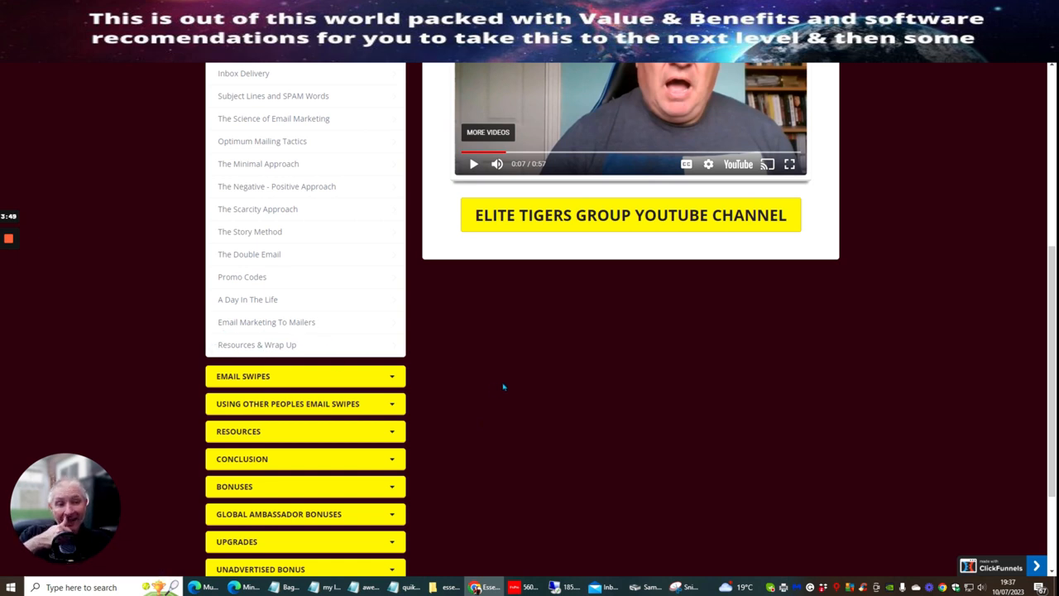
scroll(down, 3)
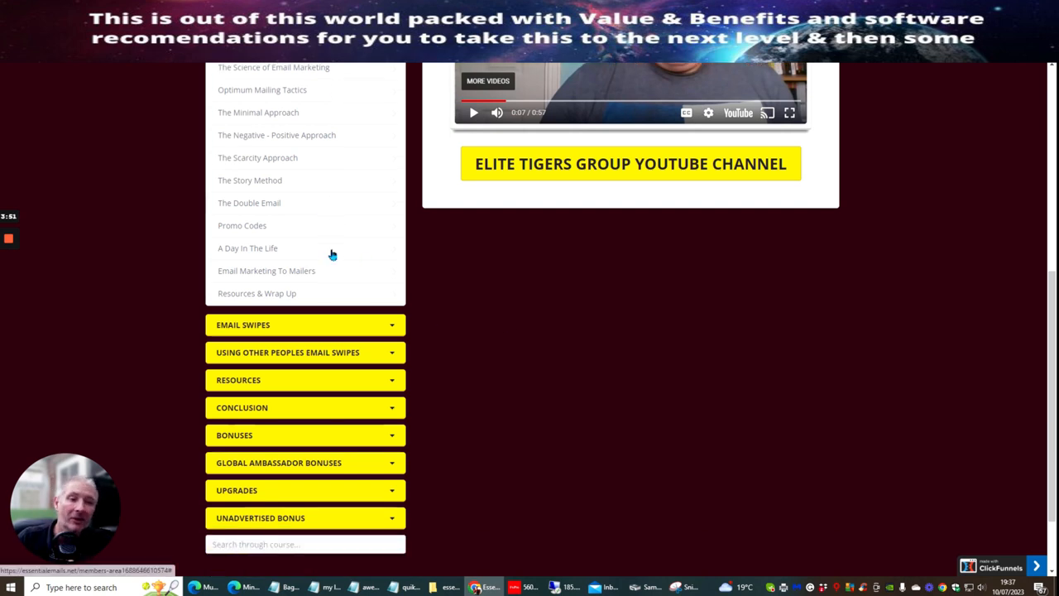
scroll(down, 3)
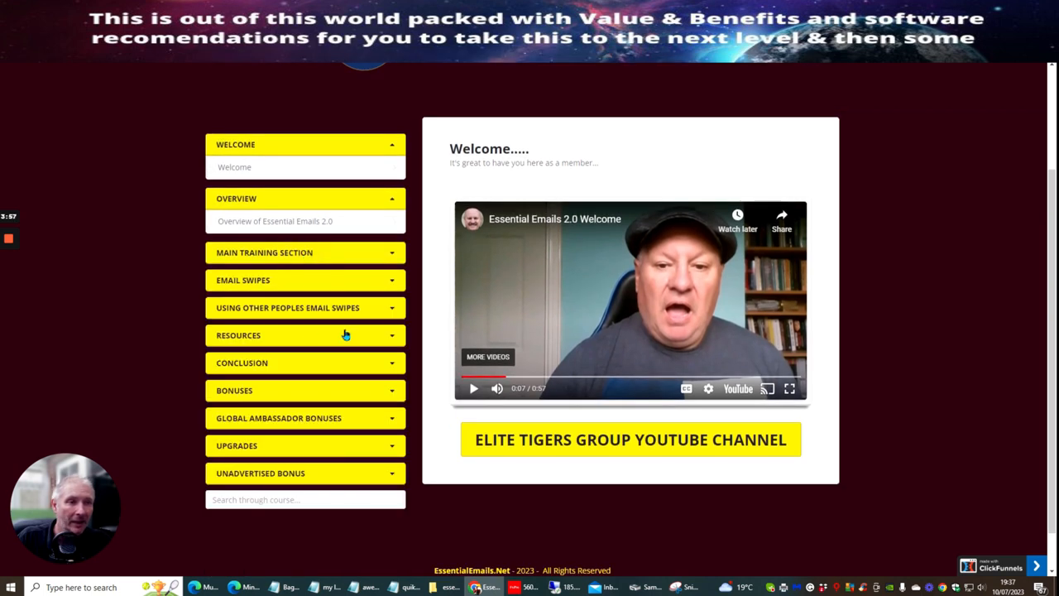
mouse_move(927, 232)
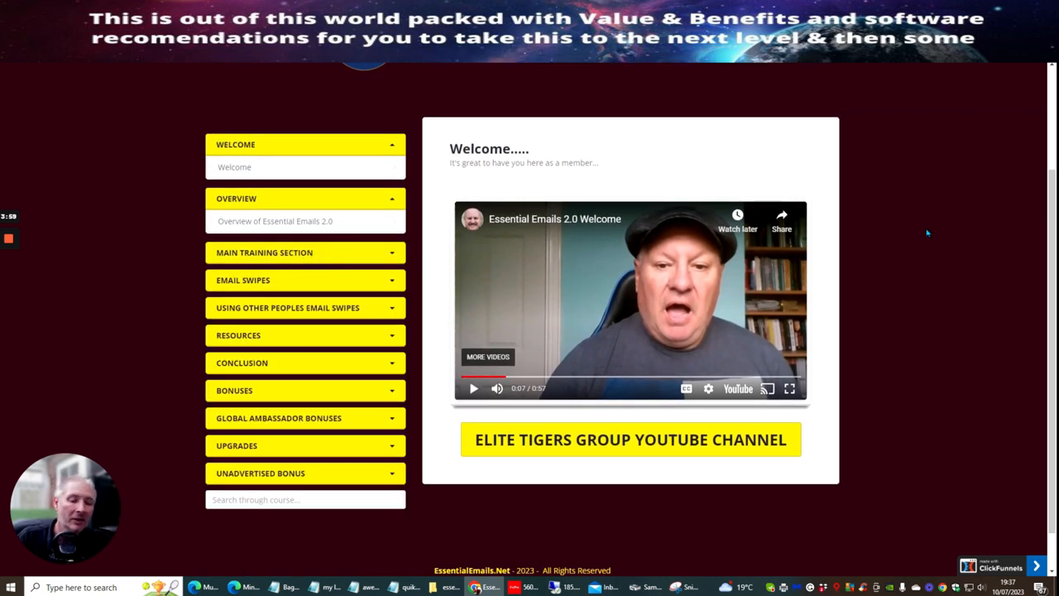
mouse_move(920, 221)
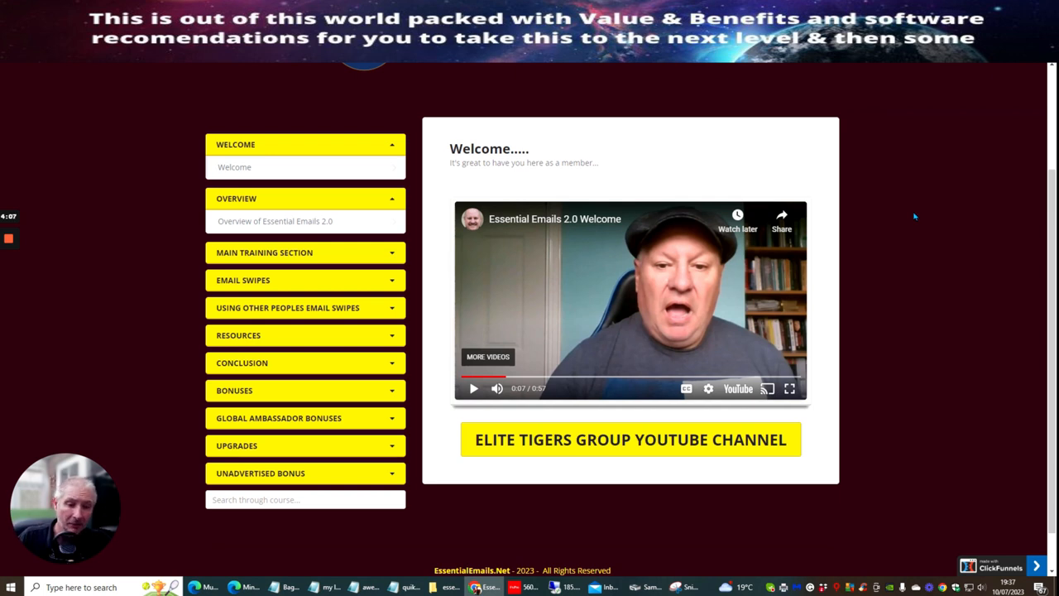
mouse_move(887, 182)
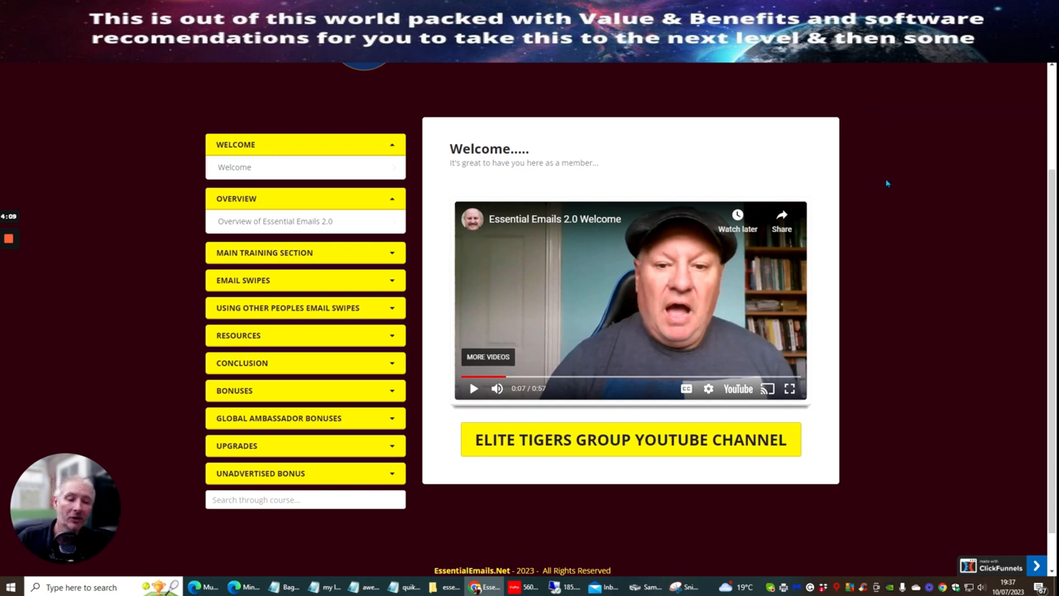
mouse_move(854, 179)
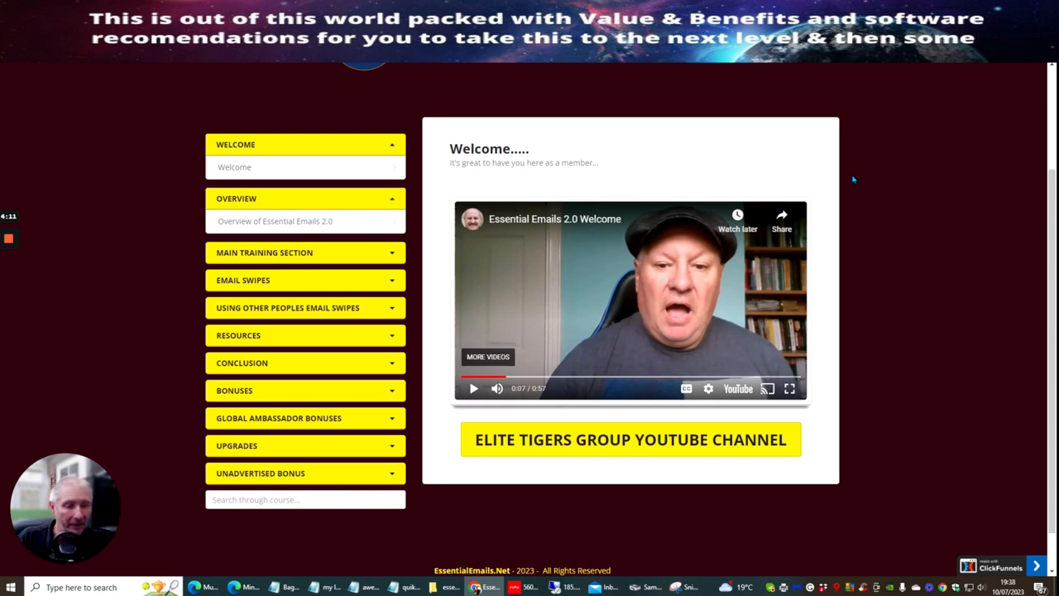
mouse_move(834, 213)
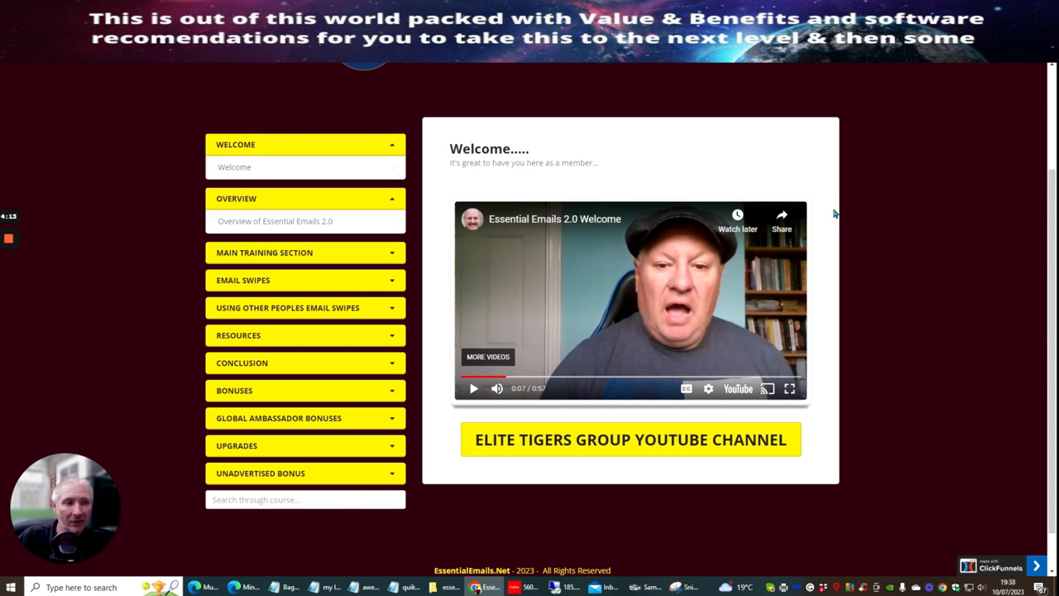
mouse_move(812, 185)
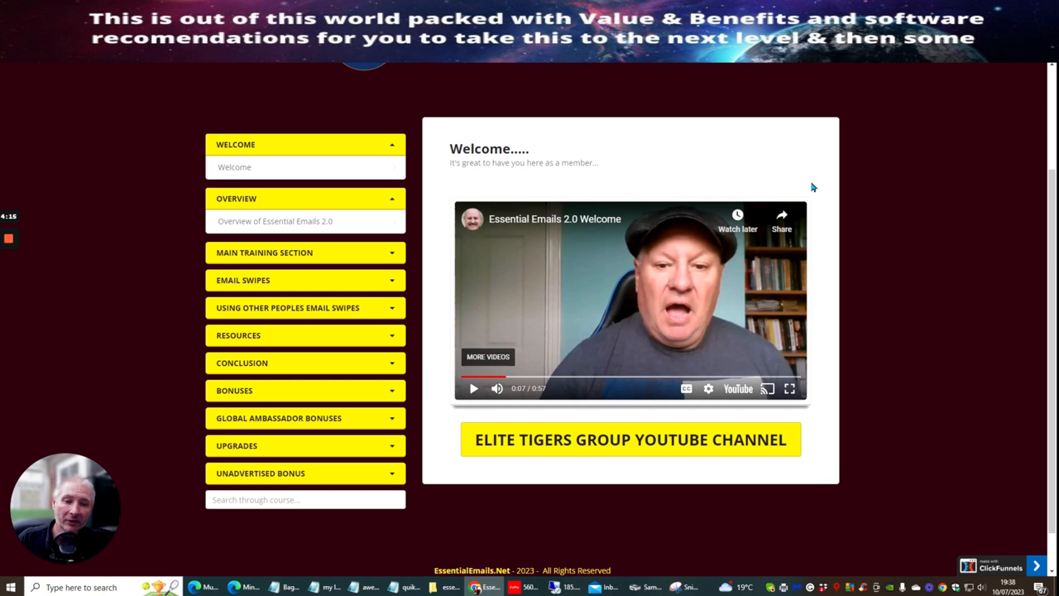
mouse_move(857, 291)
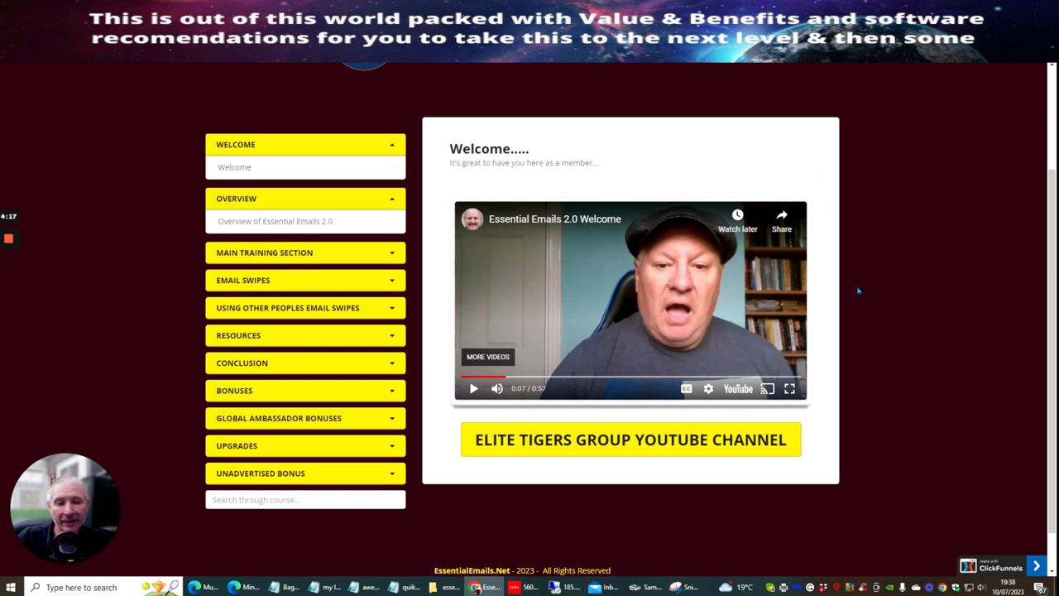
mouse_move(837, 129)
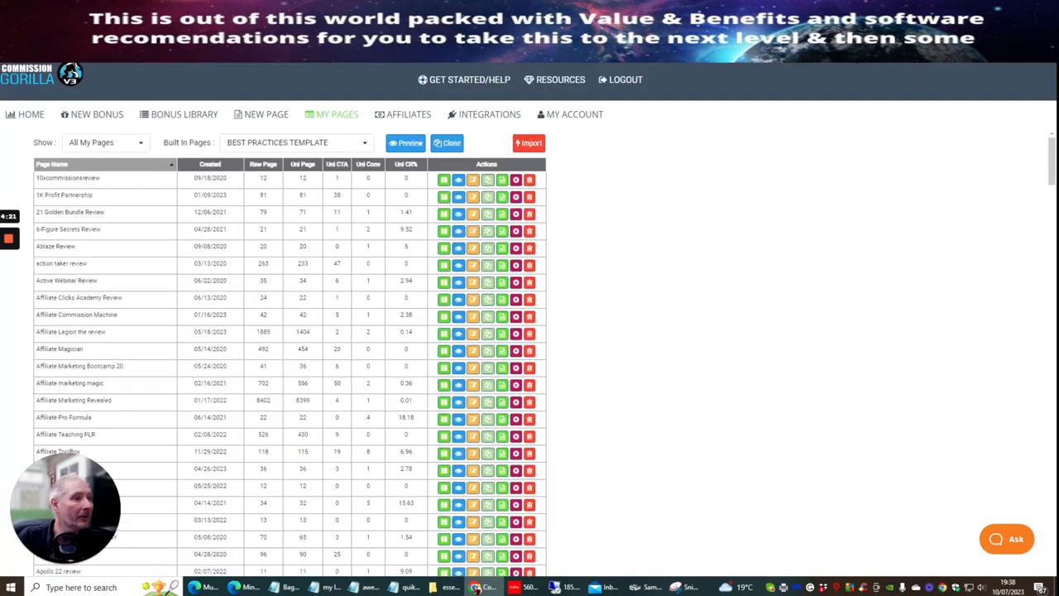
mouse_move(135, 284)
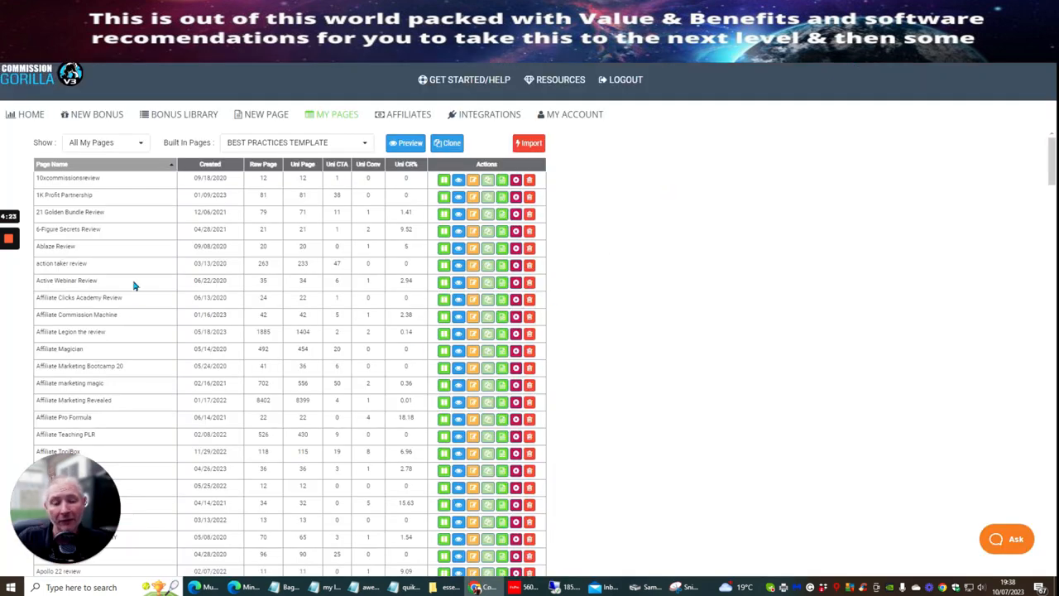
Step: Scroll the My Pages table down to the Essential Emails review page rows
scroll(down, 3)
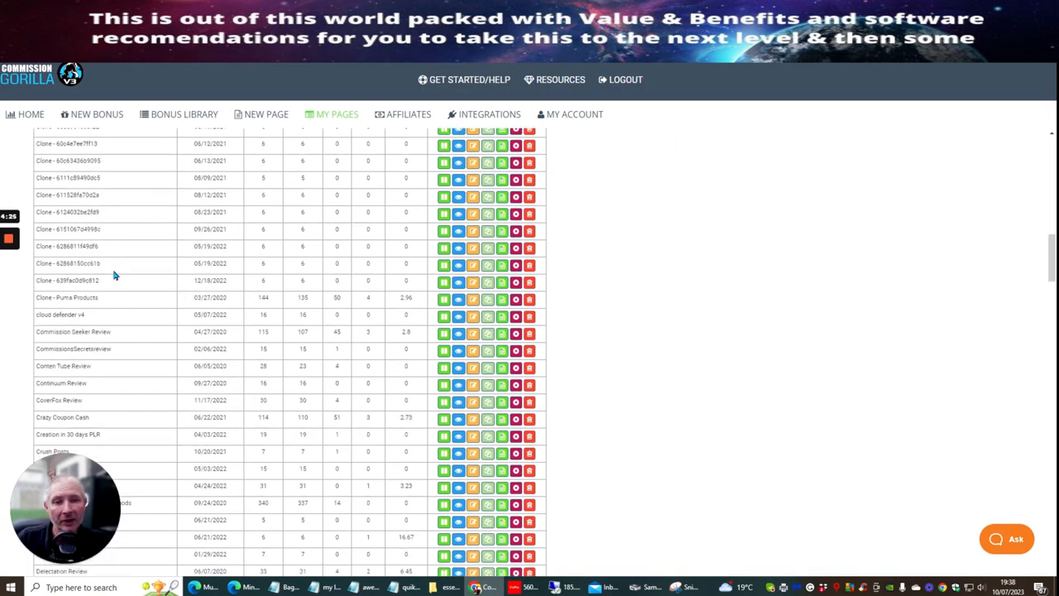
scroll(down, 3)
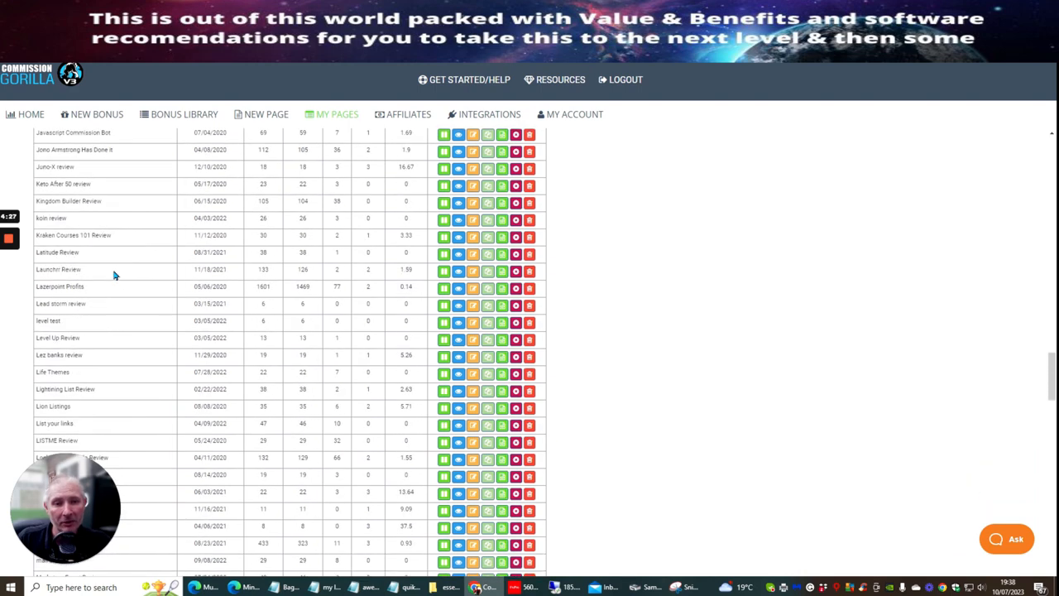
scroll(down, 3)
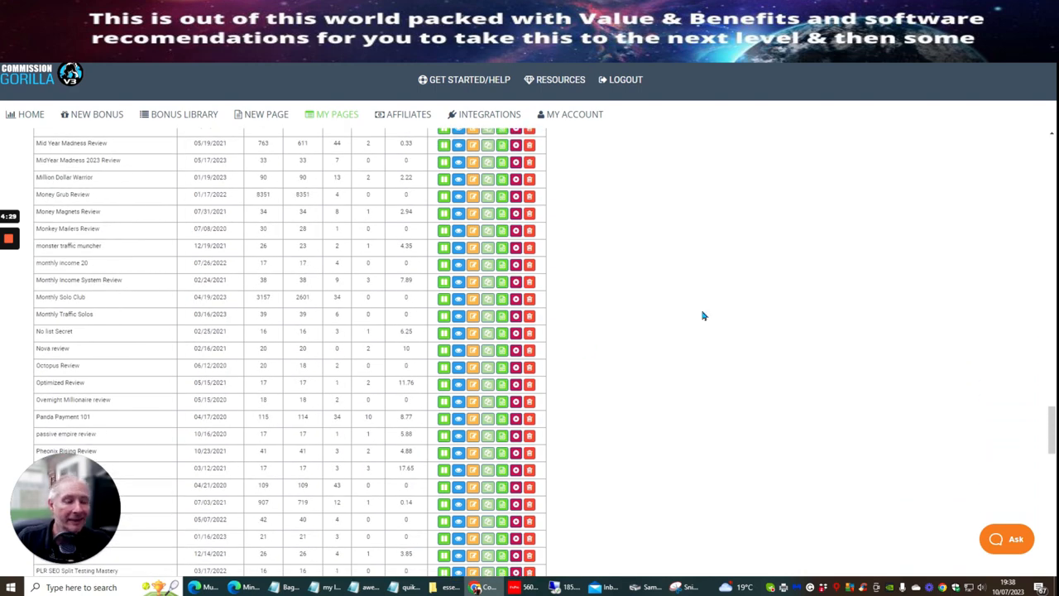
mouse_move(666, 248)
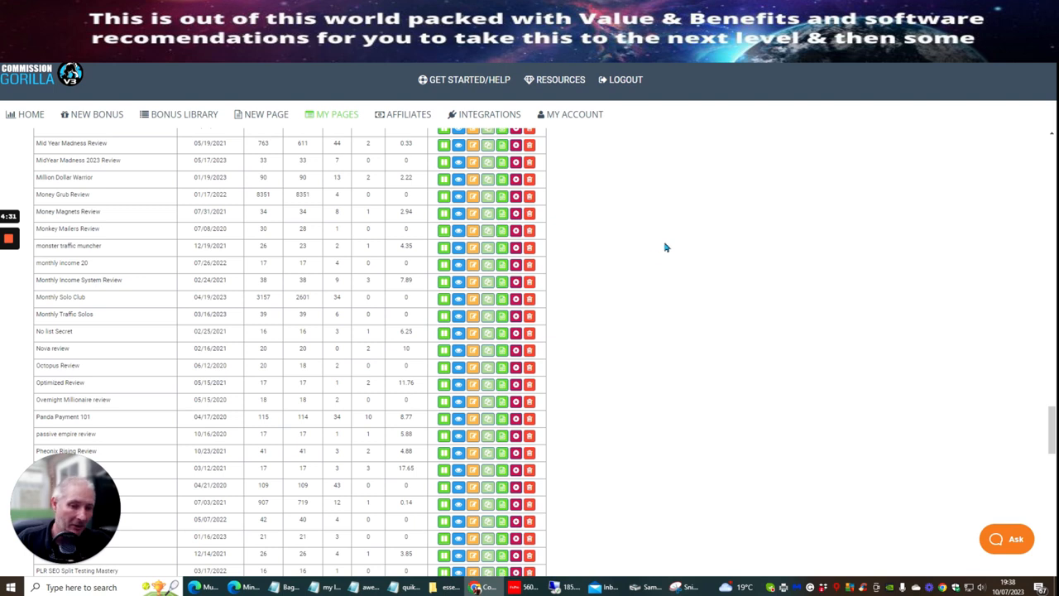
scroll(down, 3)
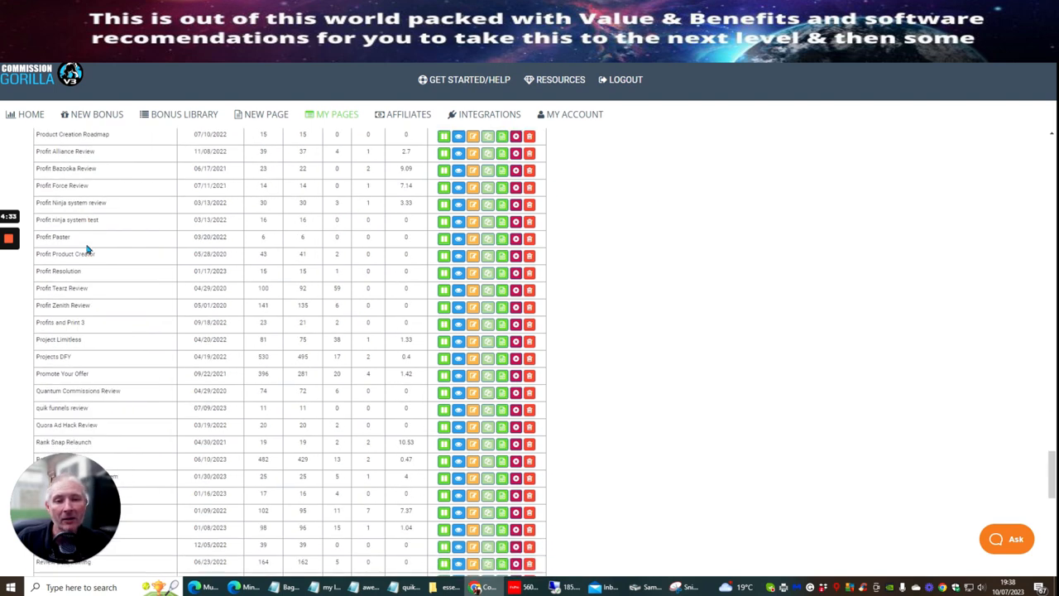
scroll(down, 3)
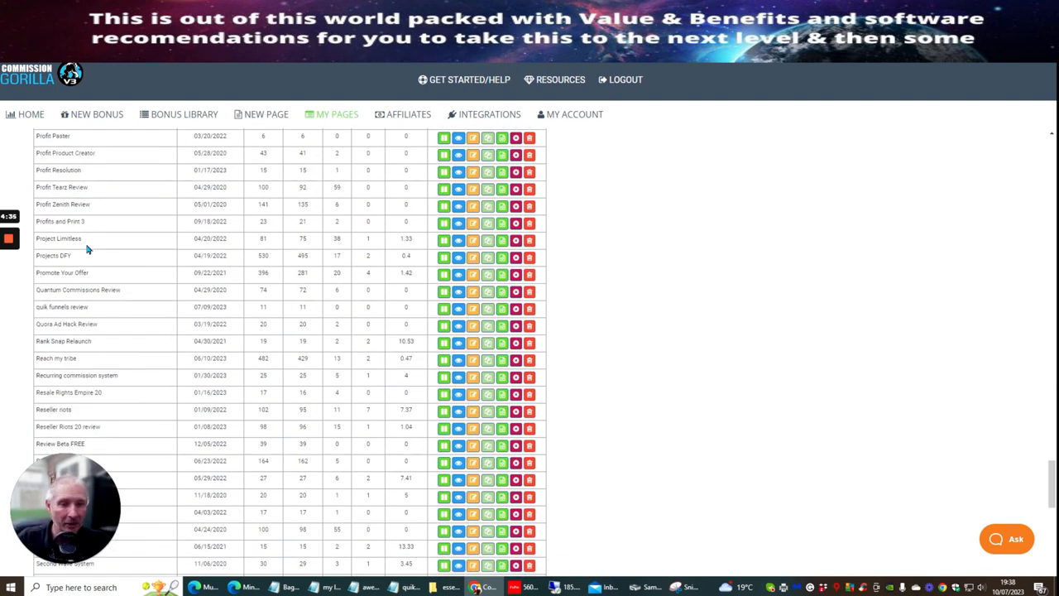
scroll(down, 3)
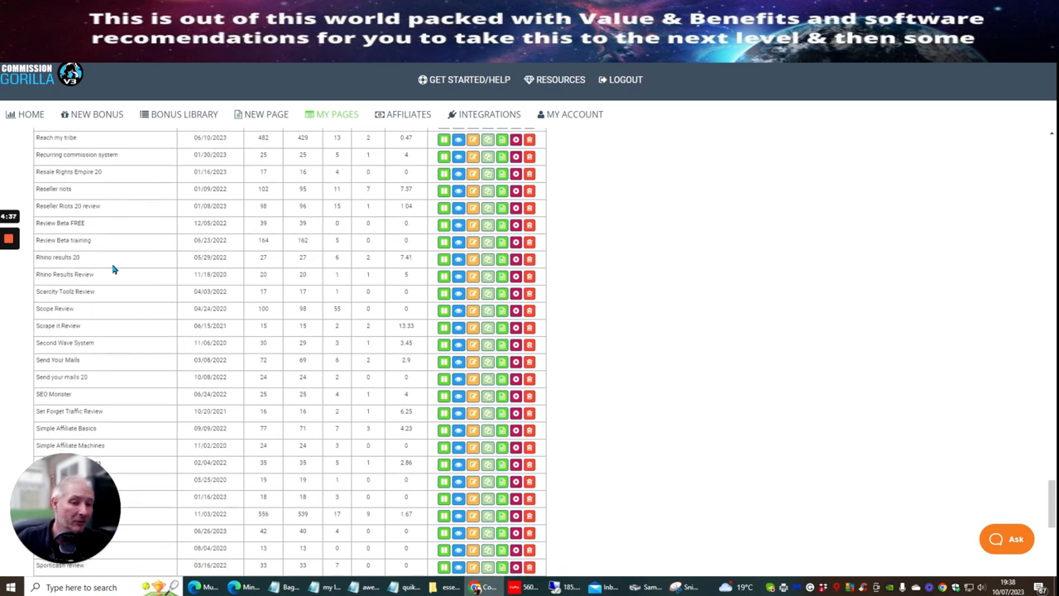
scroll(down, 3)
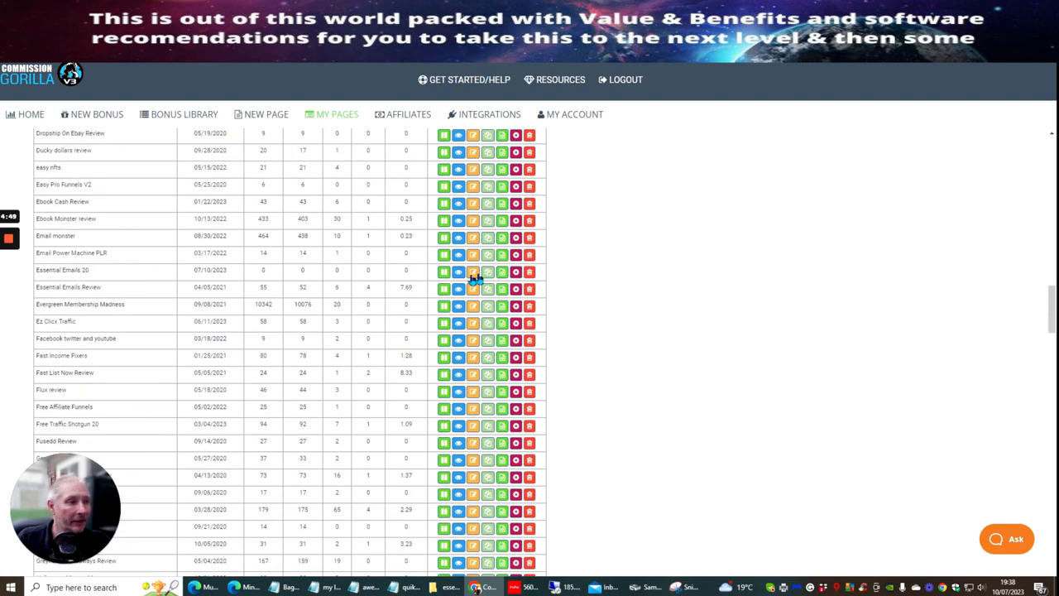
Step: Copy the hosted Essential Emails 2 bonus page URL from its link options and dismiss the link window
click(473, 271)
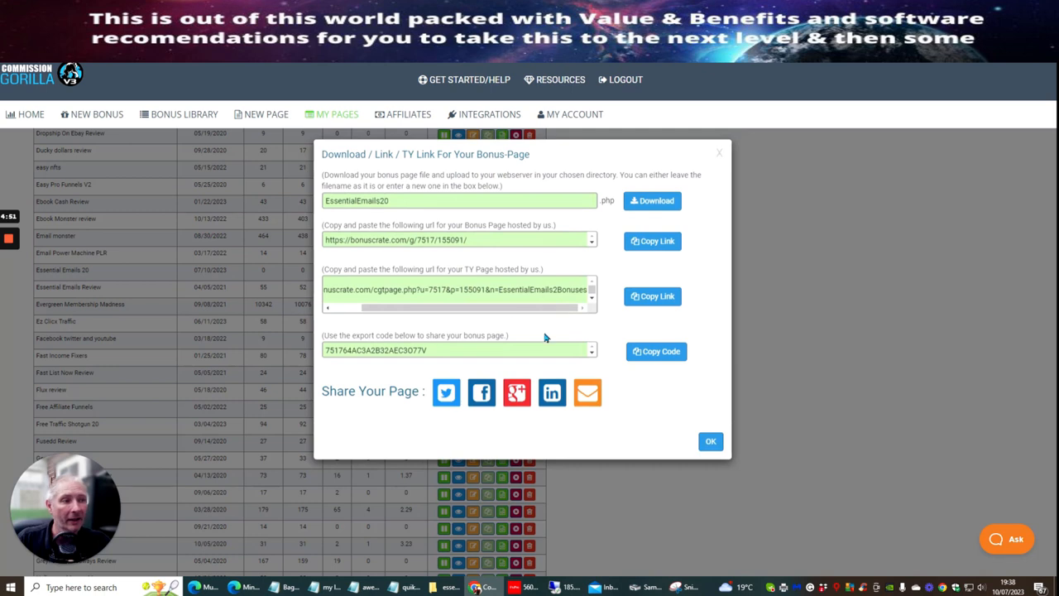
click(652, 241)
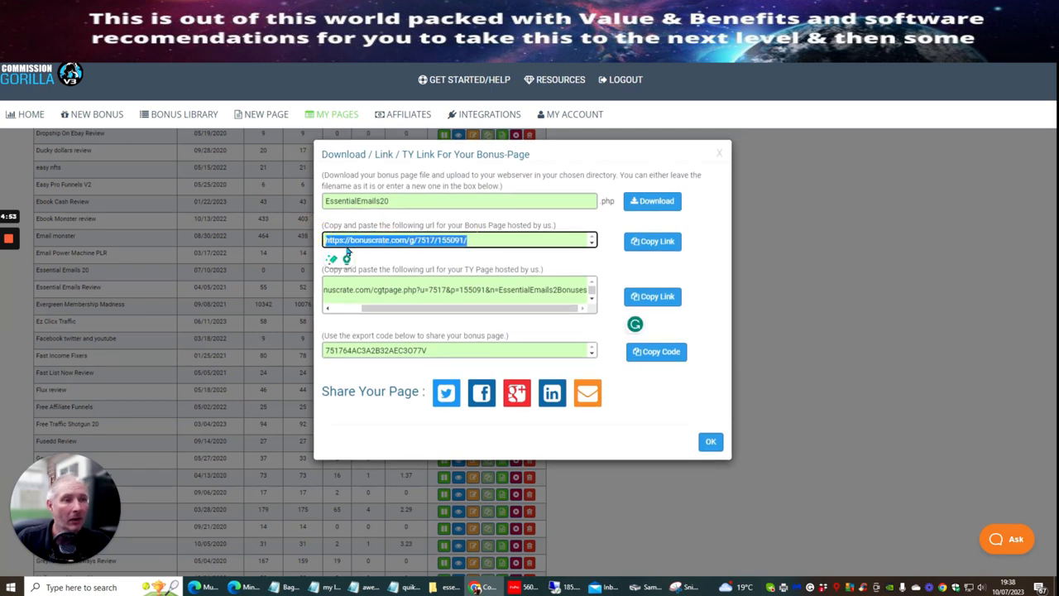
mouse_move(685, 438)
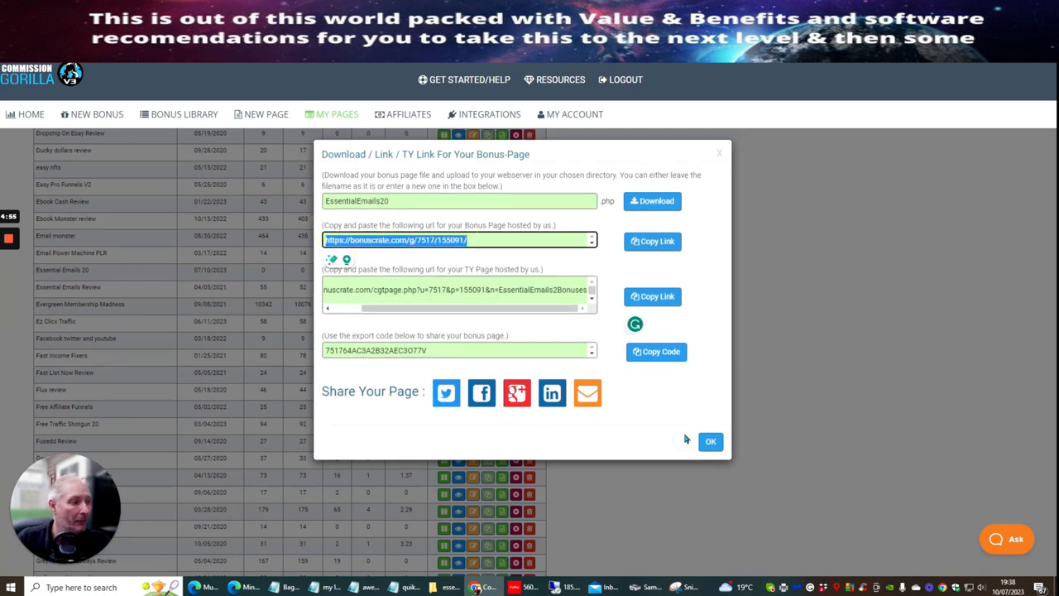
click(710, 441)
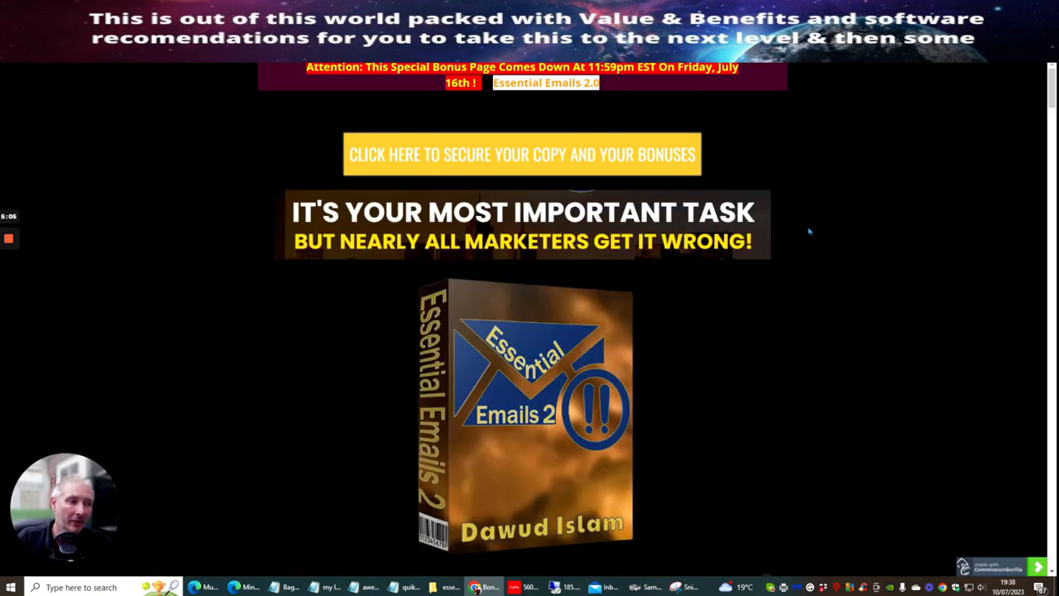
Step: Scroll the bonus page to the 'So, What Is Essential Emails 2.0' product box and 'Get All This' list
scroll(down, 3)
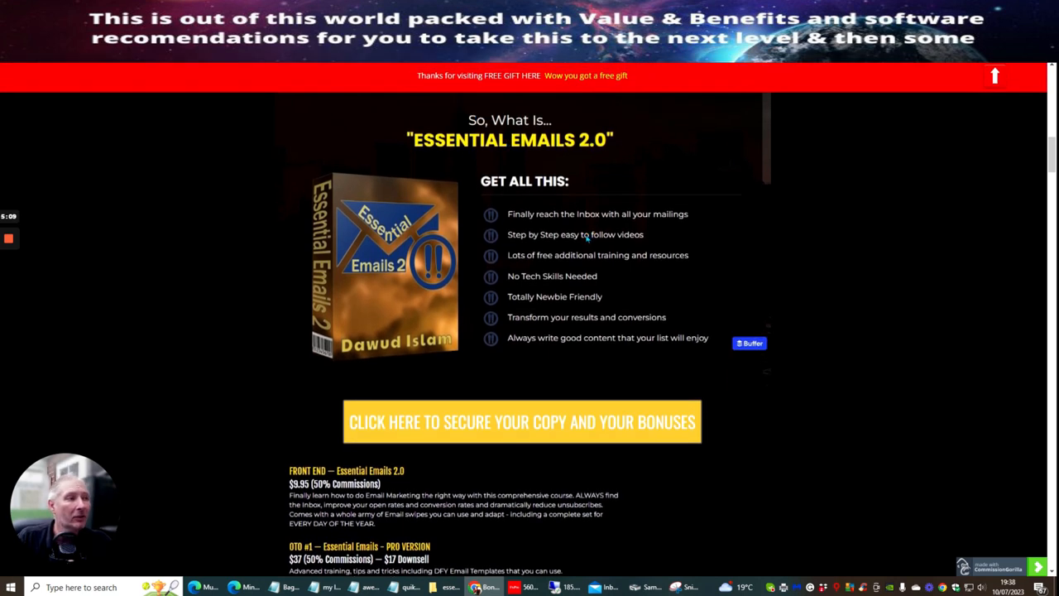
mouse_move(648, 222)
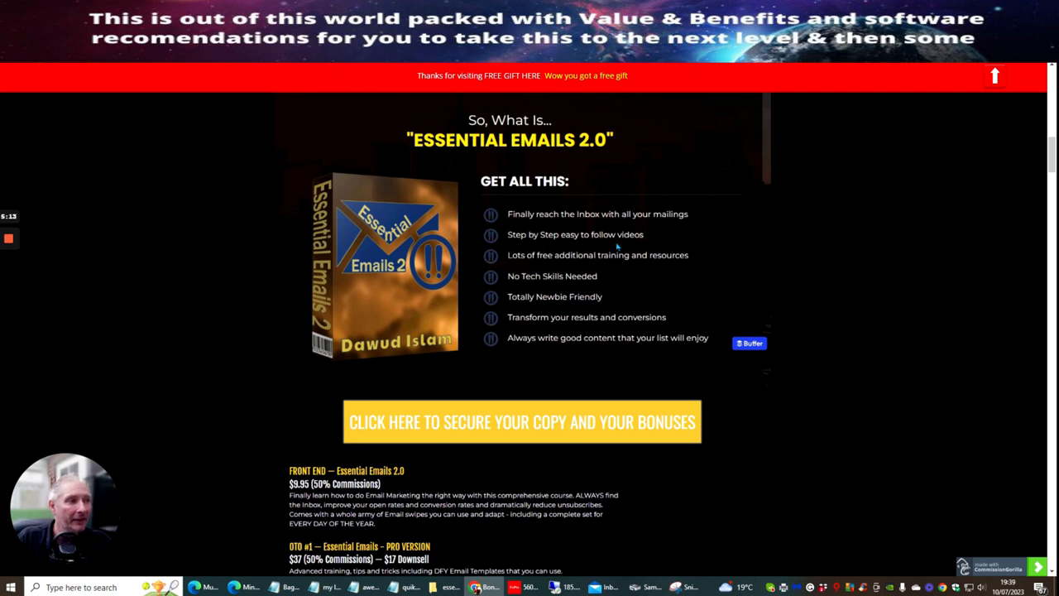
mouse_move(566, 285)
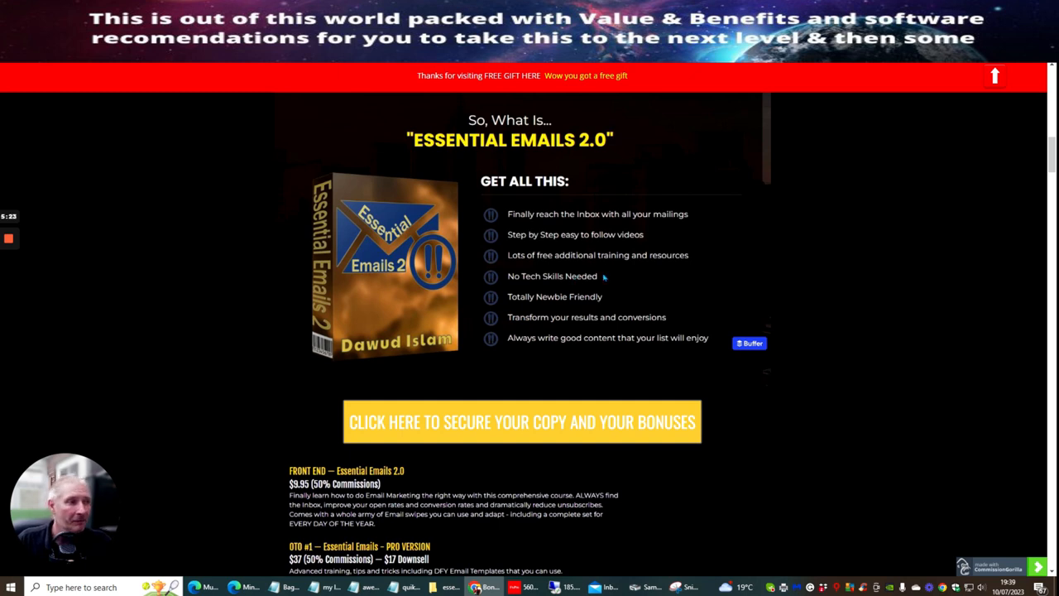
mouse_move(761, 290)
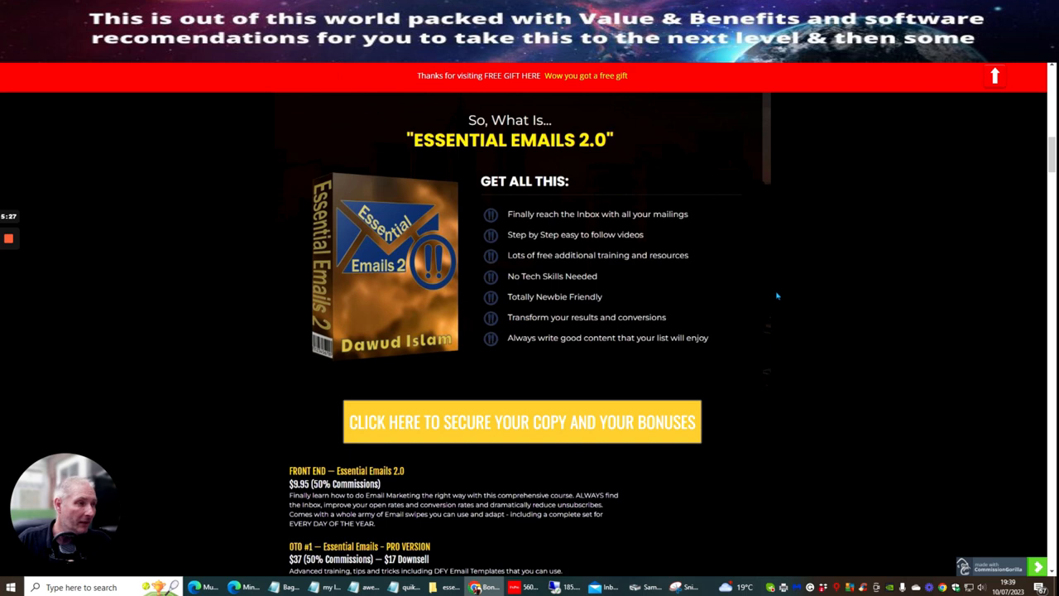
mouse_move(795, 298)
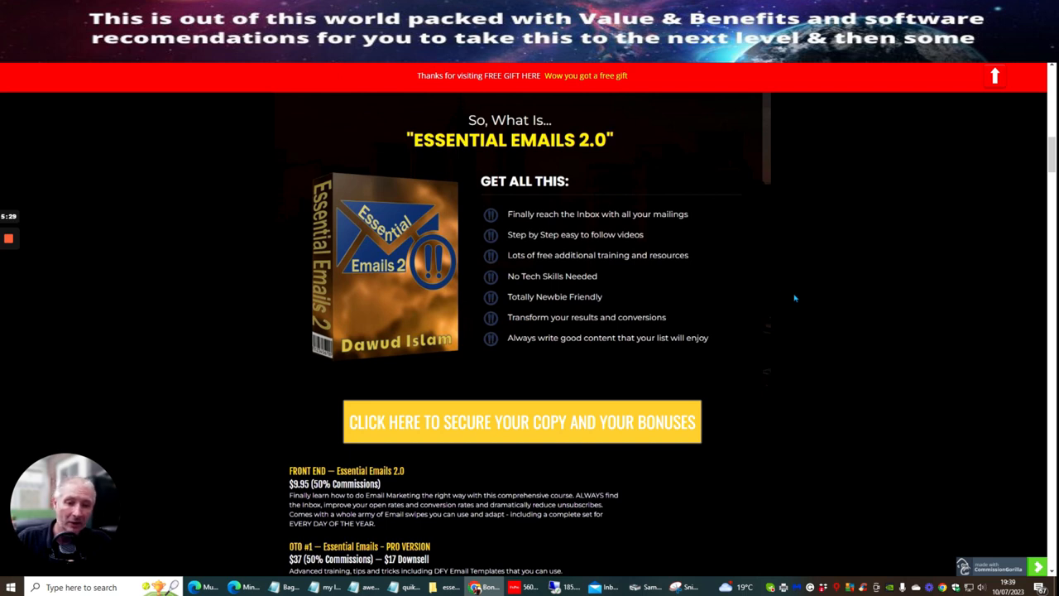
mouse_move(824, 292)
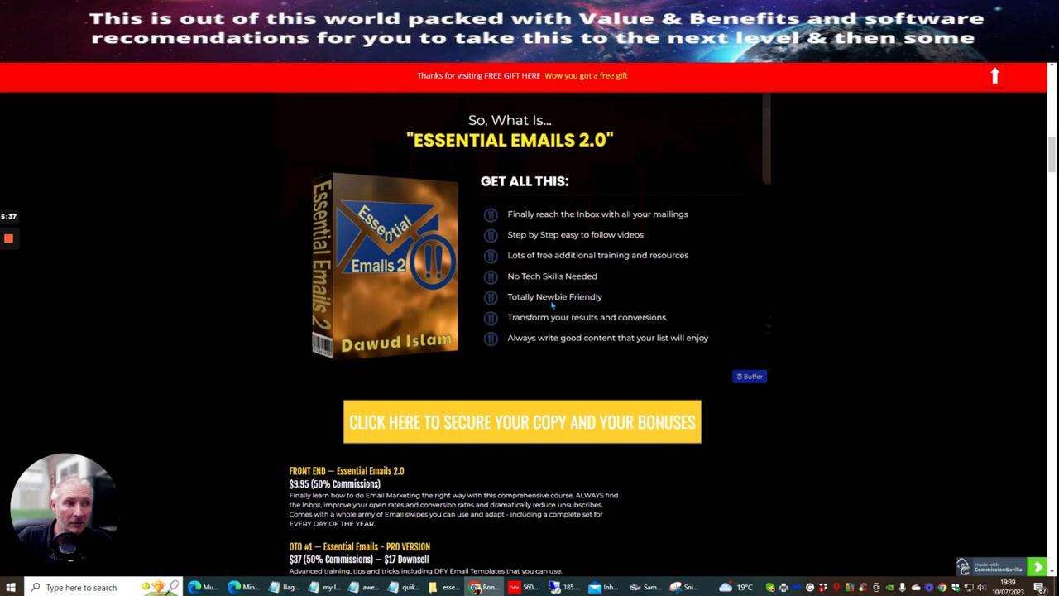
mouse_move(571, 346)
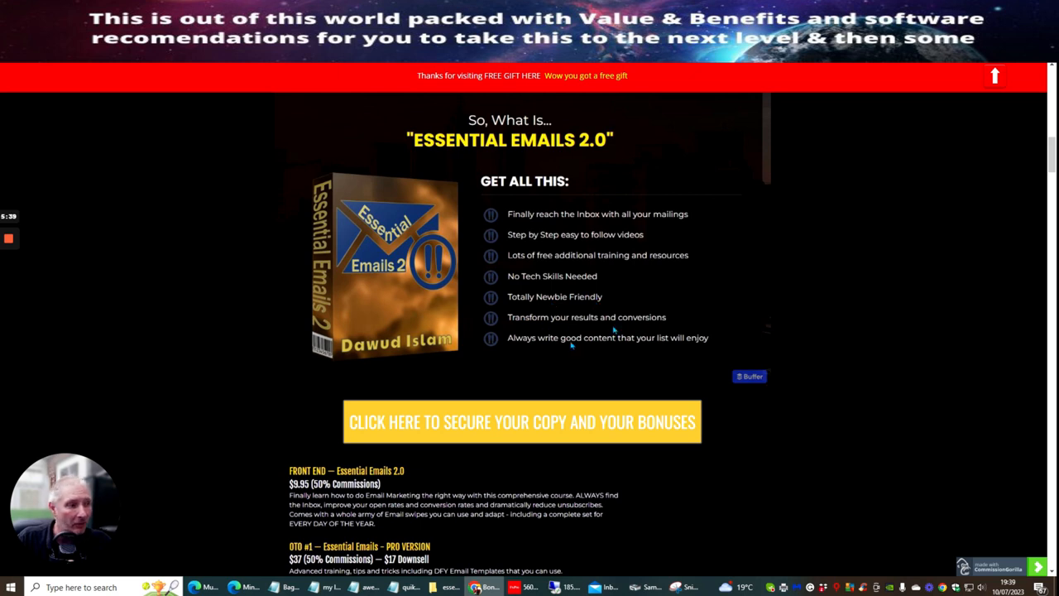
mouse_move(576, 348)
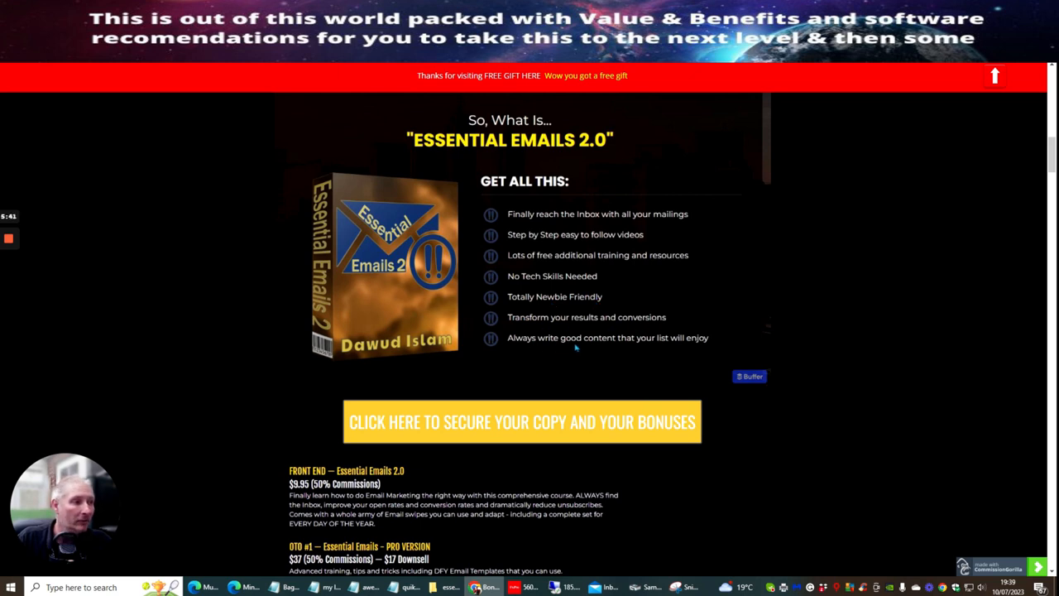
scroll(down, 3)
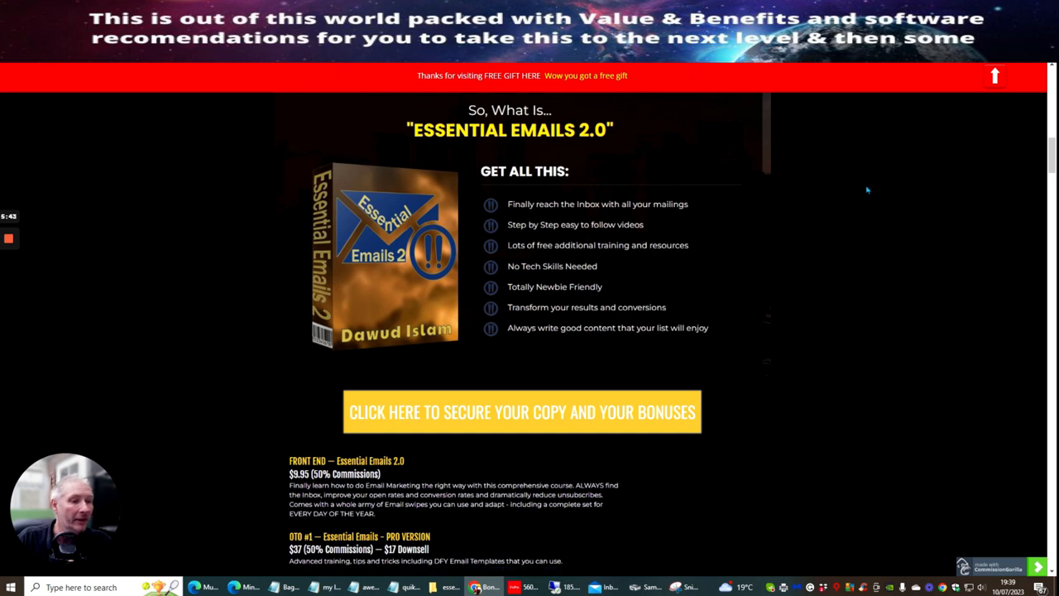
Step: Scroll past the front end and OTO #1–#5 price listings until the Bonus 1–3 tiles appear
scroll(down, 3)
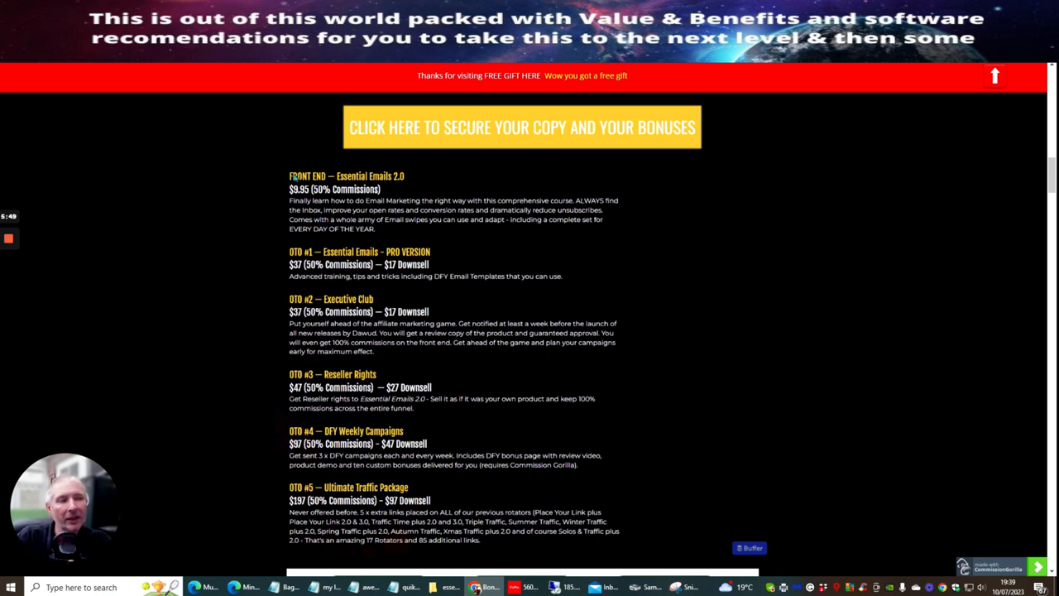
mouse_move(324, 200)
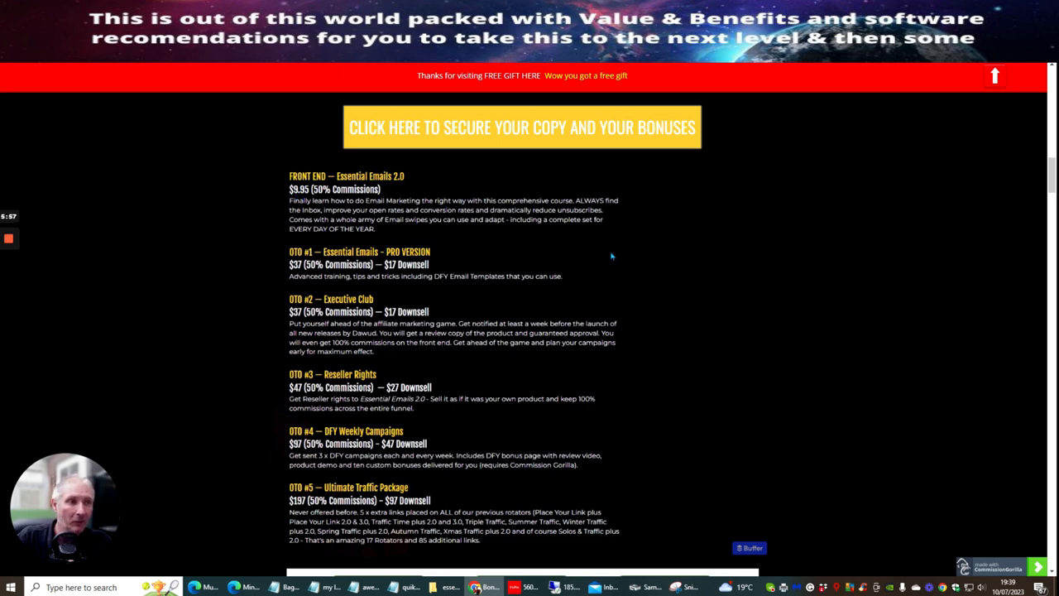
mouse_move(709, 269)
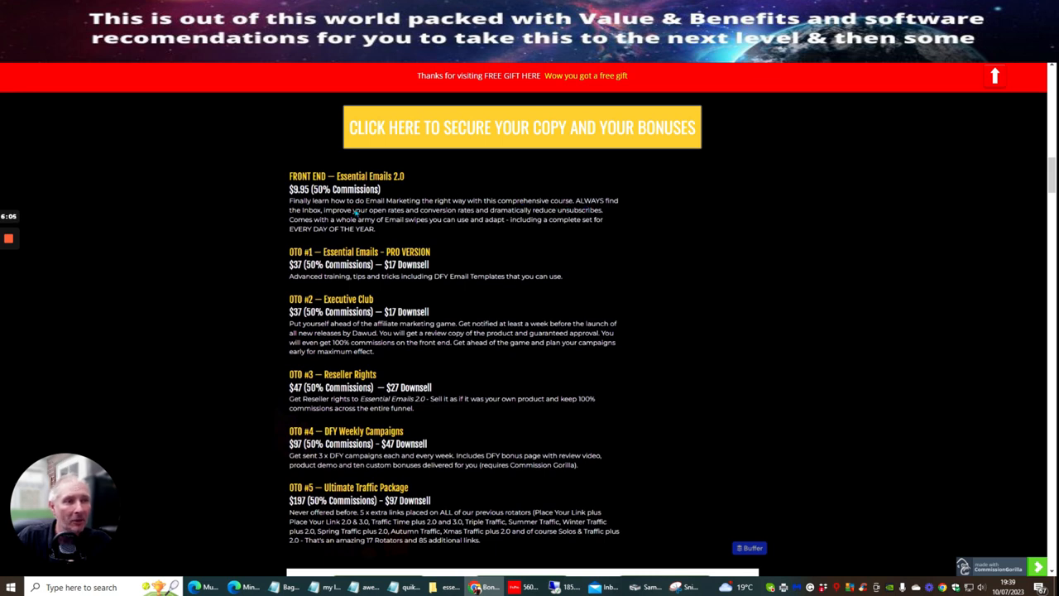
mouse_move(479, 218)
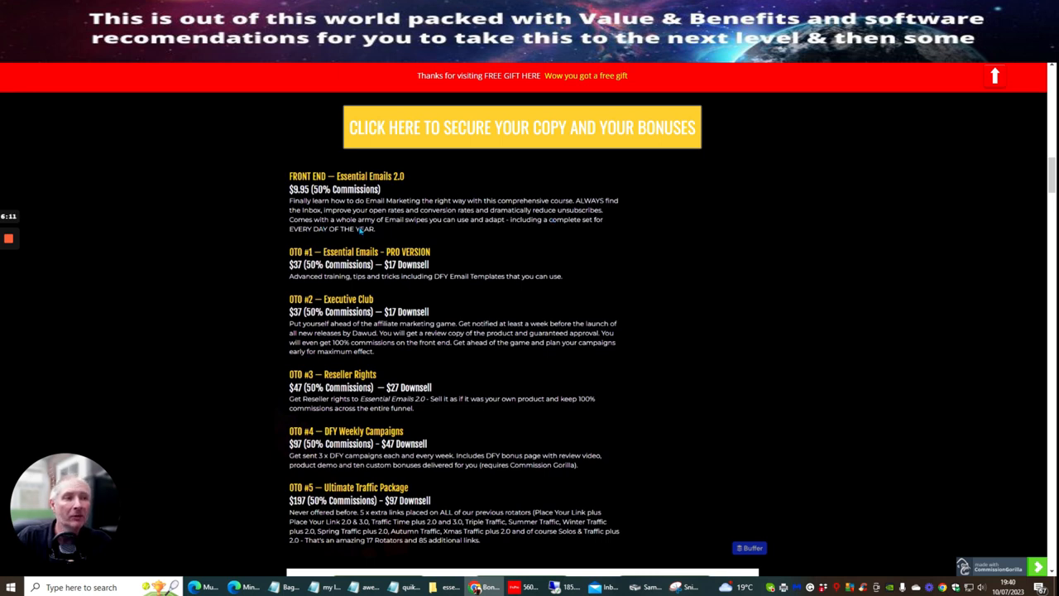
mouse_move(483, 230)
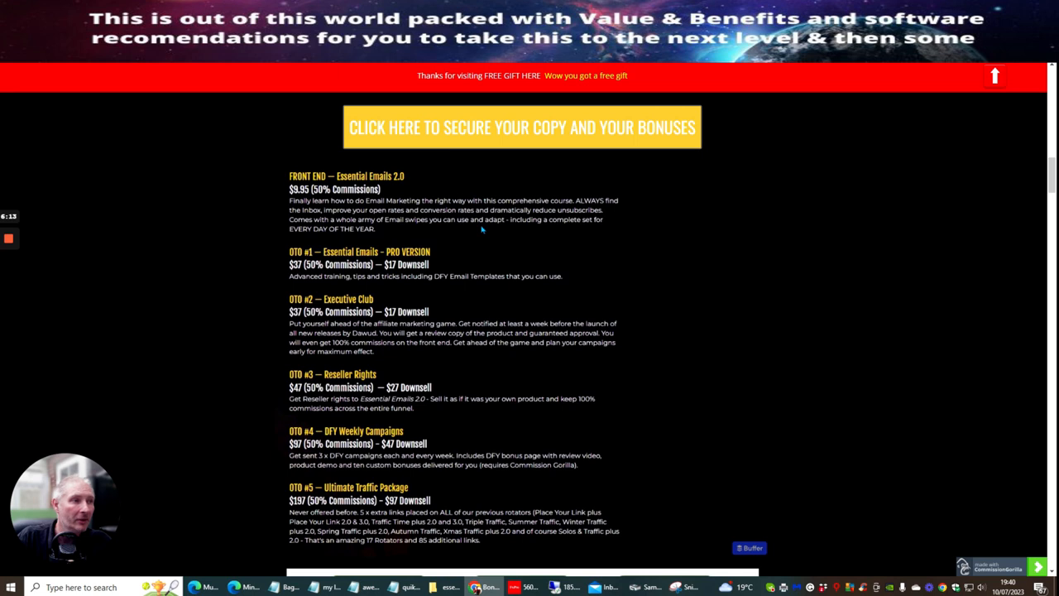
mouse_move(370, 240)
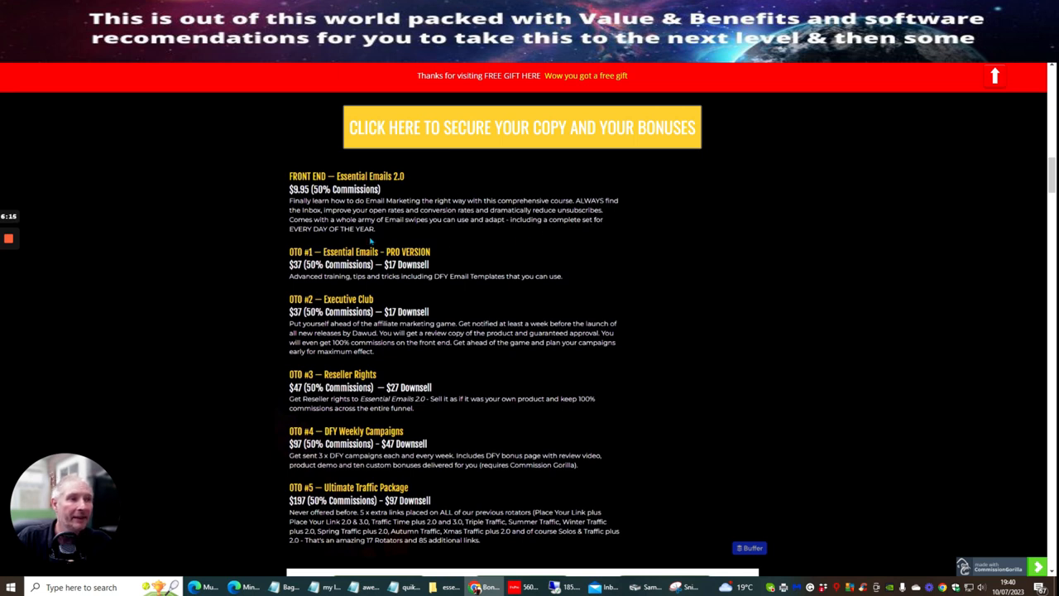
mouse_move(659, 271)
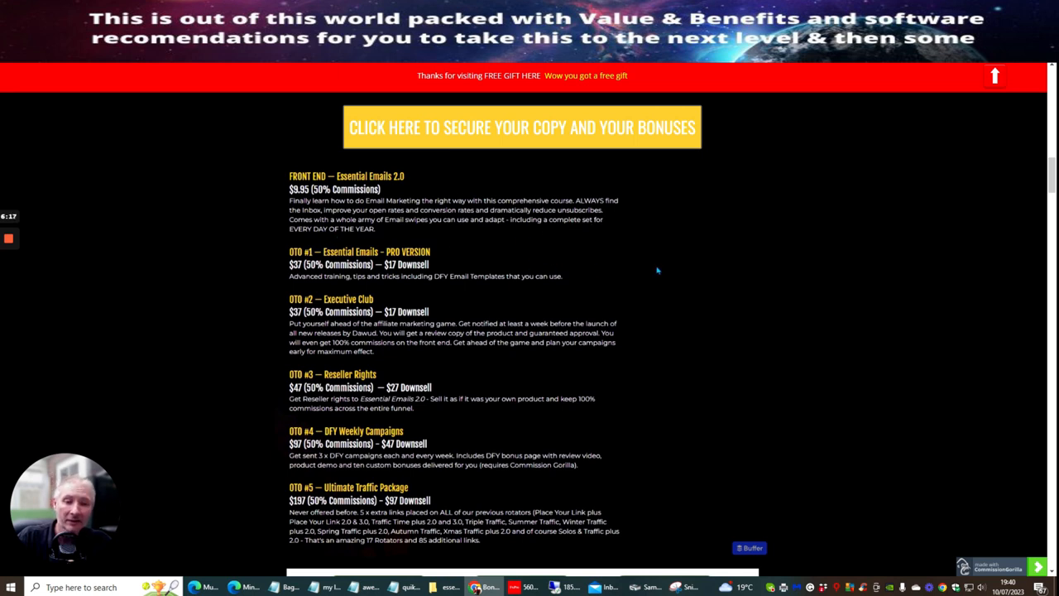
mouse_move(753, 263)
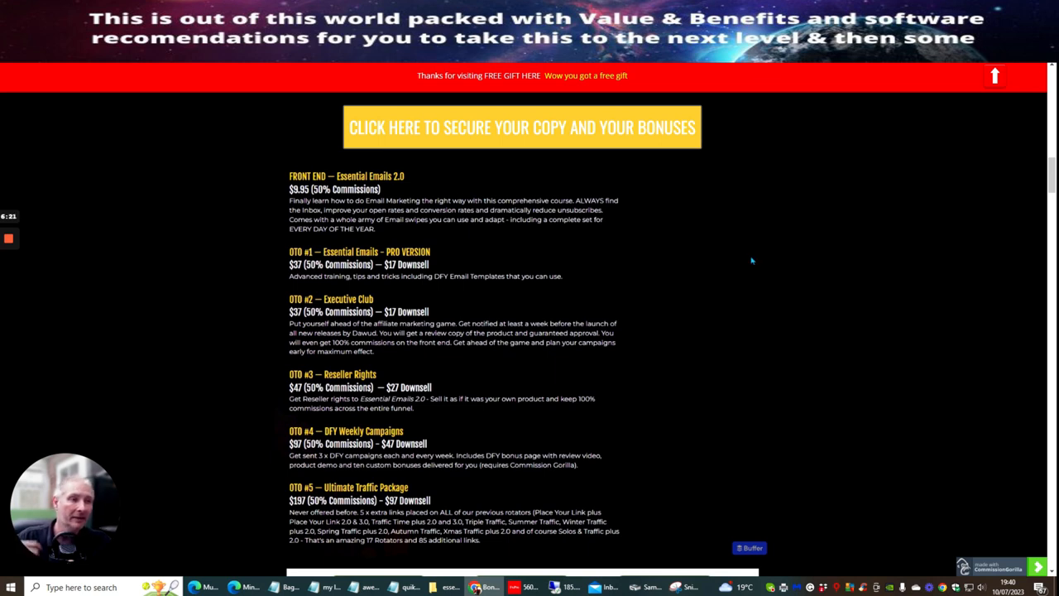
mouse_move(708, 232)
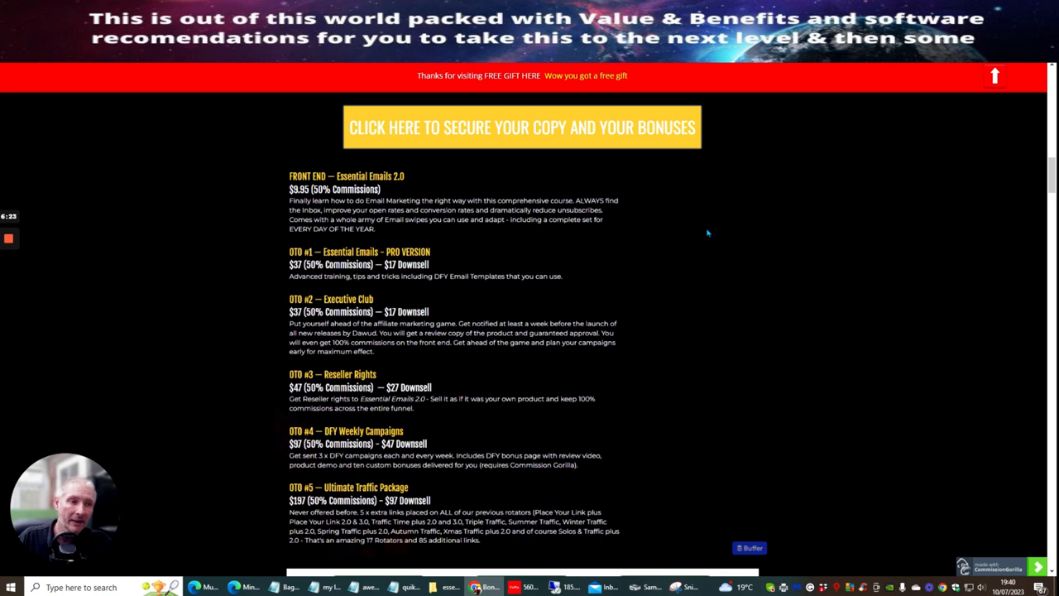
mouse_move(278, 258)
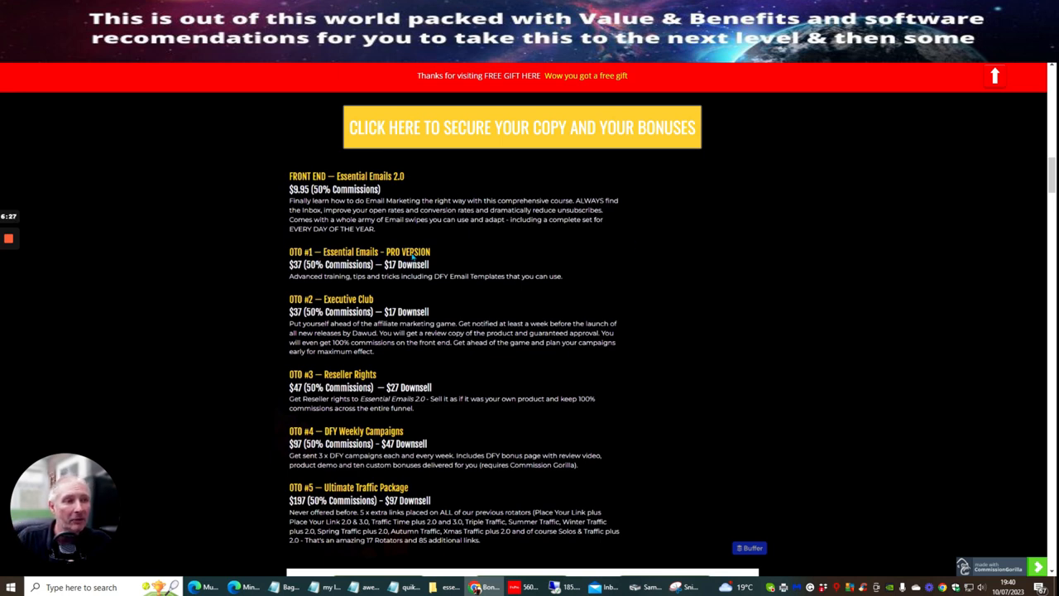
mouse_move(321, 295)
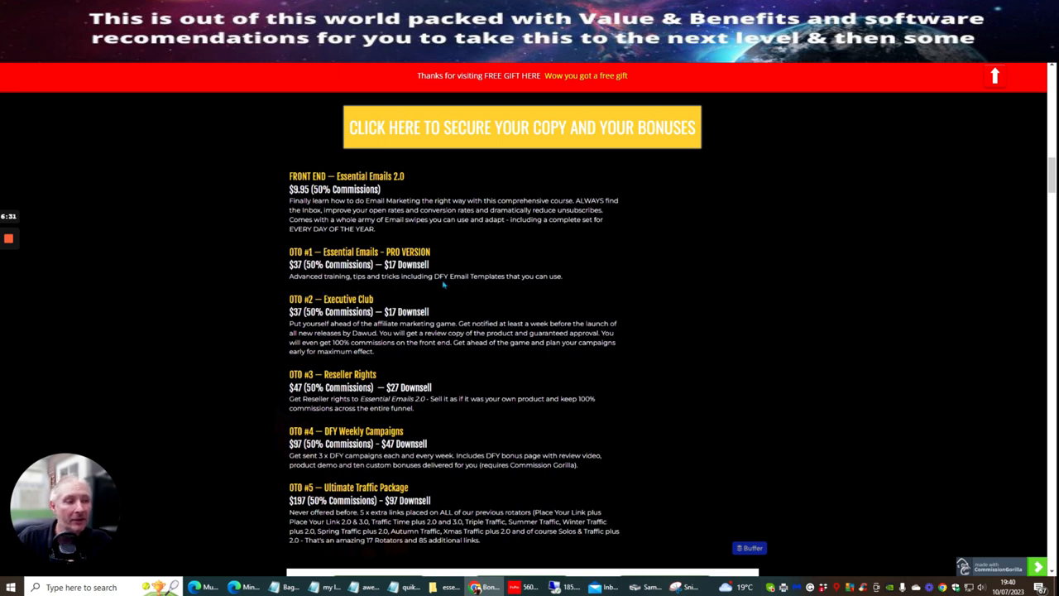
mouse_move(774, 235)
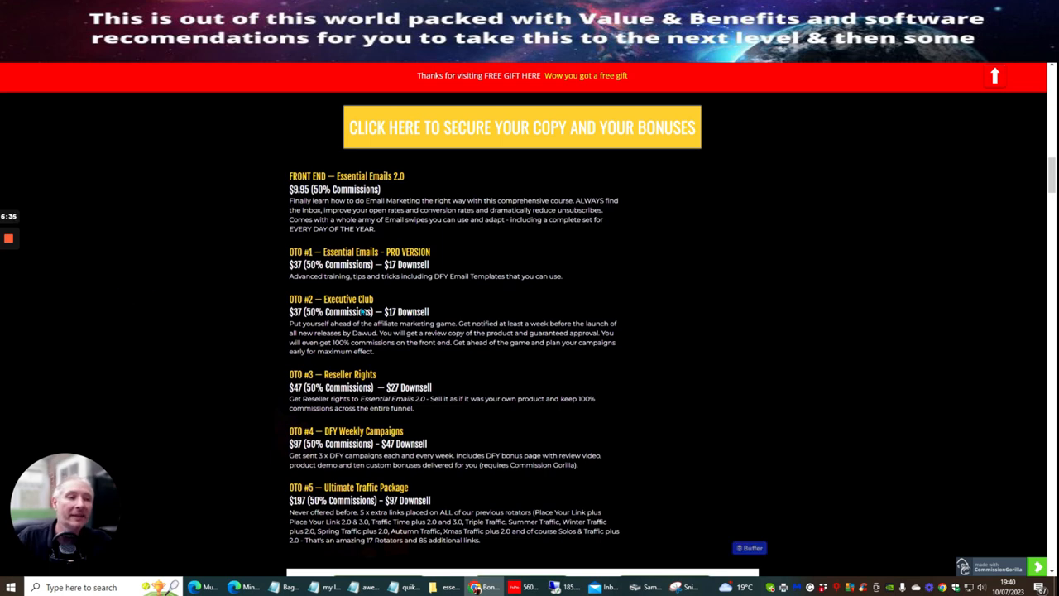
mouse_move(372, 367)
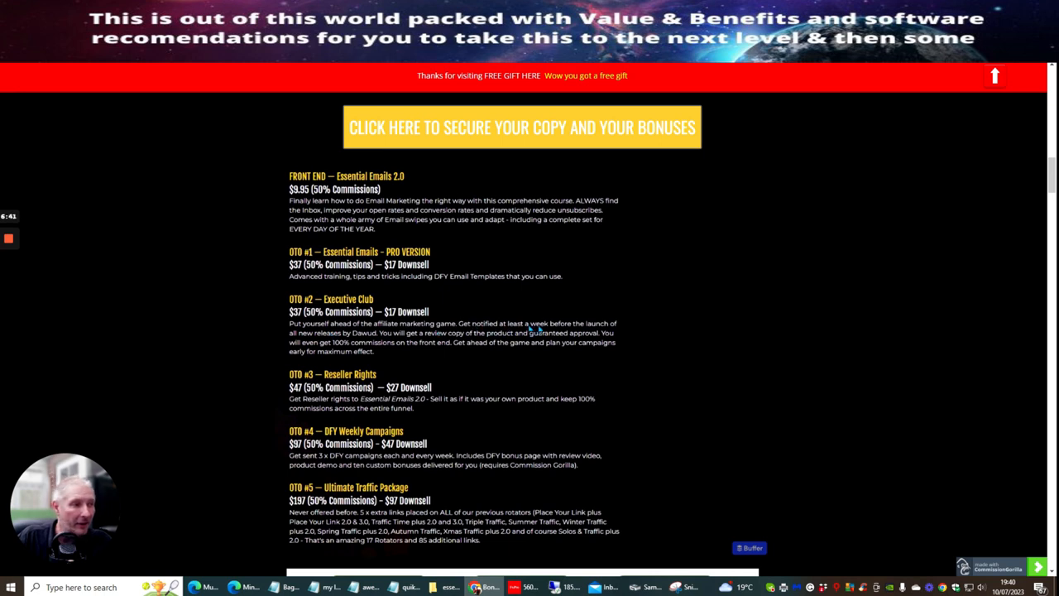
mouse_move(348, 342)
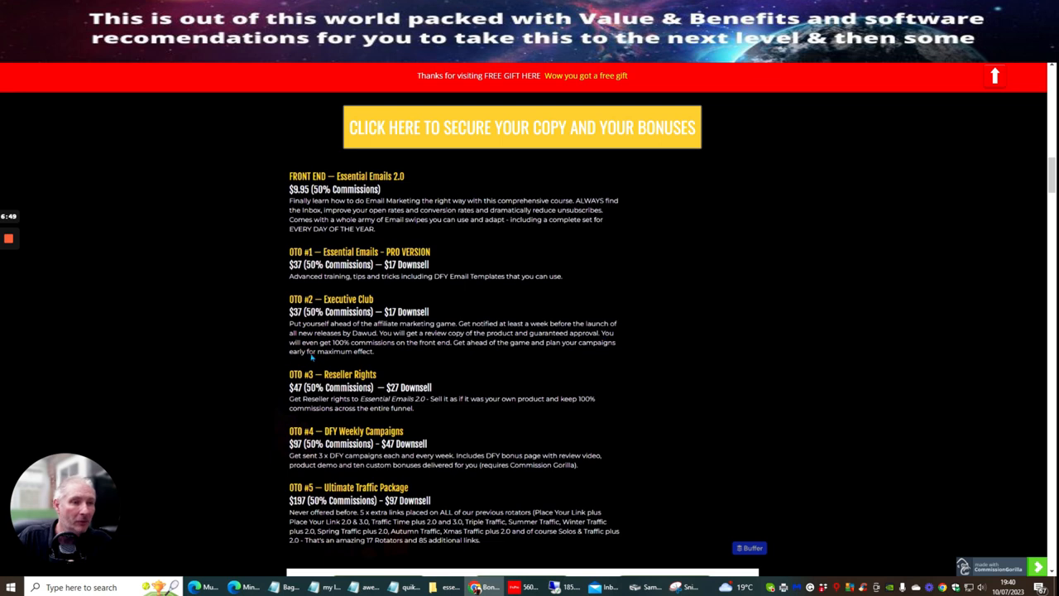
mouse_move(437, 347)
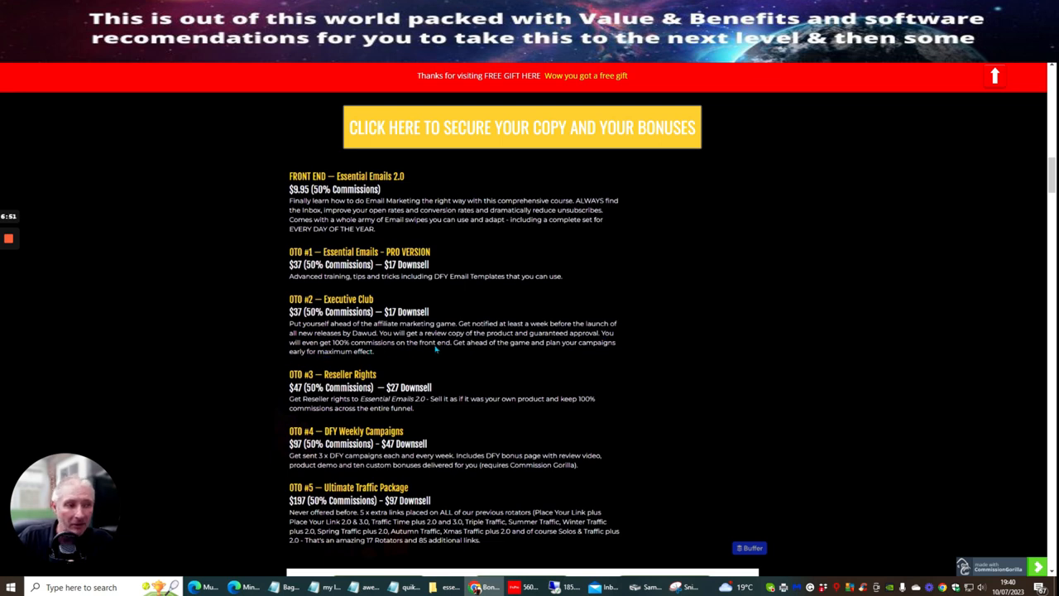
mouse_move(563, 347)
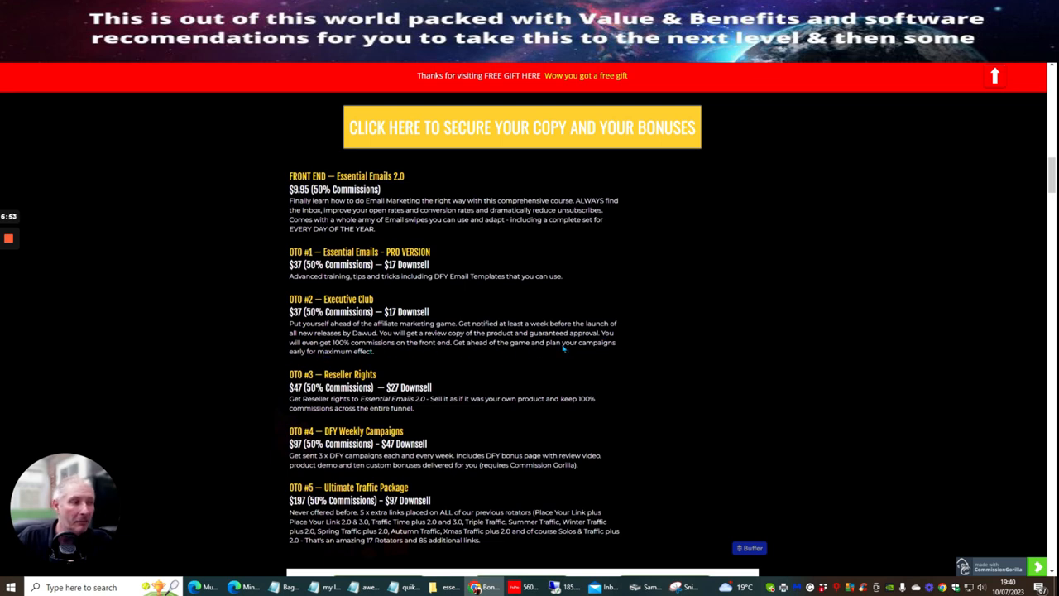
scroll(down, 3)
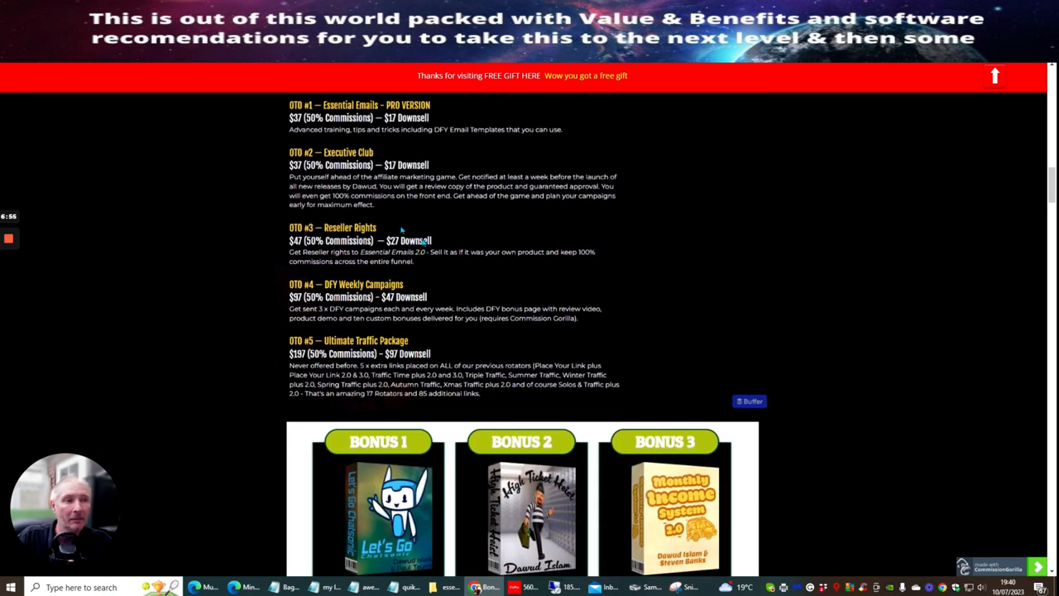
mouse_move(599, 245)
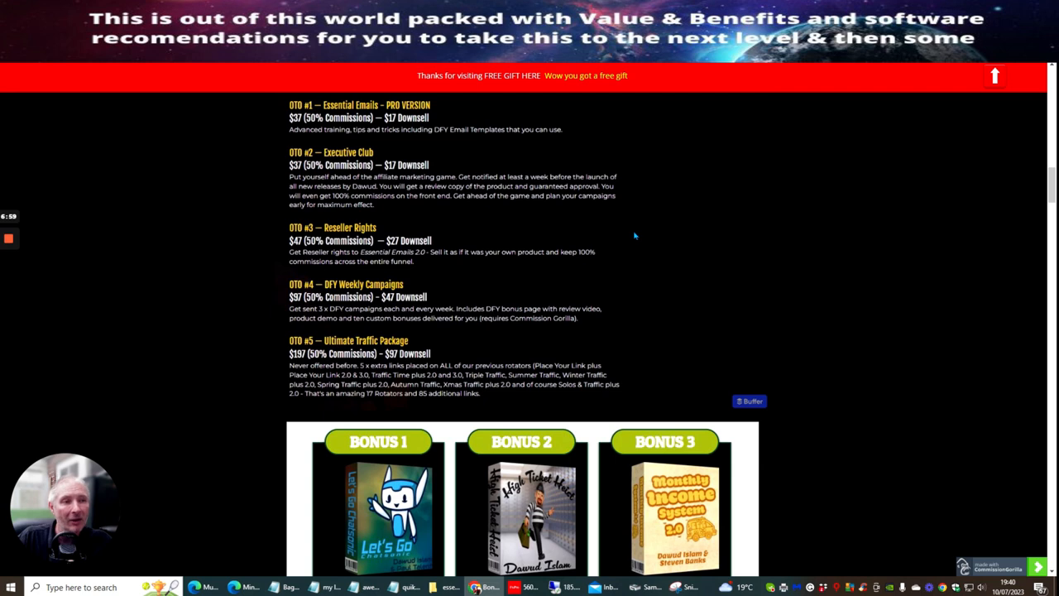
mouse_move(536, 261)
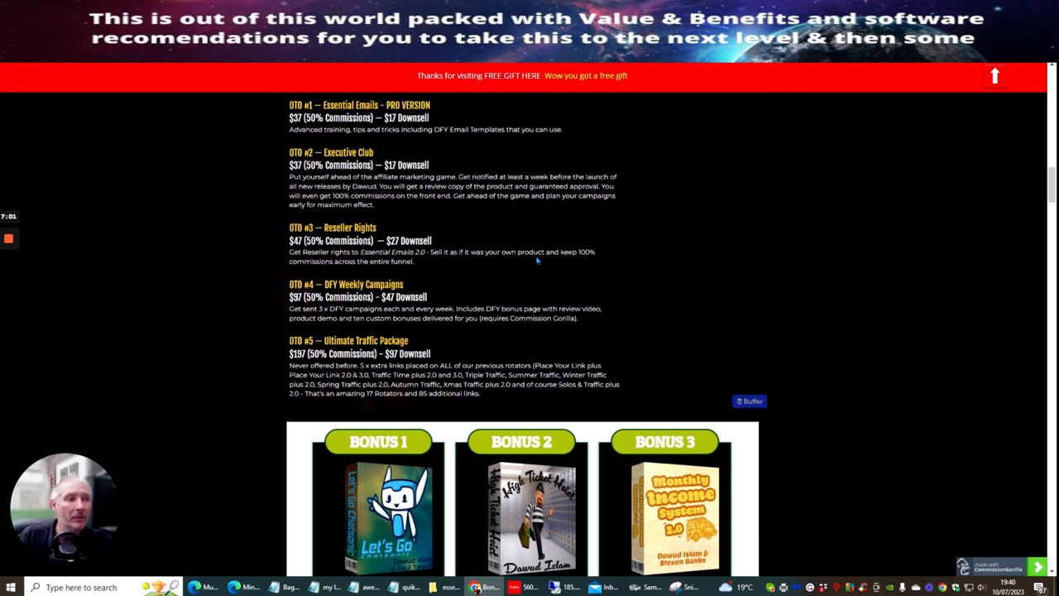
mouse_move(672, 252)
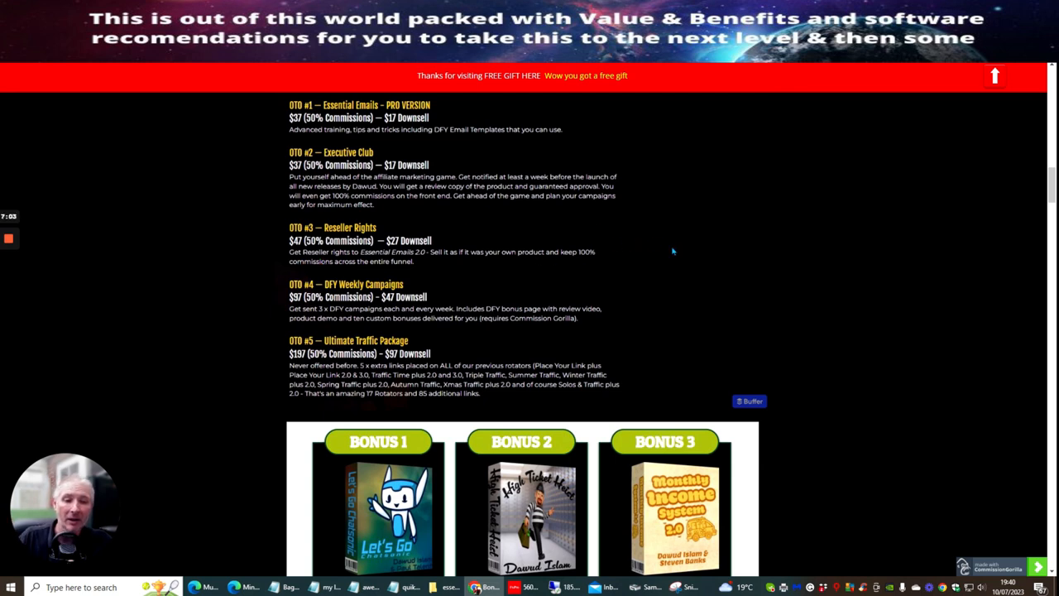
mouse_move(668, 251)
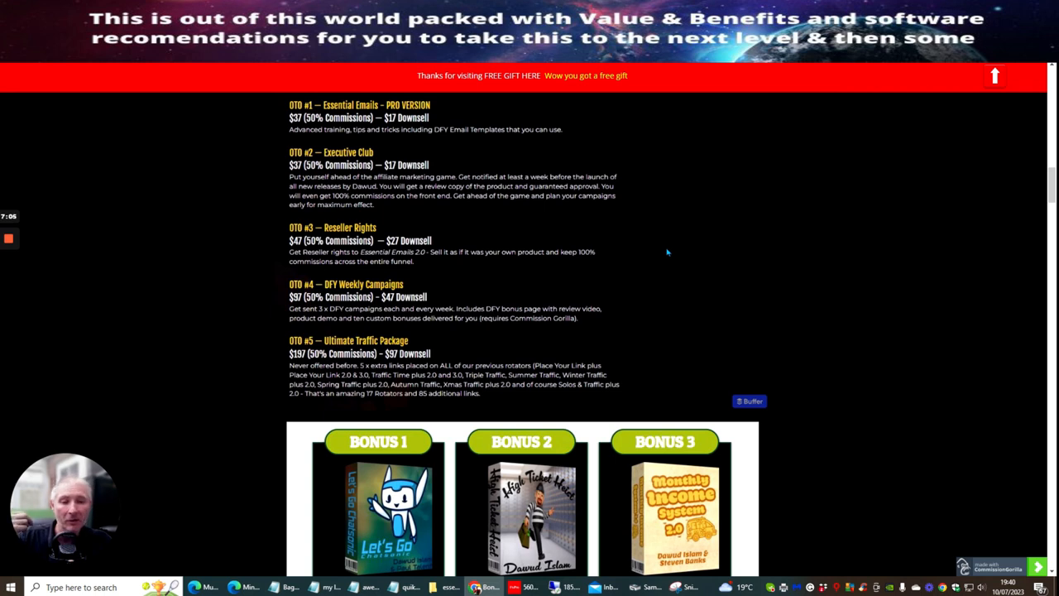
mouse_move(655, 268)
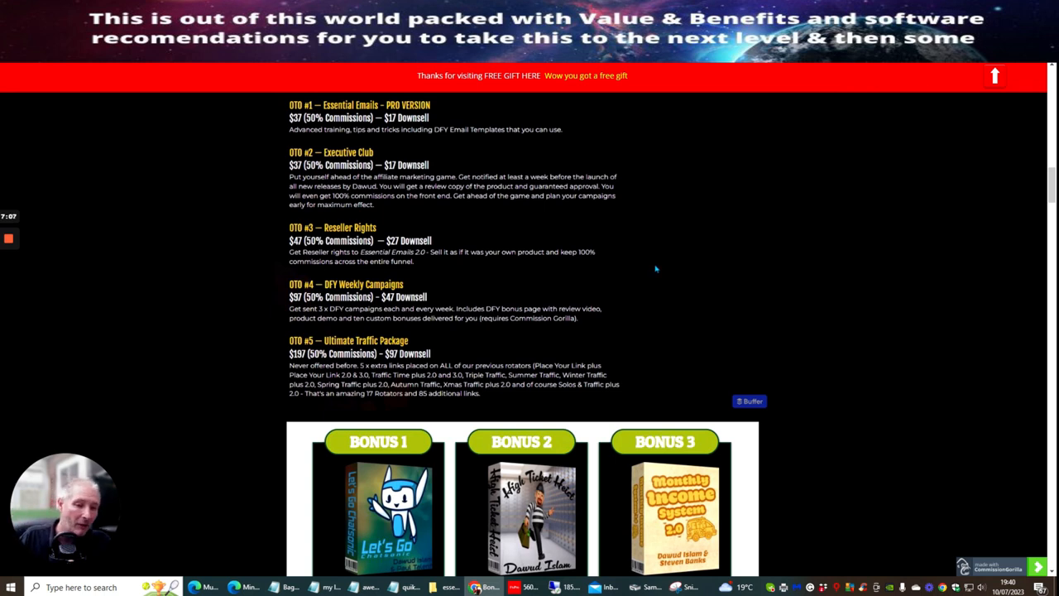
mouse_move(664, 278)
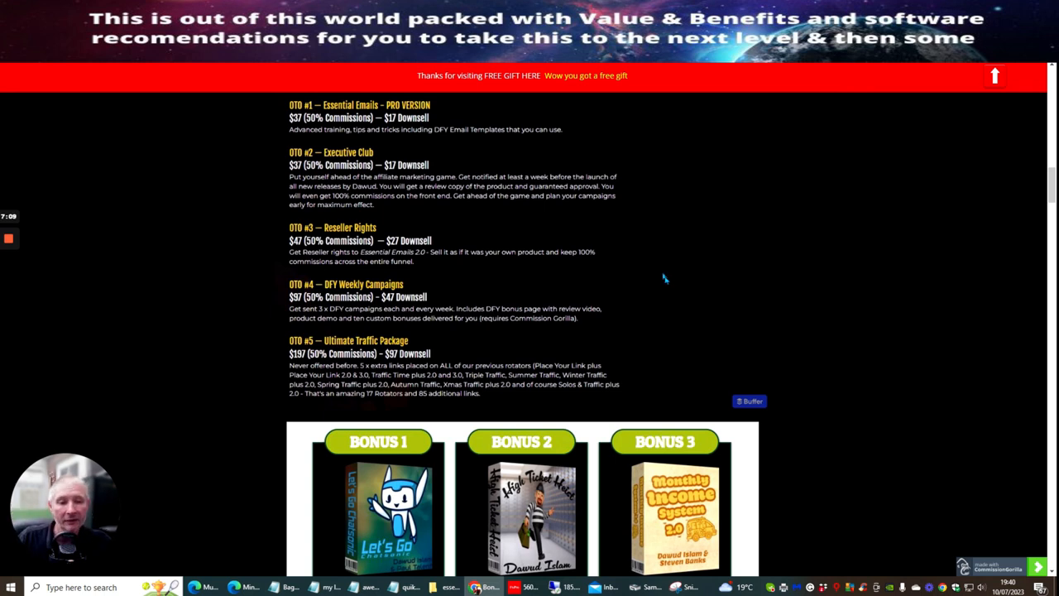
mouse_move(642, 286)
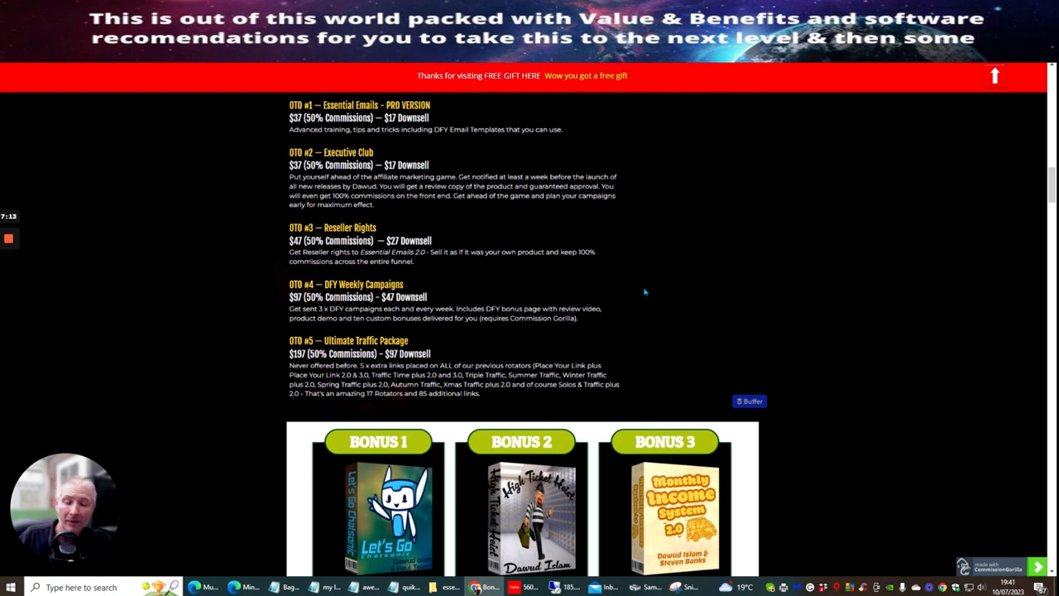
mouse_move(675, 297)
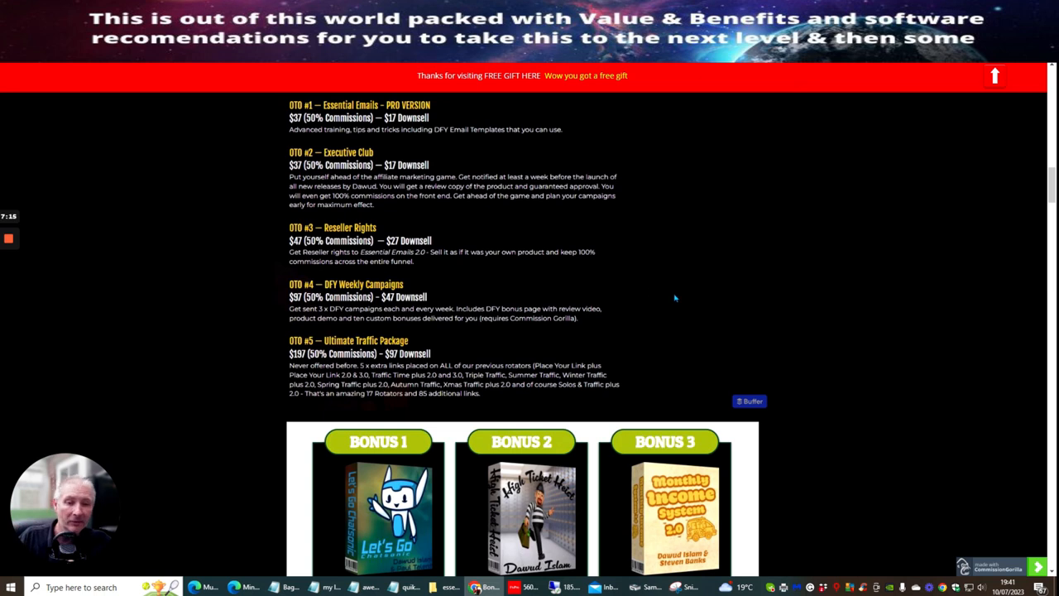
mouse_move(673, 294)
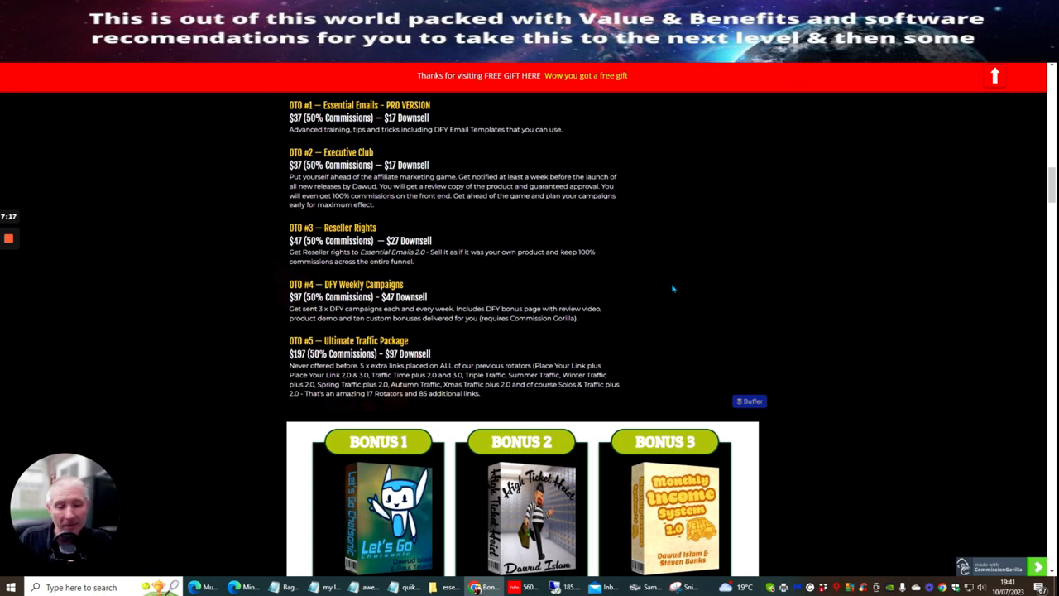
mouse_move(479, 278)
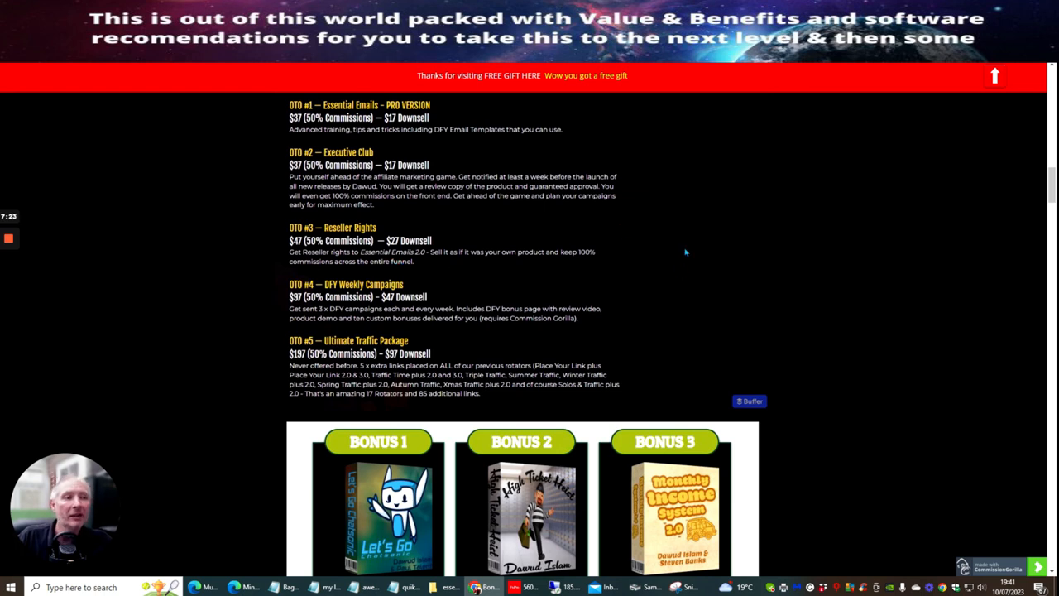
scroll(down, 3)
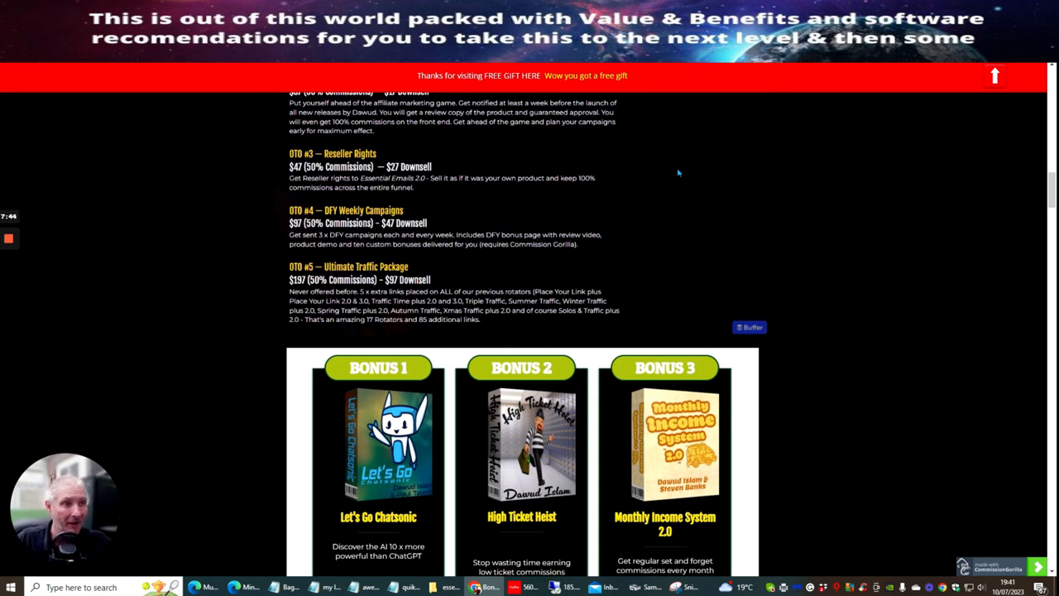
mouse_move(737, 225)
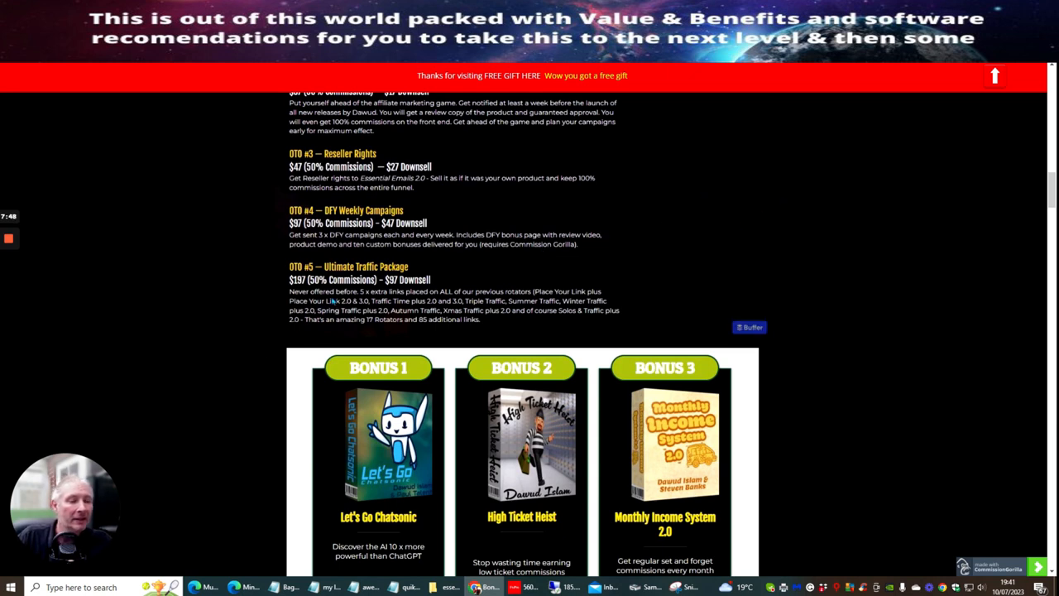
mouse_move(417, 296)
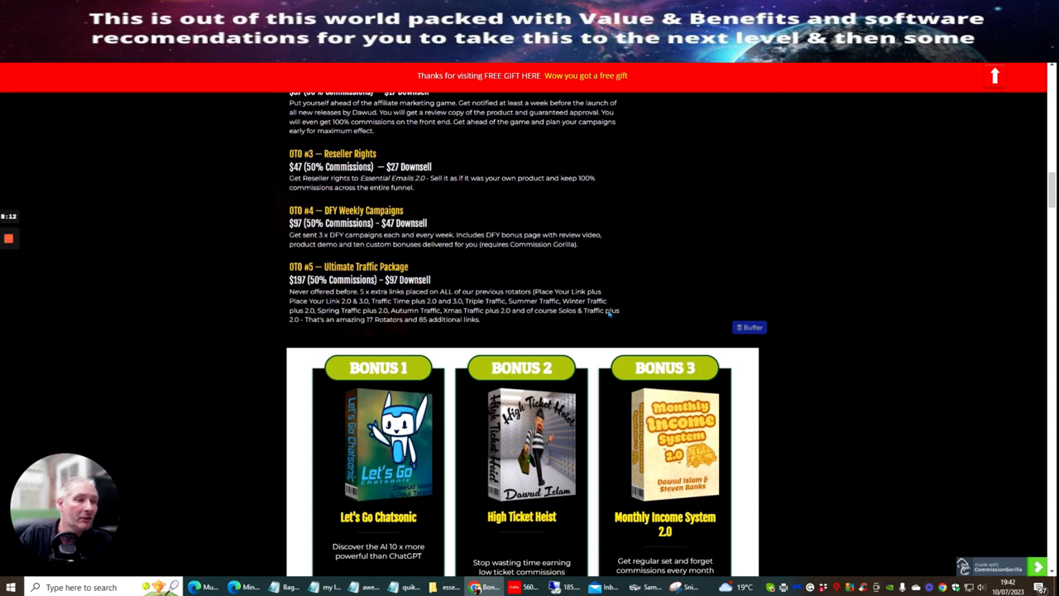
mouse_move(397, 339)
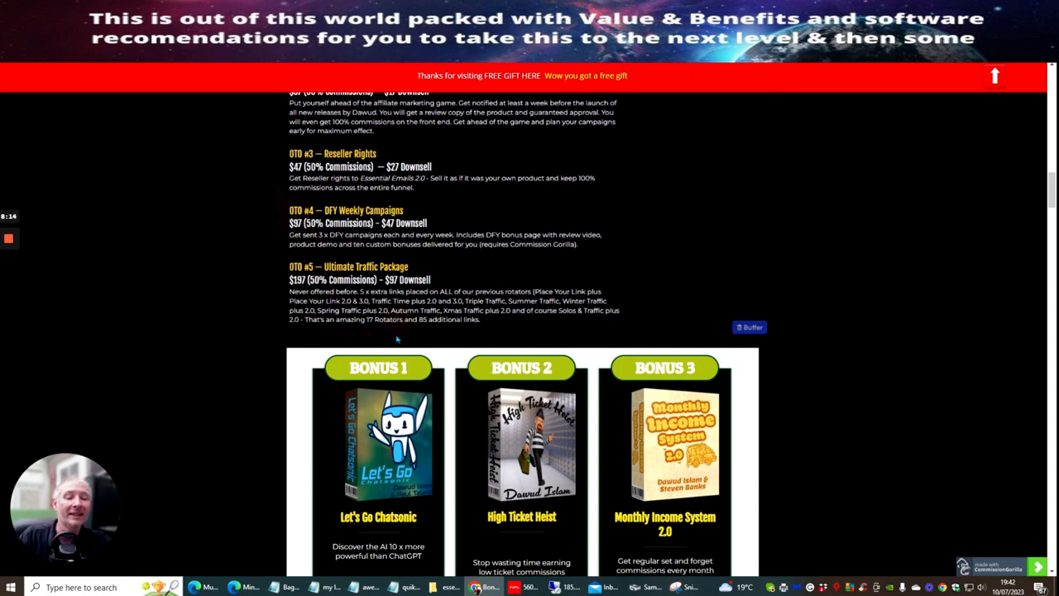
mouse_move(411, 338)
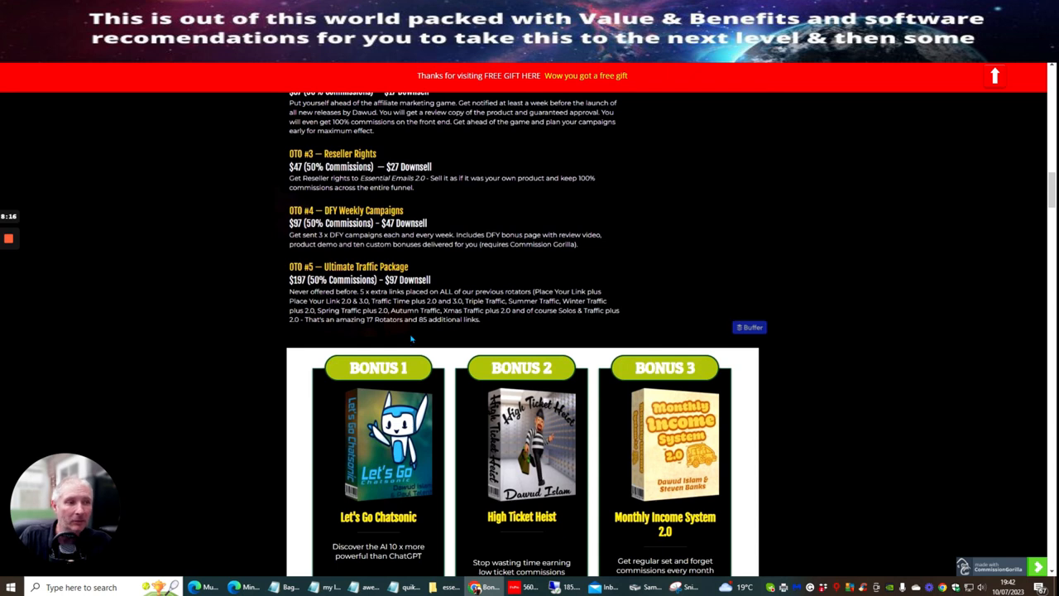
mouse_move(904, 222)
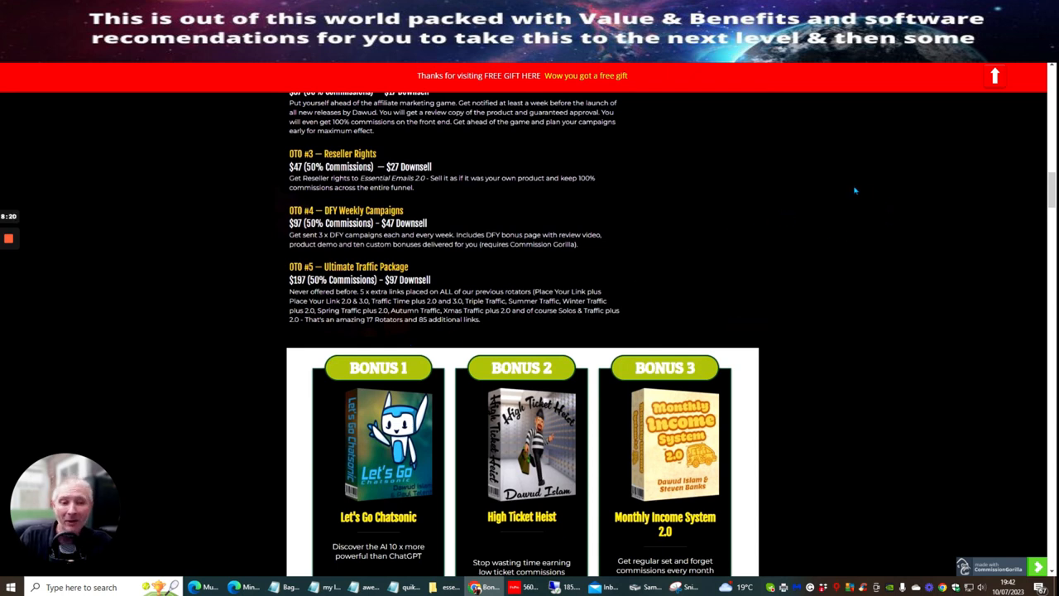
Step: Scroll so the Let's Go Chatsonic, High Ticket Heist and Monthly Income System 2.0 cards show fully
scroll(down, 3)
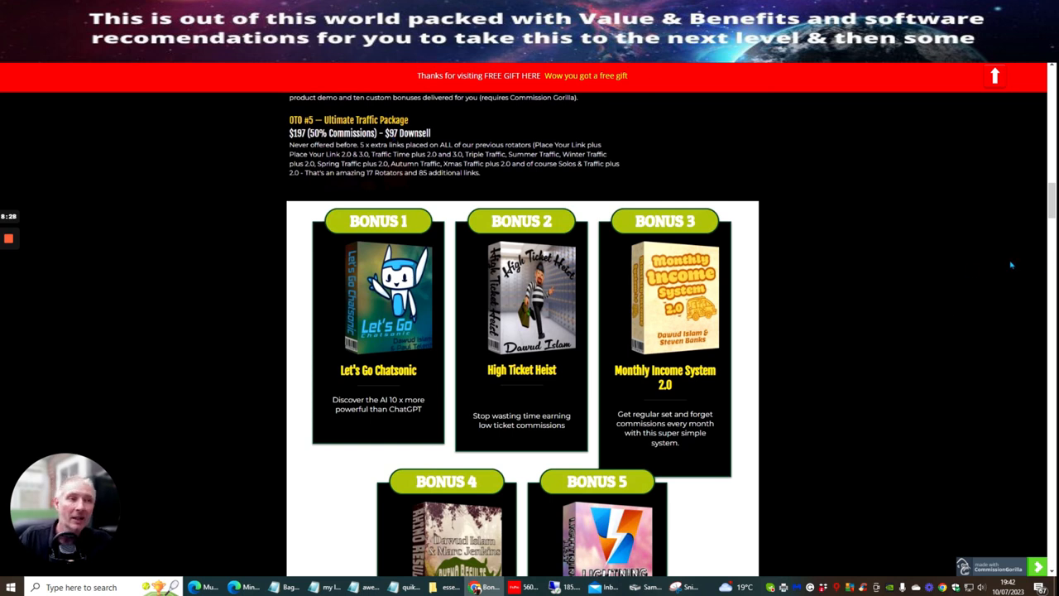
mouse_move(909, 276)
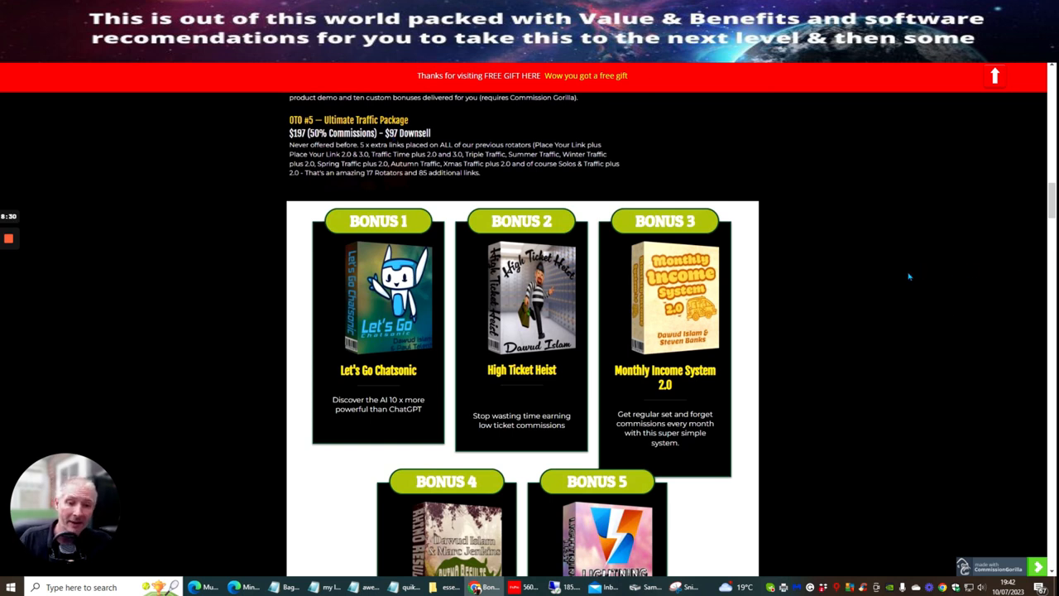
mouse_move(879, 278)
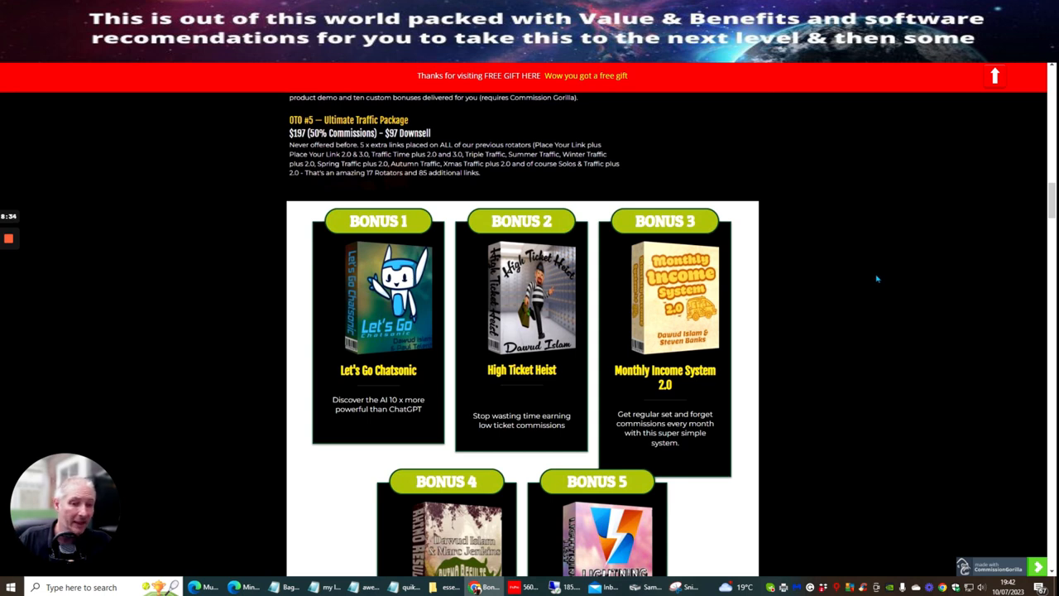
mouse_move(774, 254)
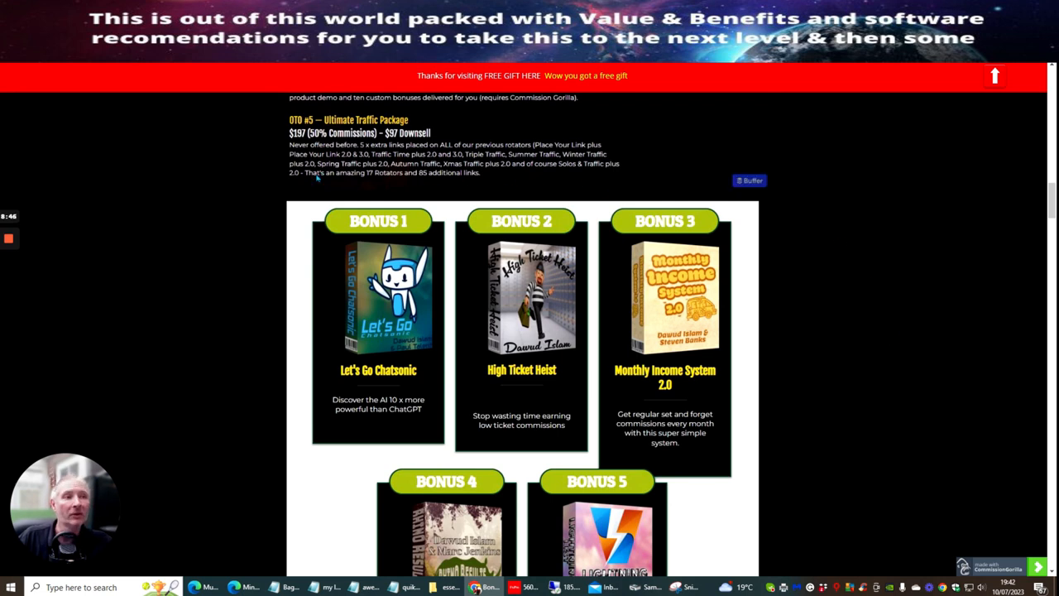
mouse_move(854, 232)
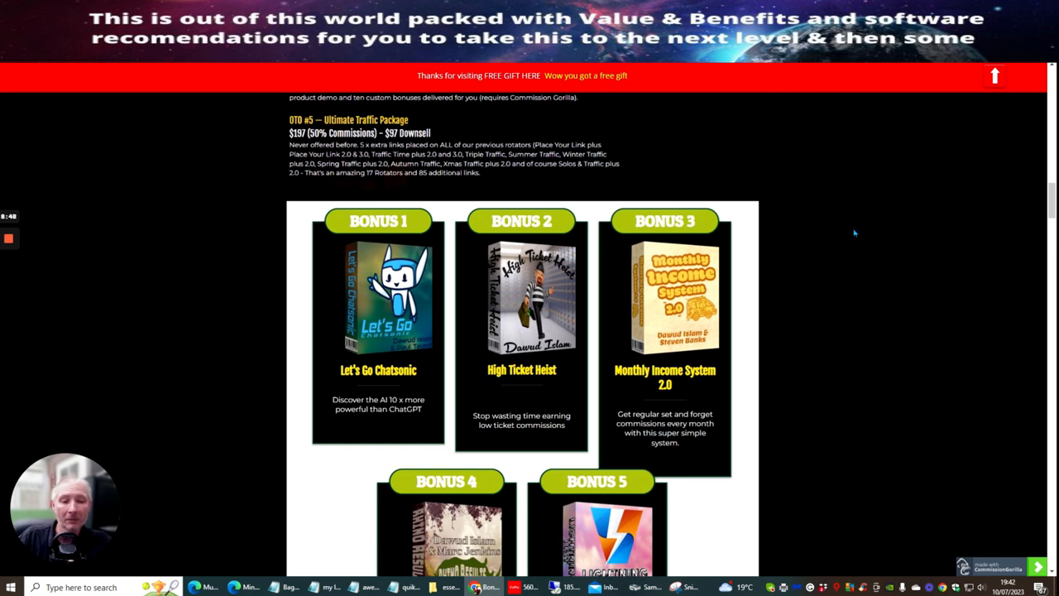
mouse_move(868, 239)
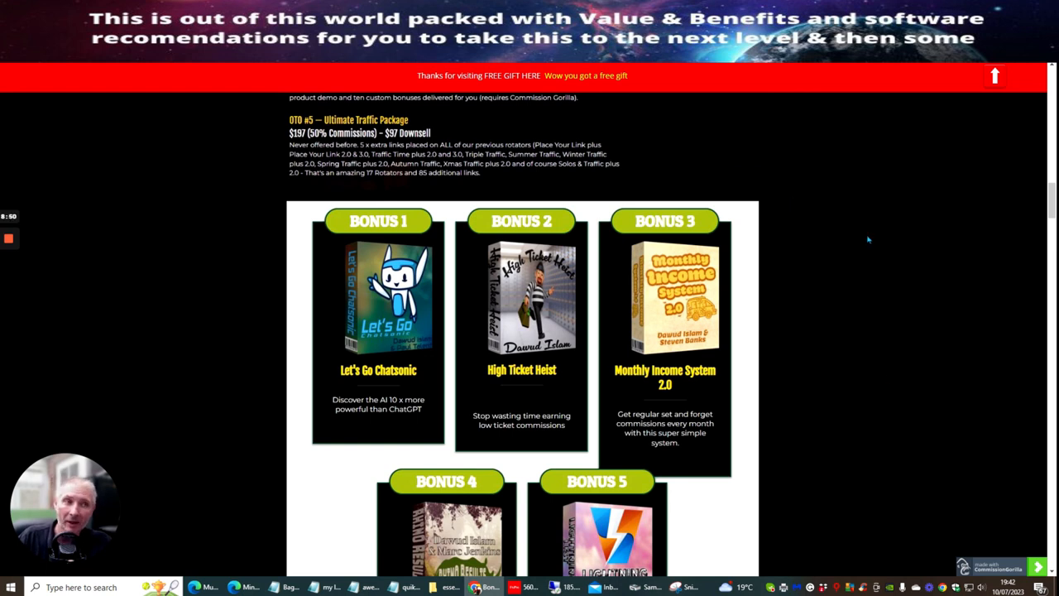
mouse_move(370, 238)
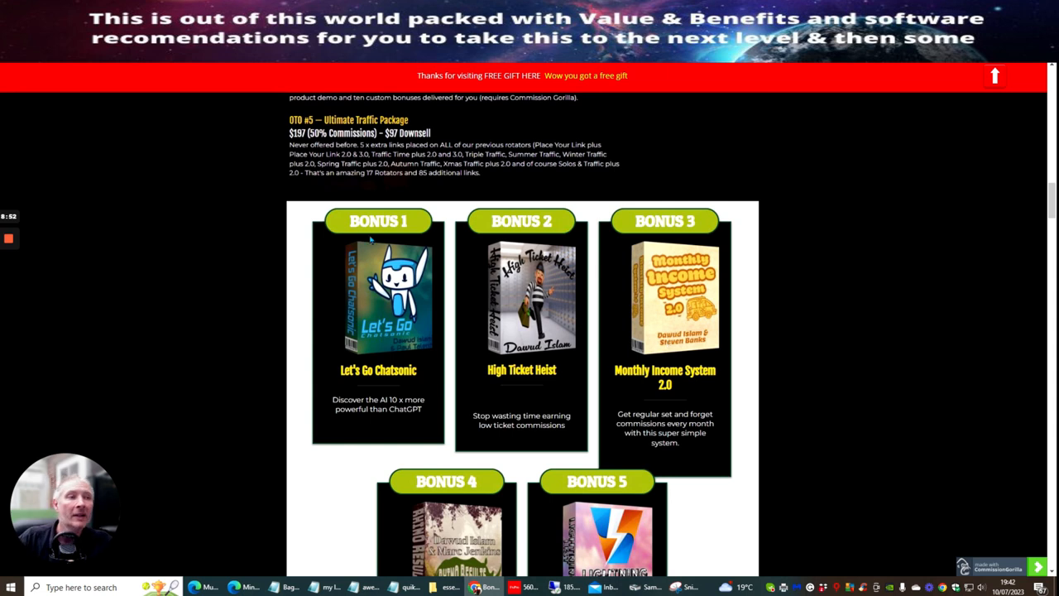
mouse_move(377, 397)
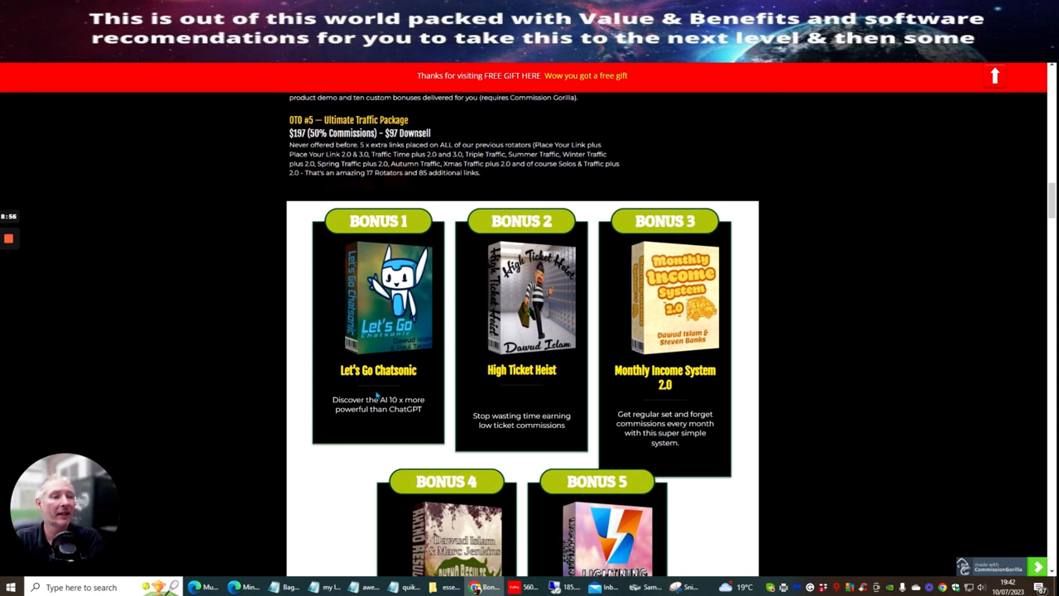
mouse_move(546, 195)
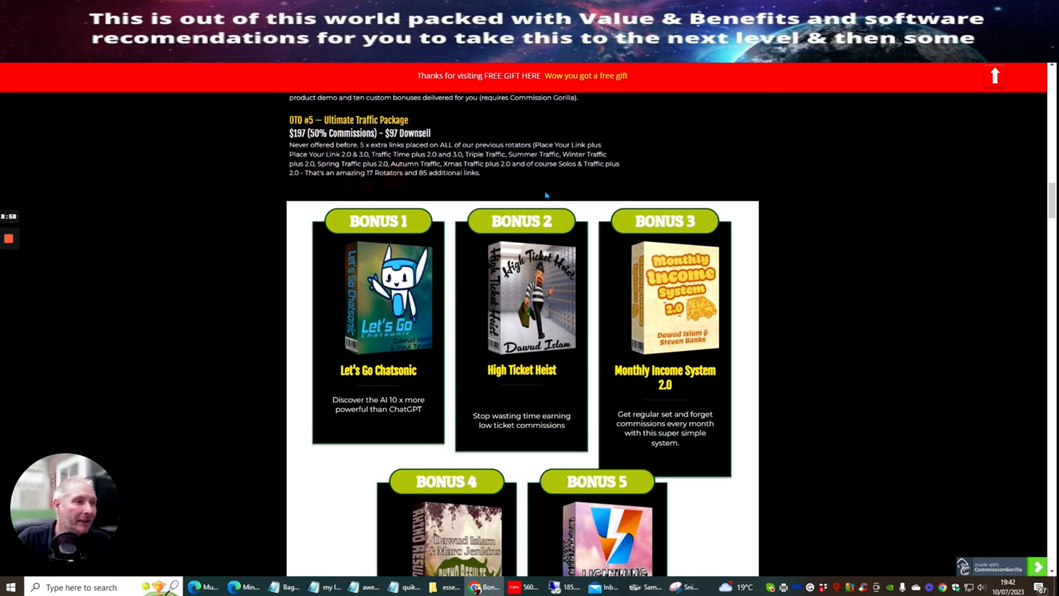
mouse_move(546, 384)
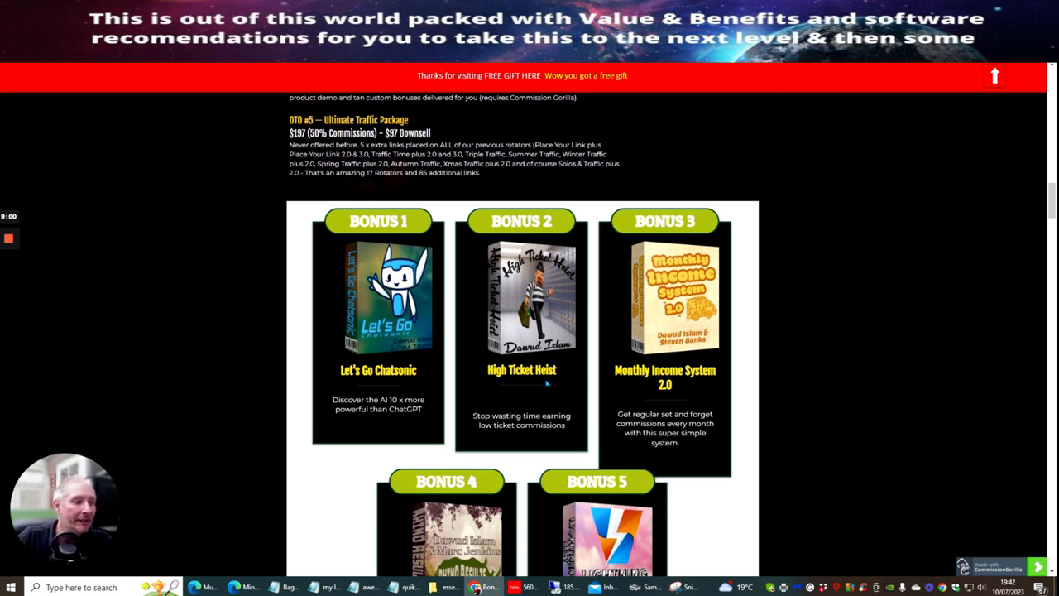
mouse_move(702, 289)
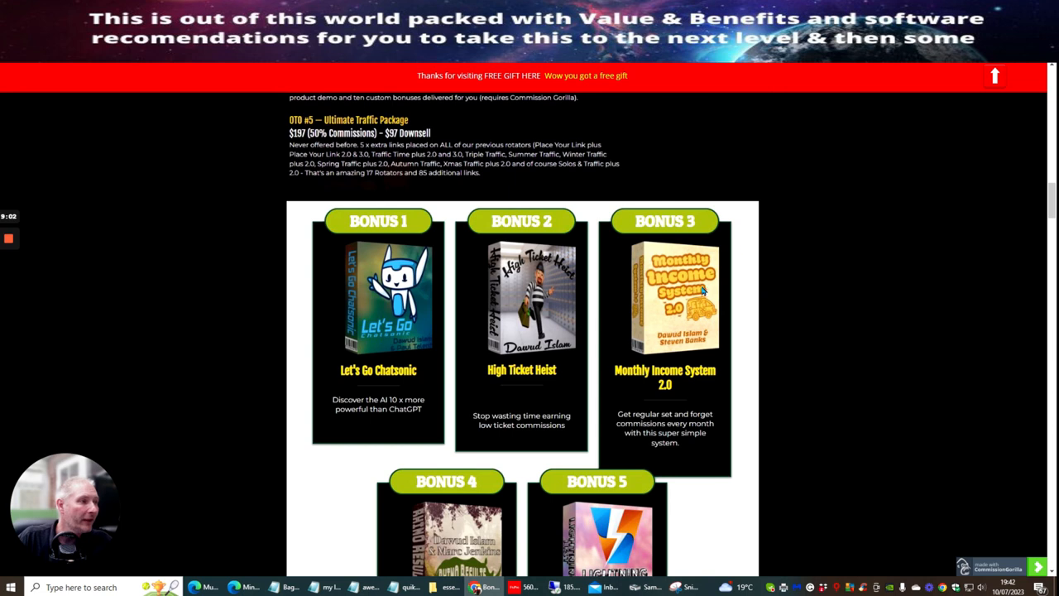
Step: Scroll past Bonus 4–5 and the Funnel Blueprint write-up to the countdown and 'Get Essential Emails 2.0 Now' heading
scroll(down, 3)
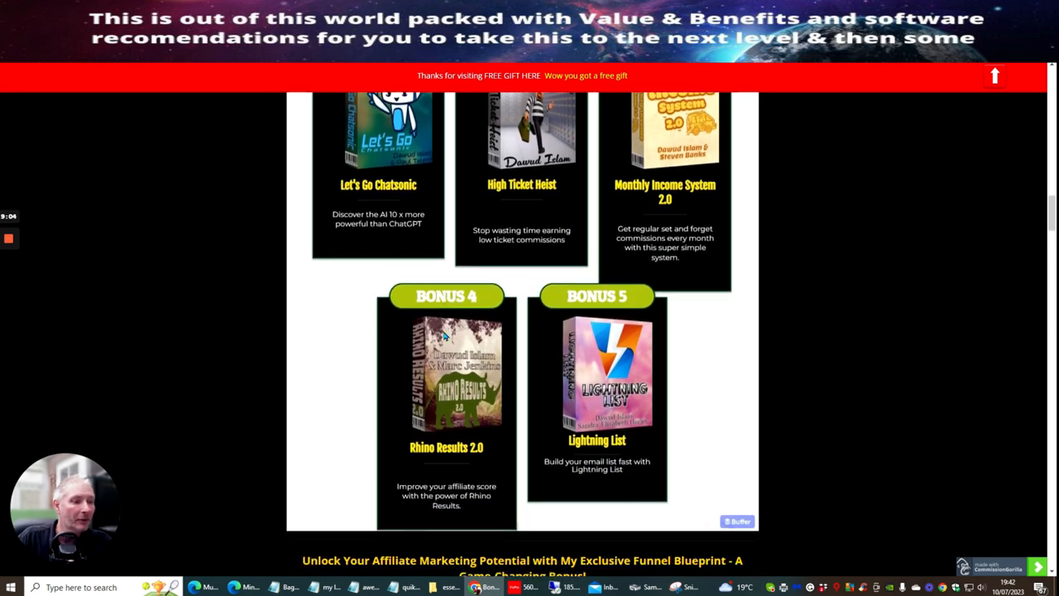
scroll(down, 3)
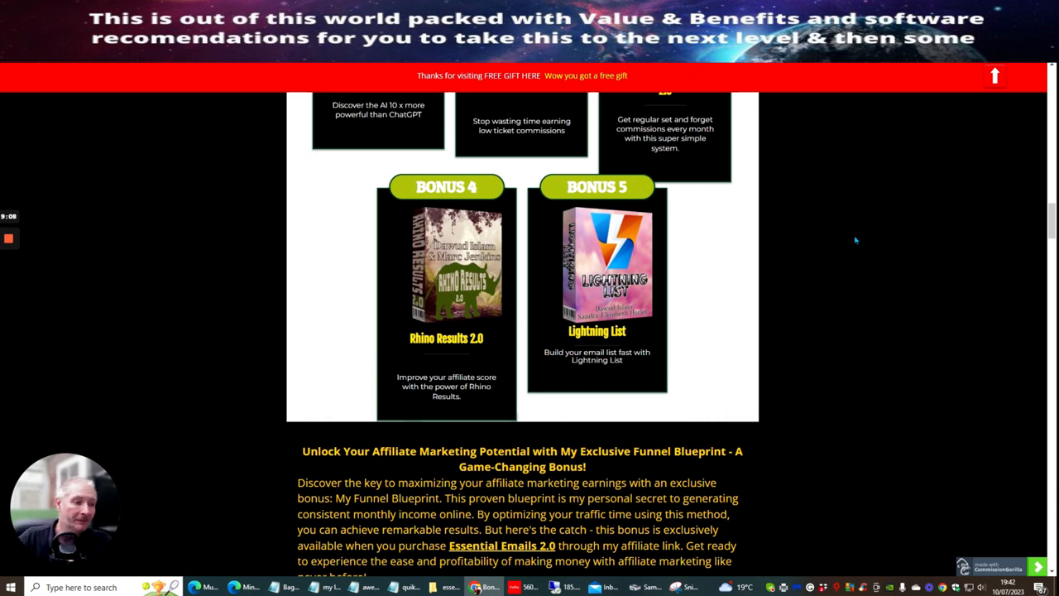
scroll(down, 3)
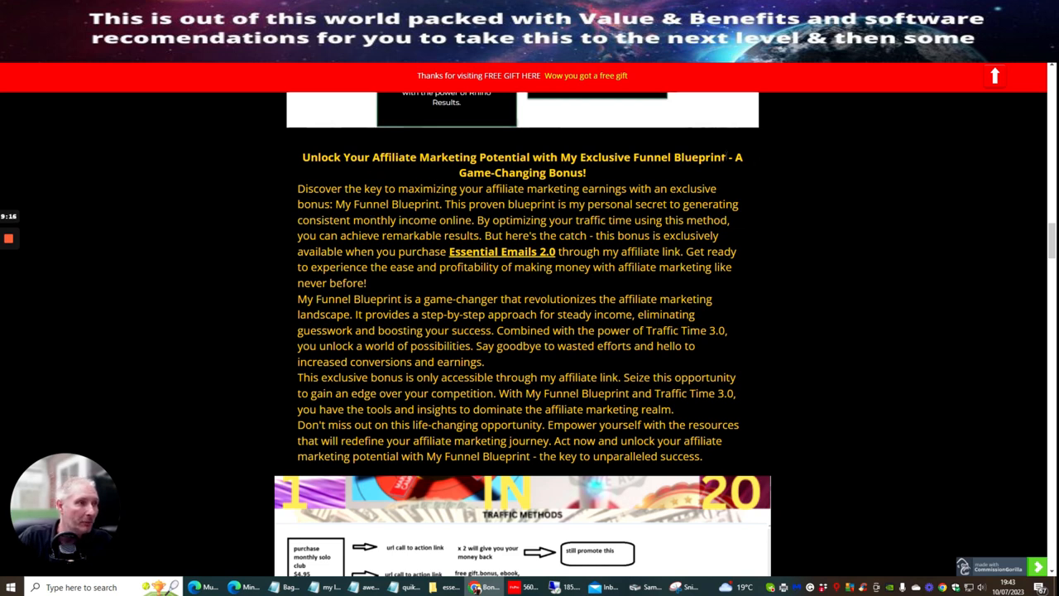
mouse_move(835, 259)
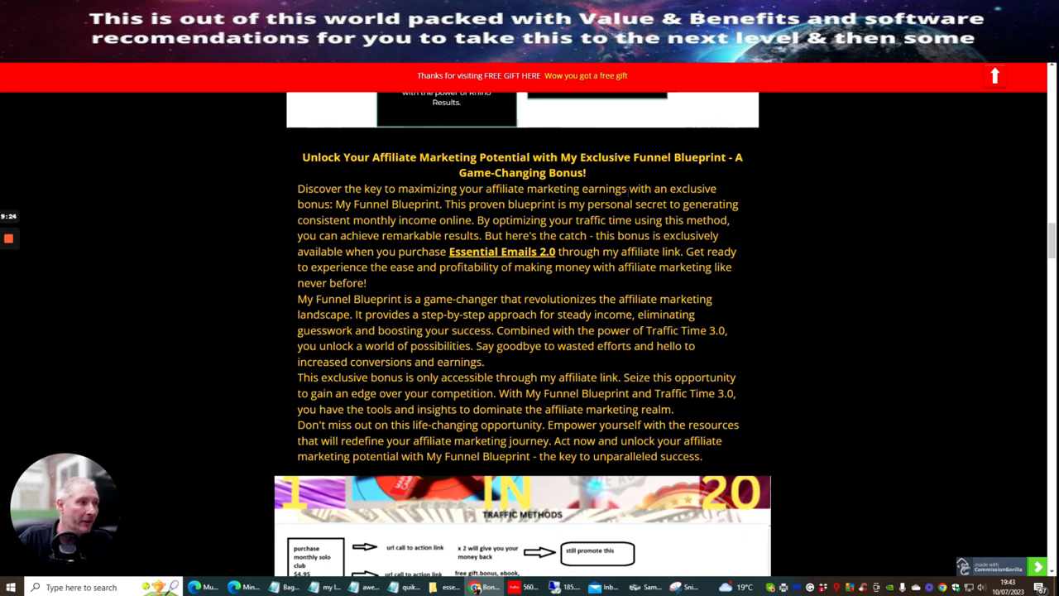
mouse_move(374, 215)
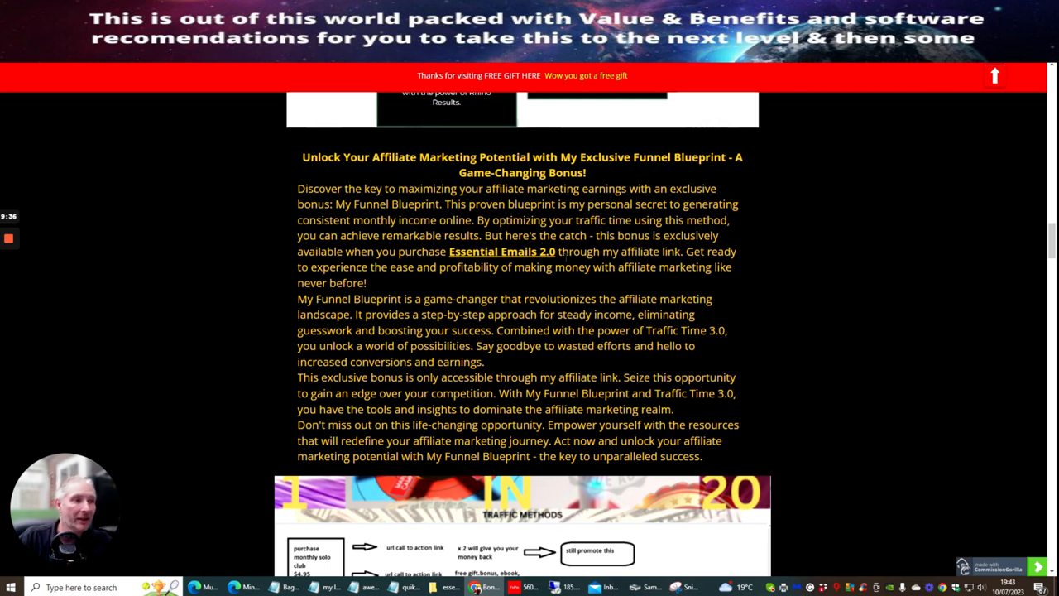
scroll(down, 3)
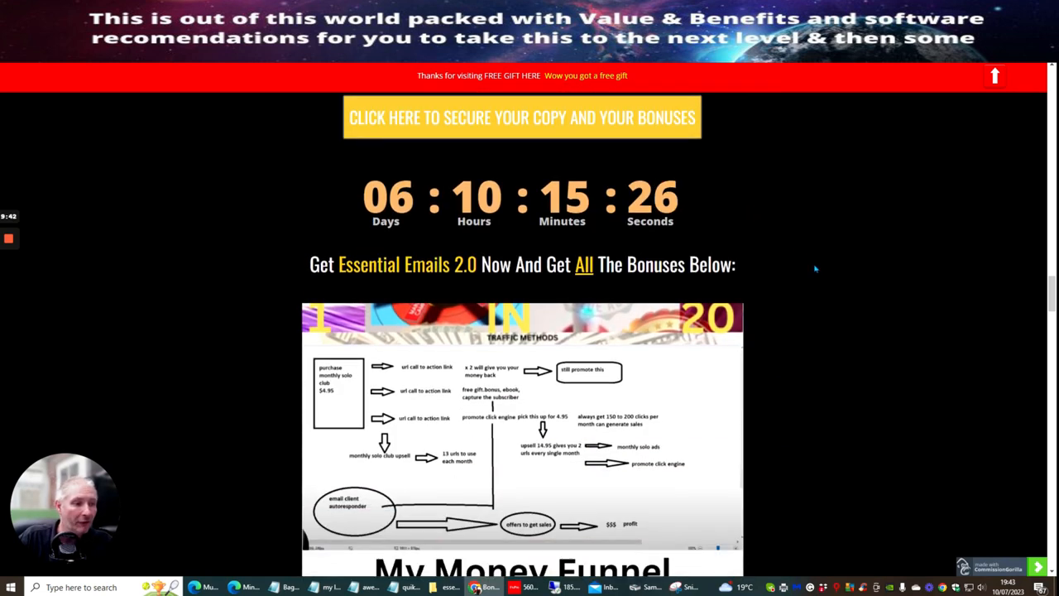
Step: Scroll through the Secret Rotator bonus and the 5-buyer free membership offer to the Shield Scam Advisory bonus
scroll(down, 3)
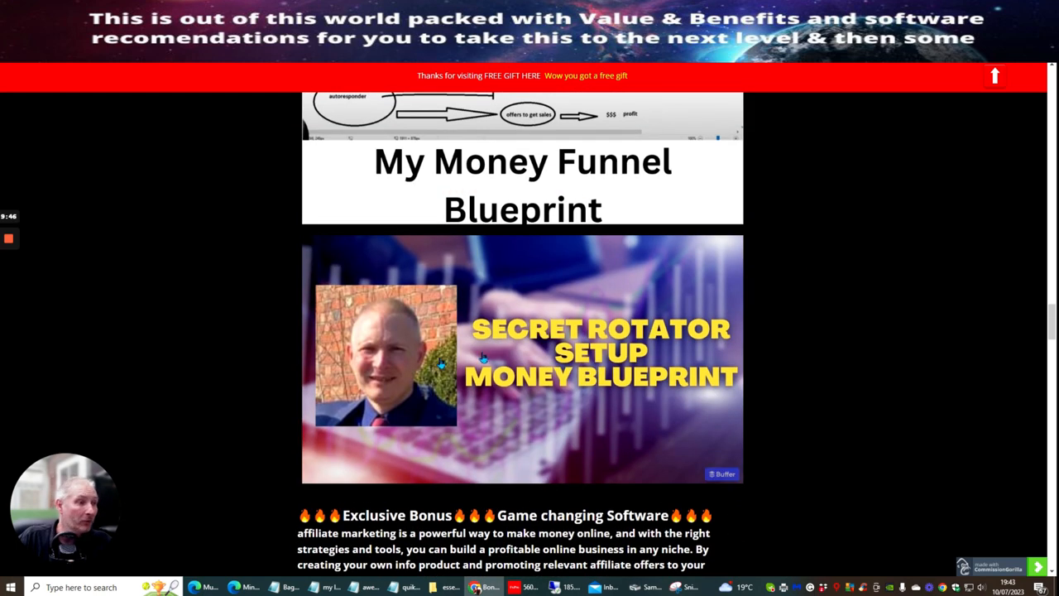
mouse_move(836, 275)
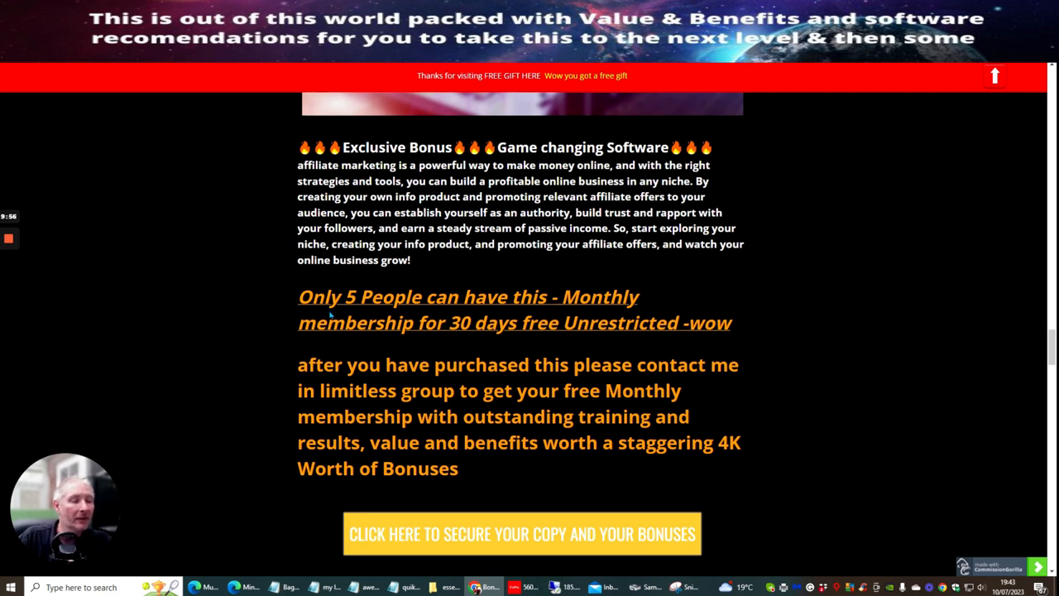
mouse_move(422, 348)
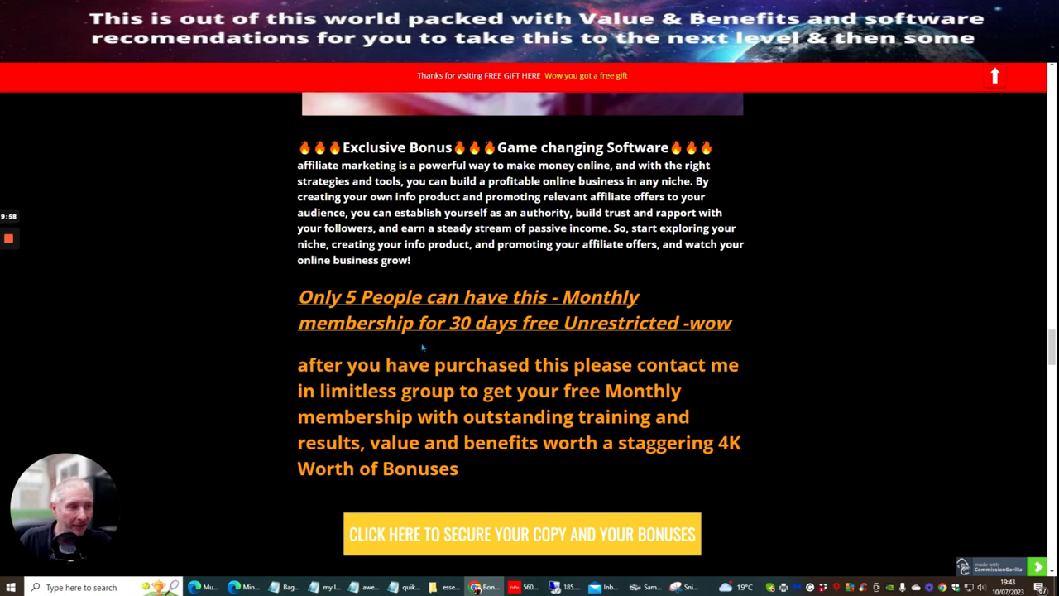
mouse_move(796, 295)
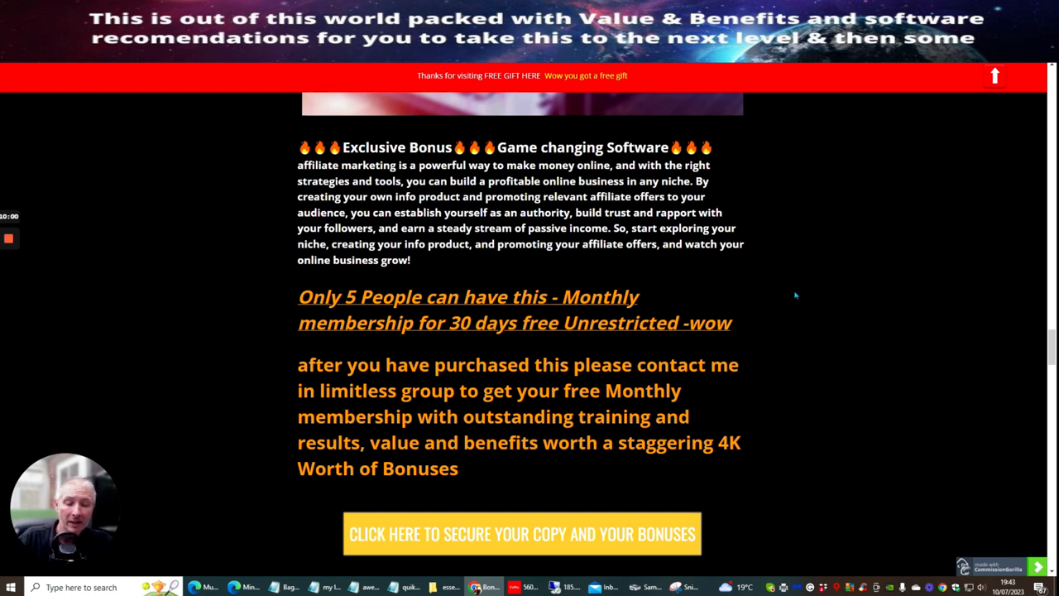
mouse_move(778, 288)
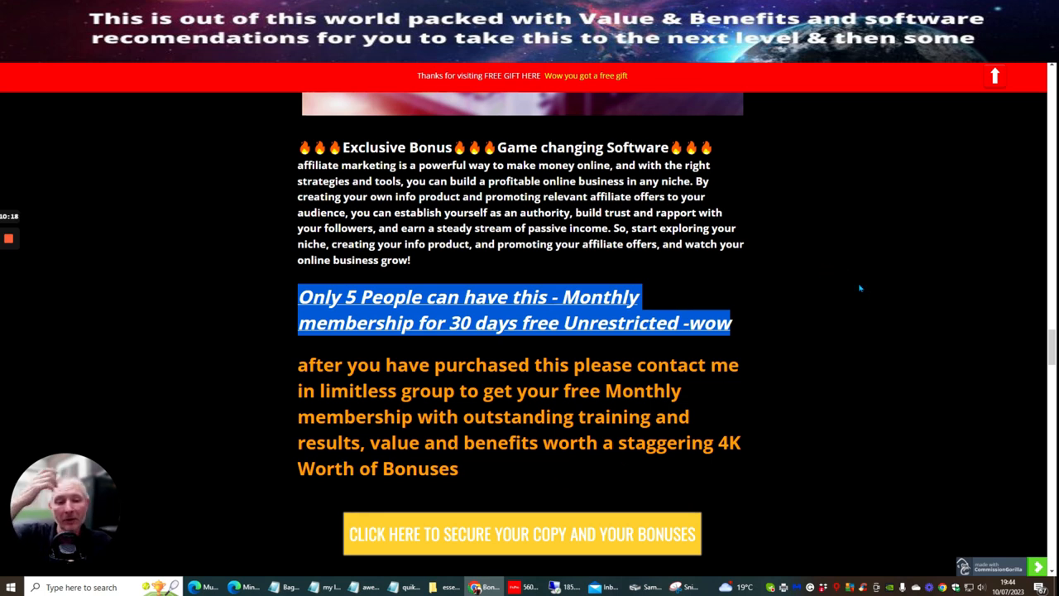
scroll(down, 3)
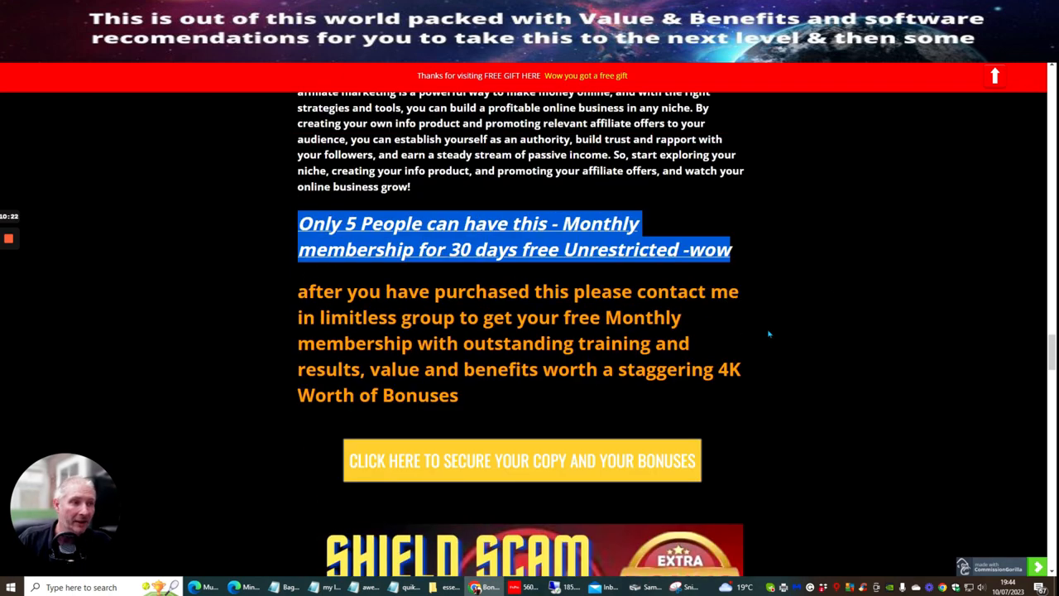
scroll(down, 3)
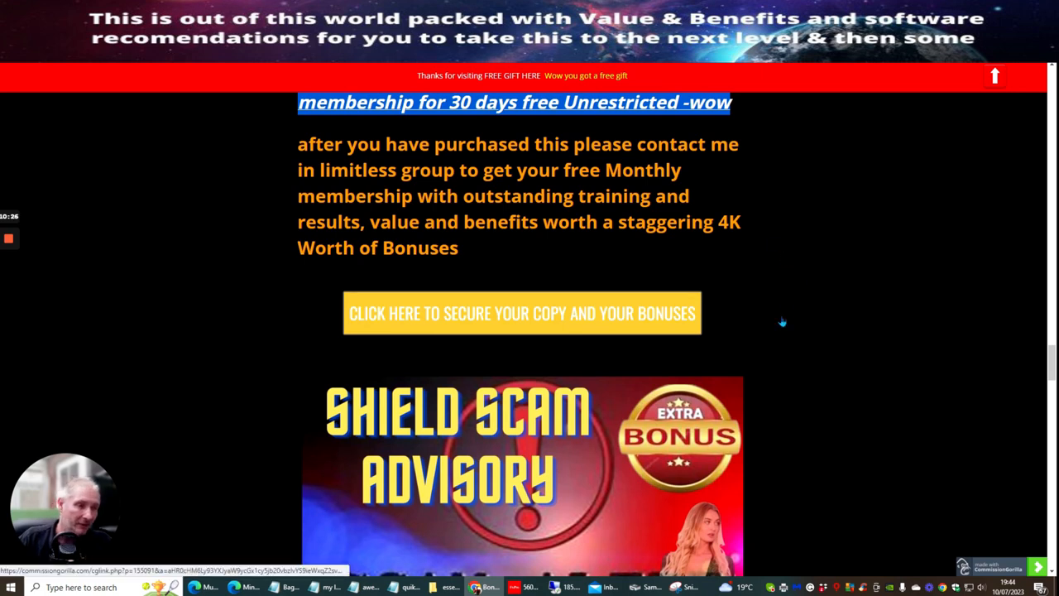
Step: Scroll through the Shield Scam, ChatGPT, Projects DFY and Longtail Keyword bonuses past the countdown to Darren's introduction
scroll(down, 3)
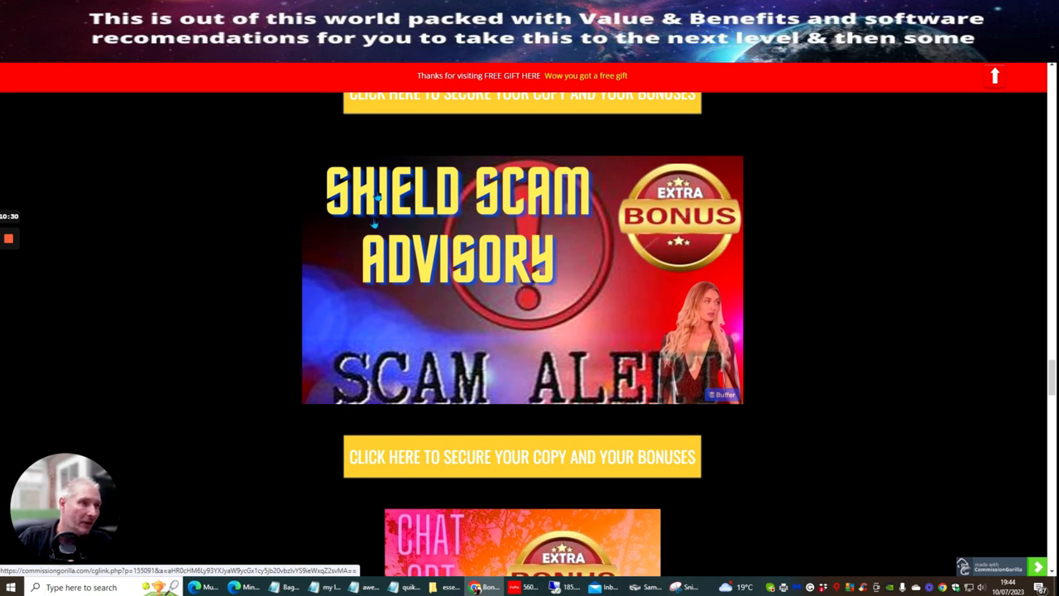
mouse_move(486, 328)
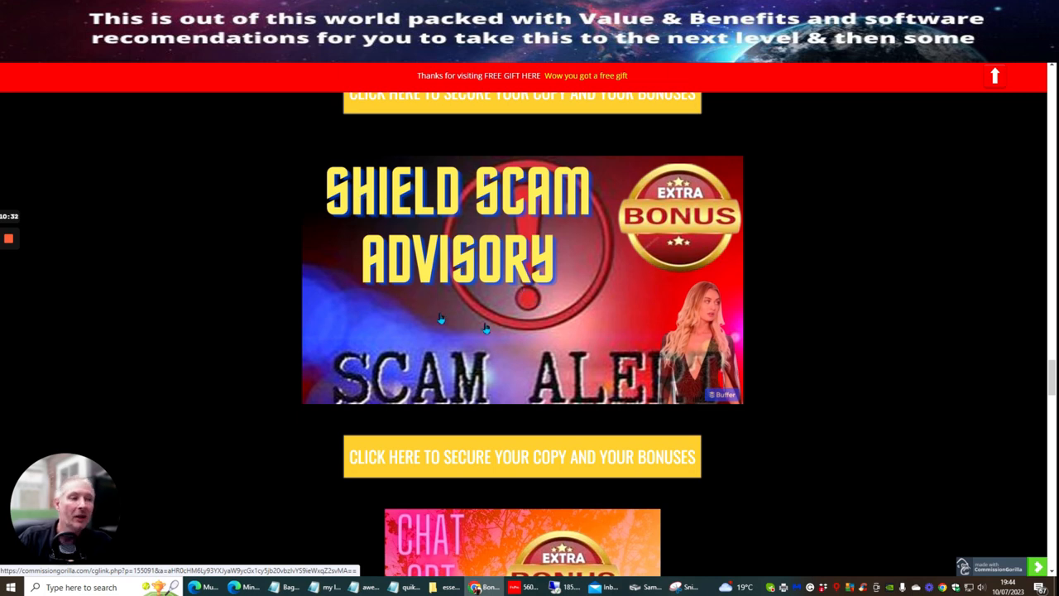
scroll(down, 3)
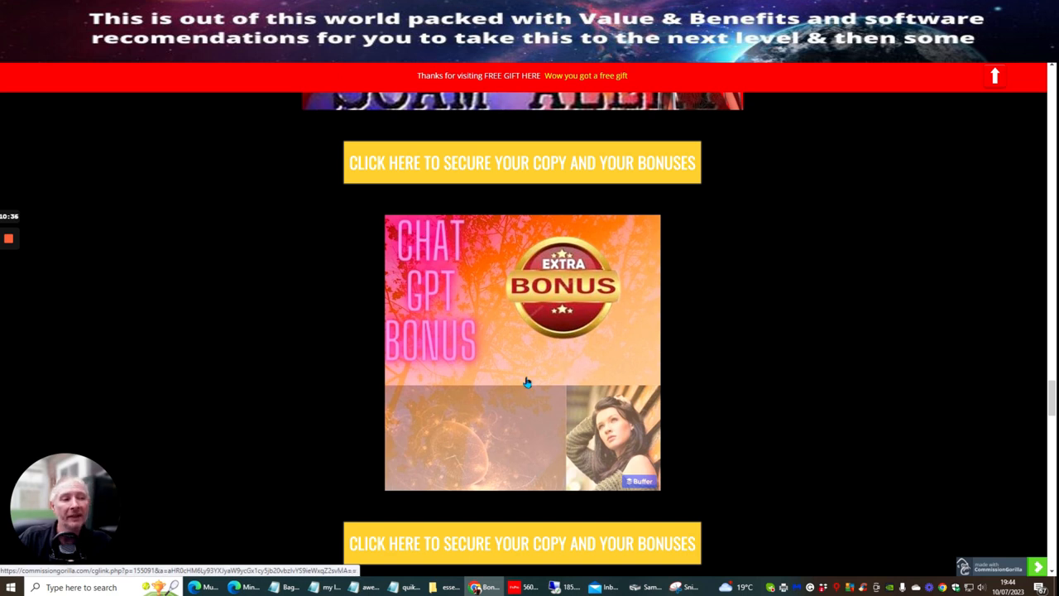
mouse_move(741, 286)
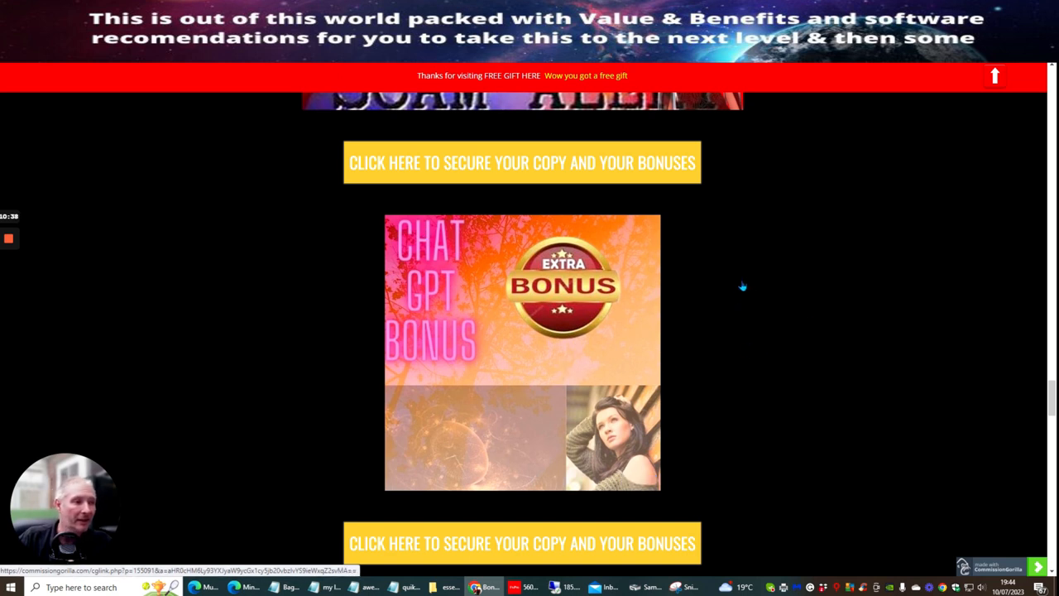
scroll(down, 3)
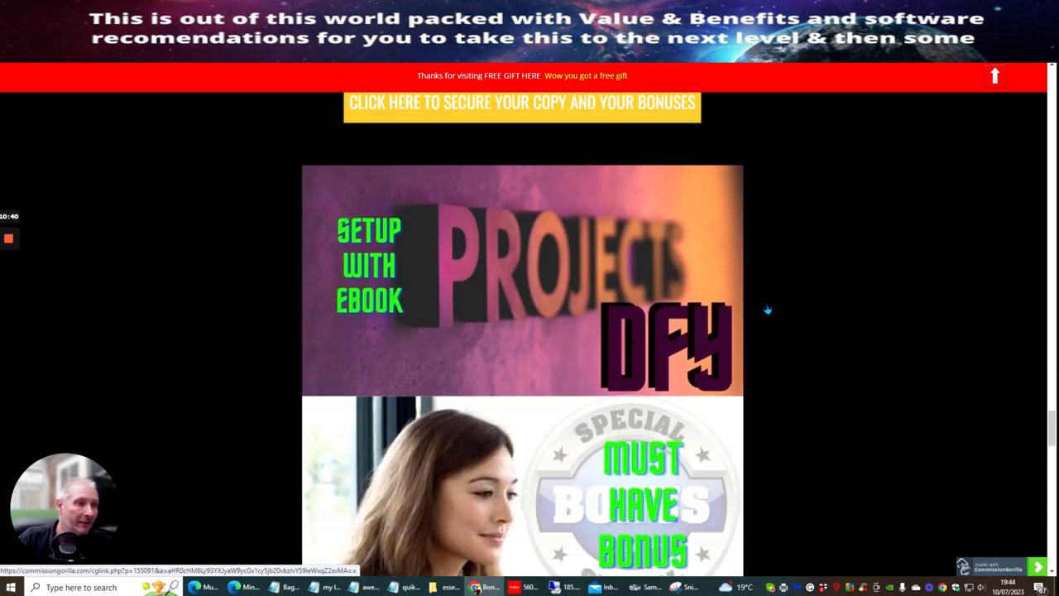
scroll(down, 3)
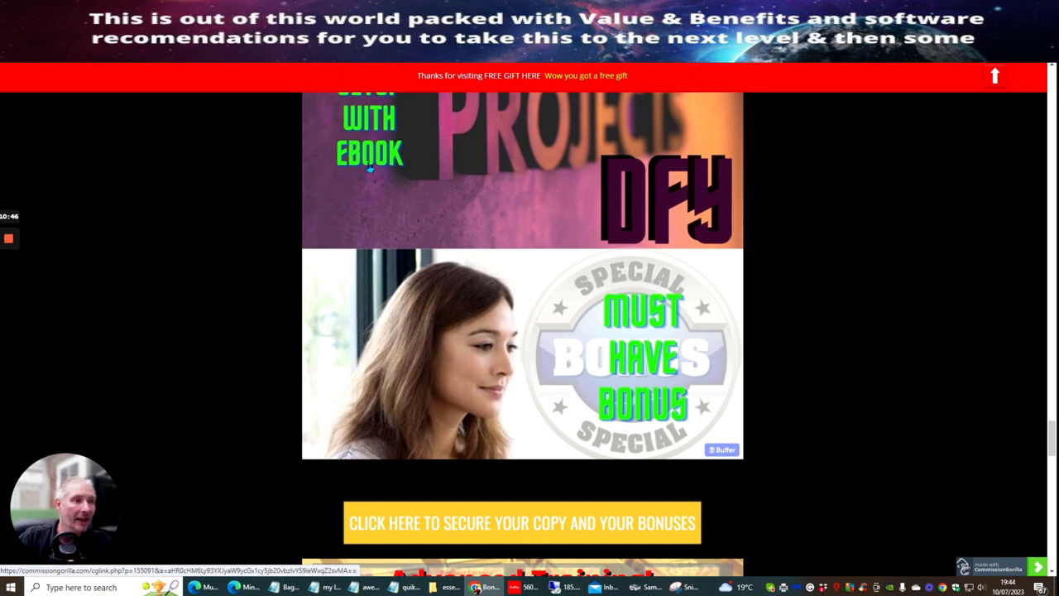
scroll(down, 3)
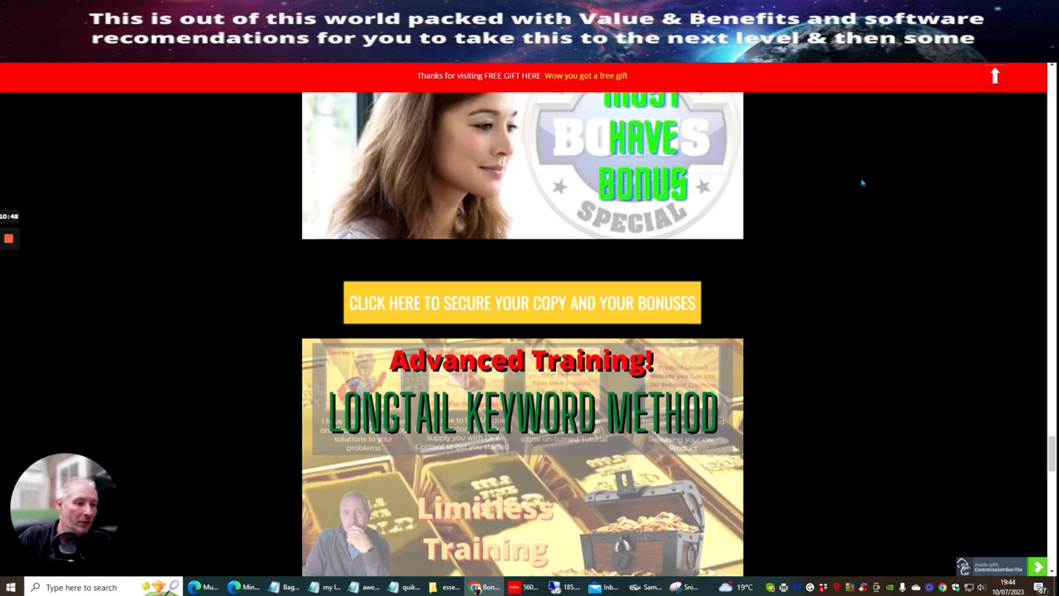
scroll(down, 3)
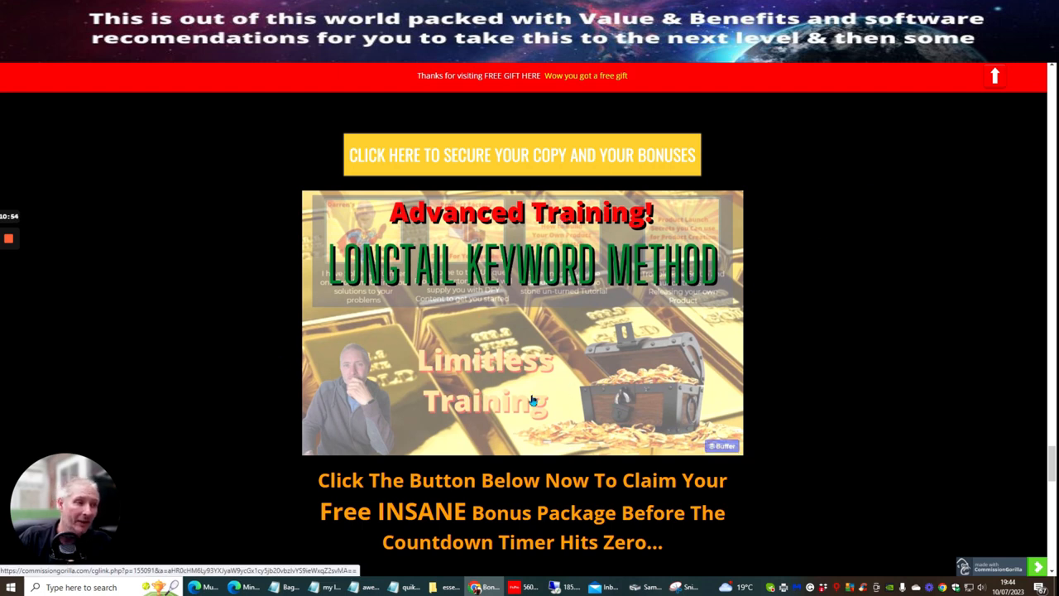
mouse_move(588, 324)
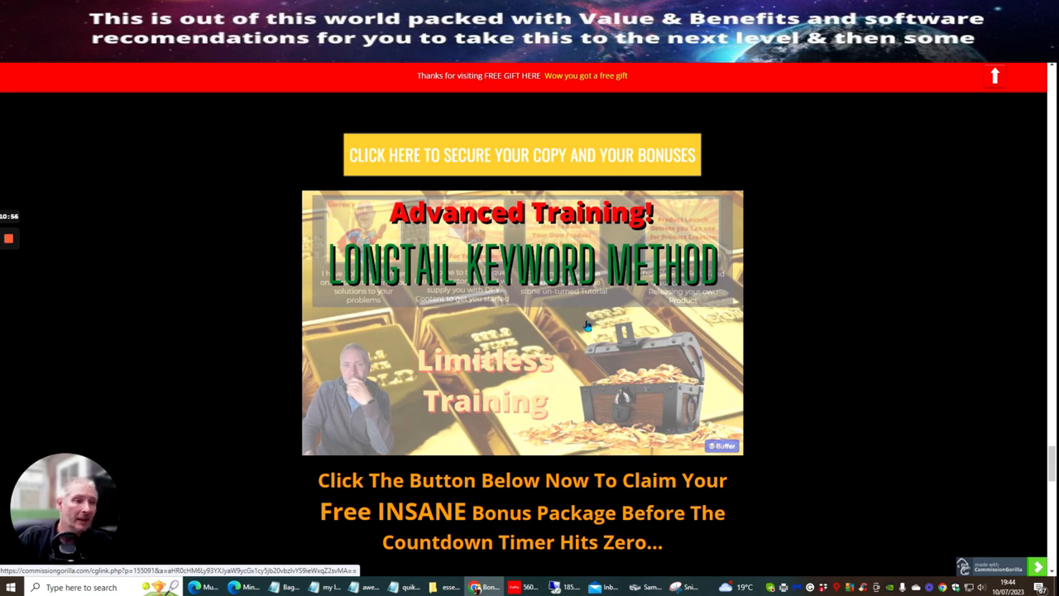
scroll(down, 3)
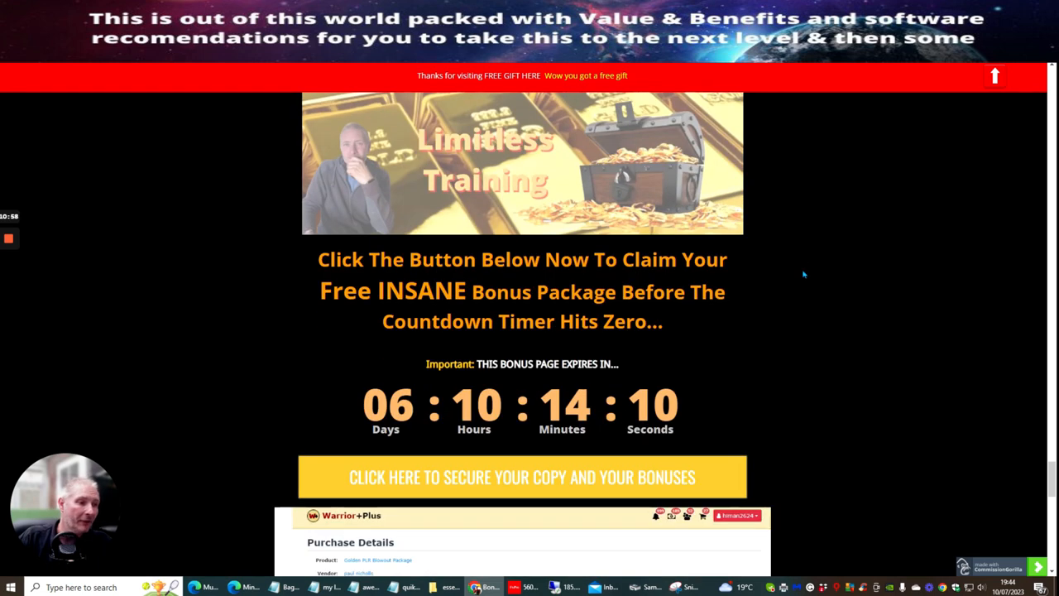
scroll(down, 3)
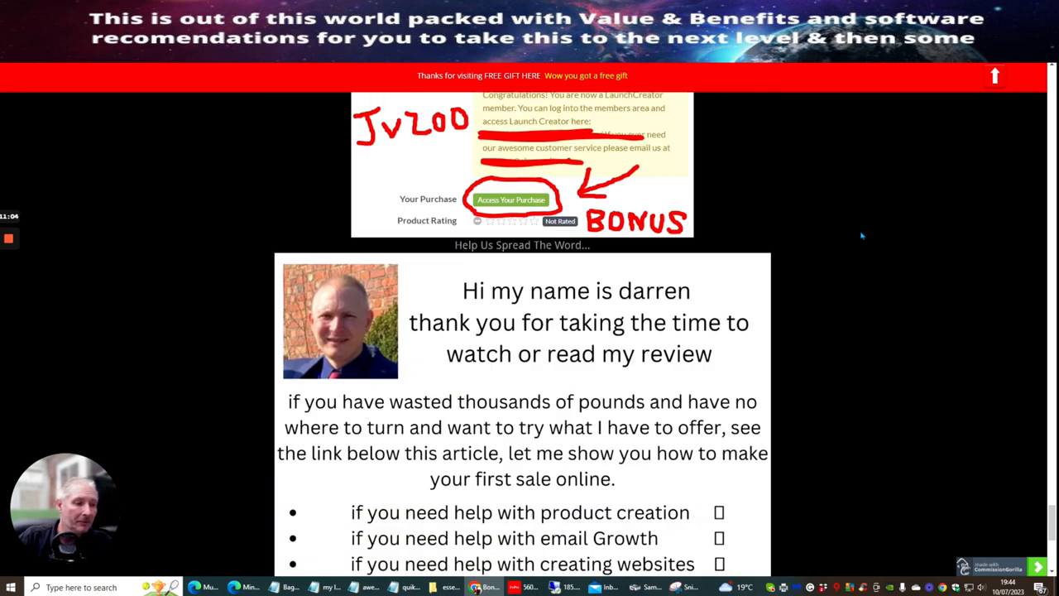
Step: Scroll to the 'So, What Is Essential Emails 2.0' section and its feature list
scroll(down, 3)
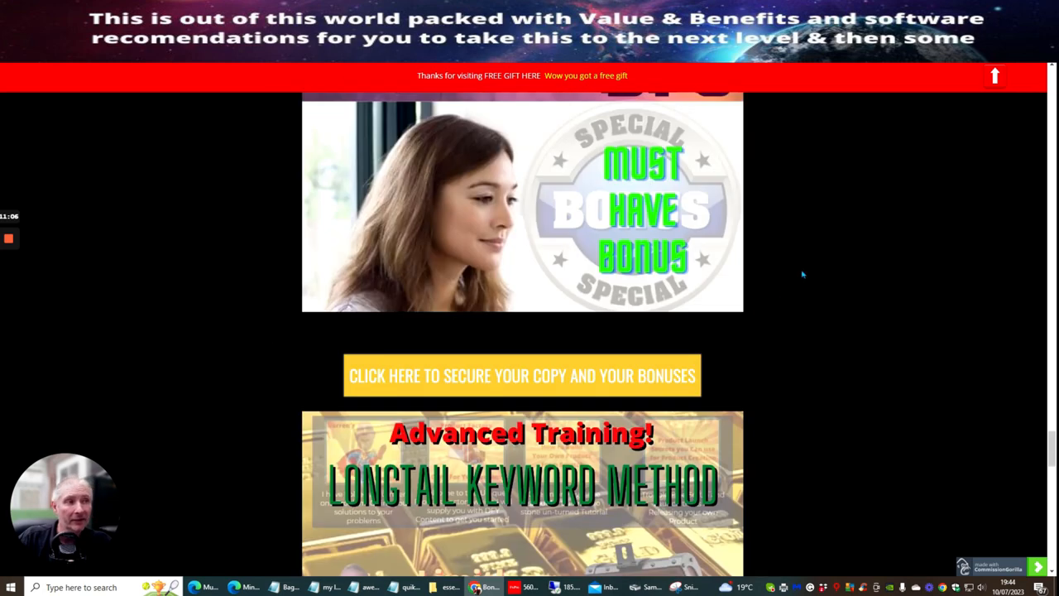
scroll(down, 3)
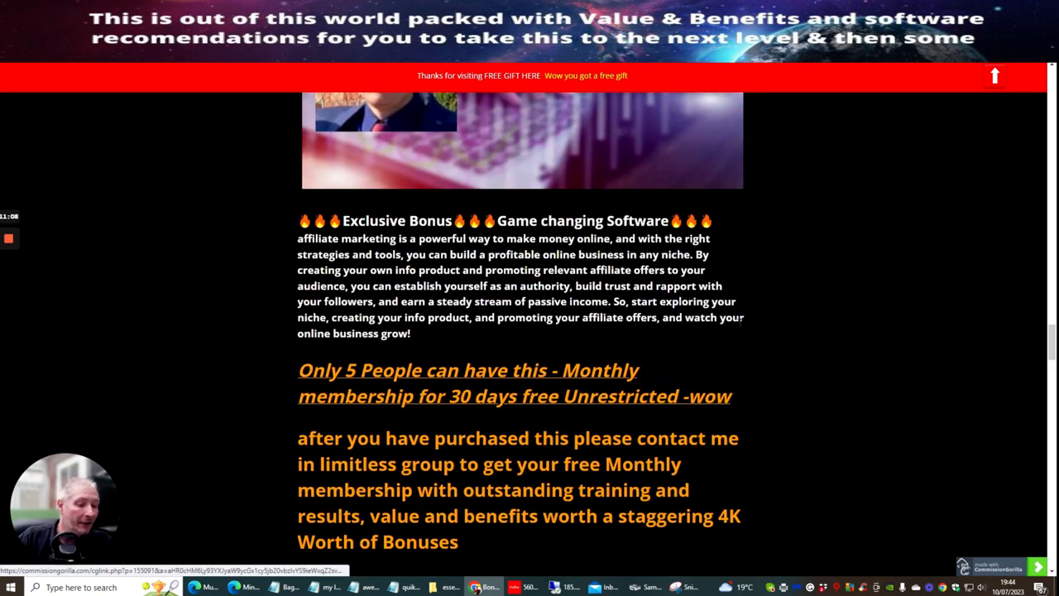
scroll(down, 3)
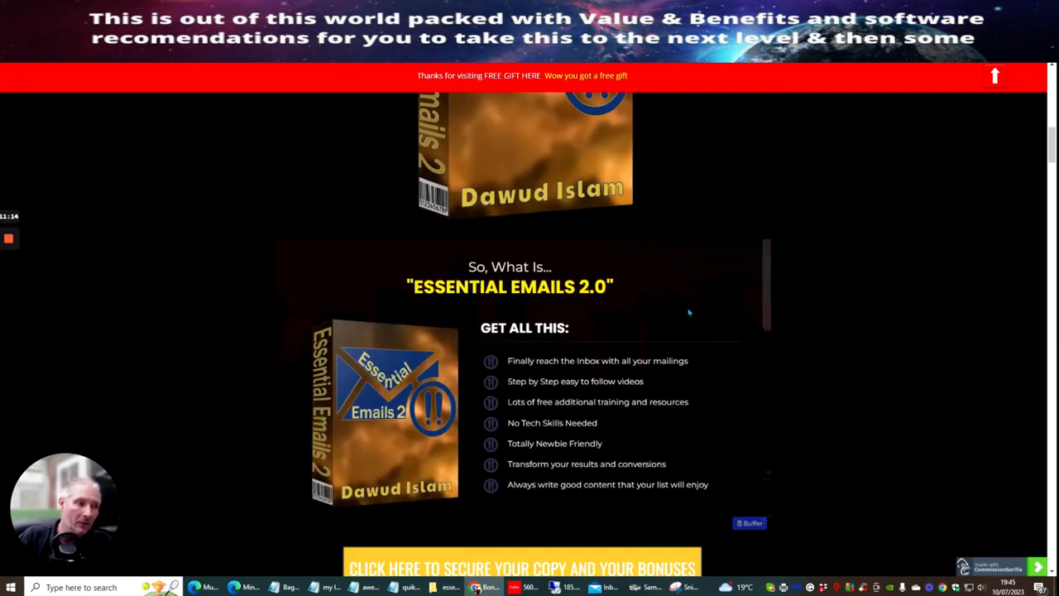
scroll(down, 3)
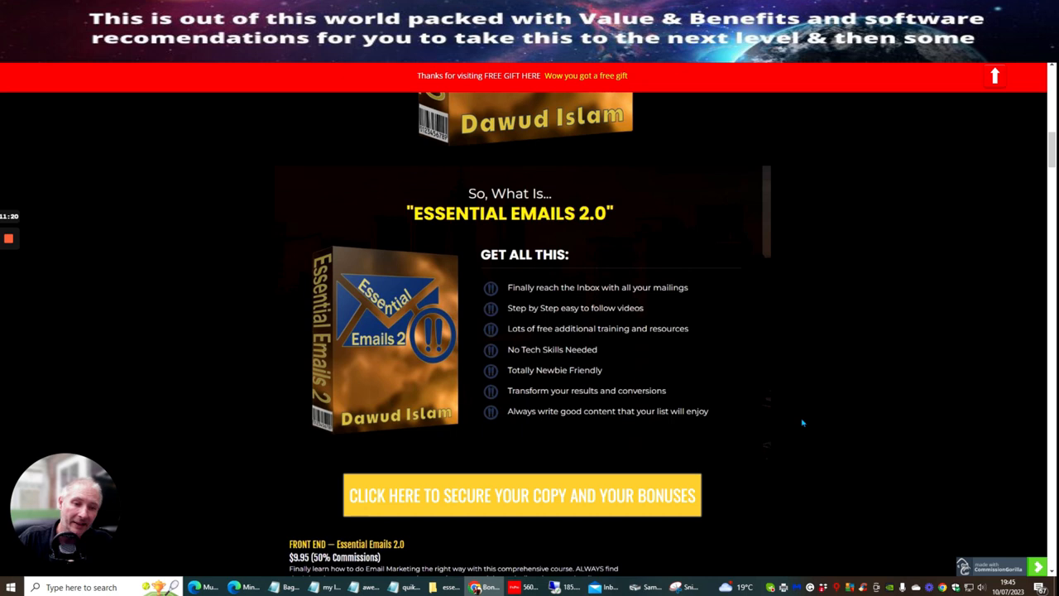
mouse_move(797, 410)
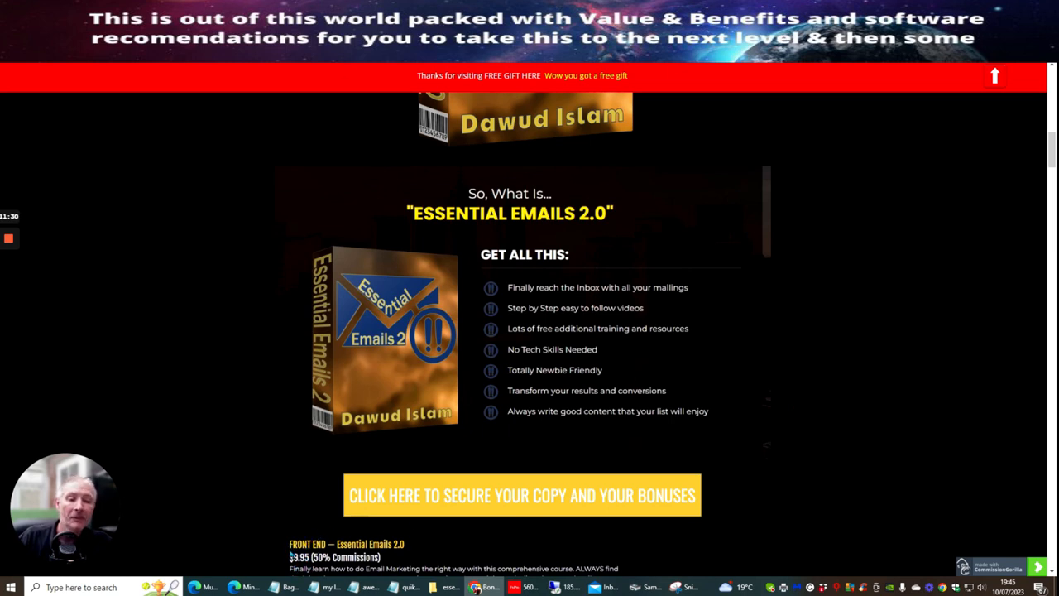
mouse_move(984, 476)
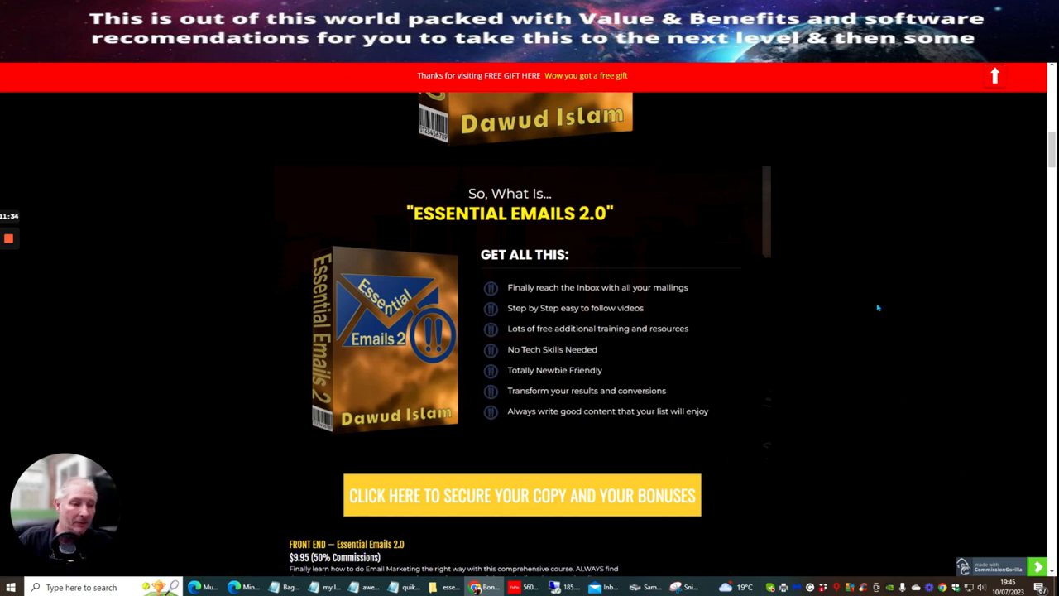
mouse_move(864, 381)
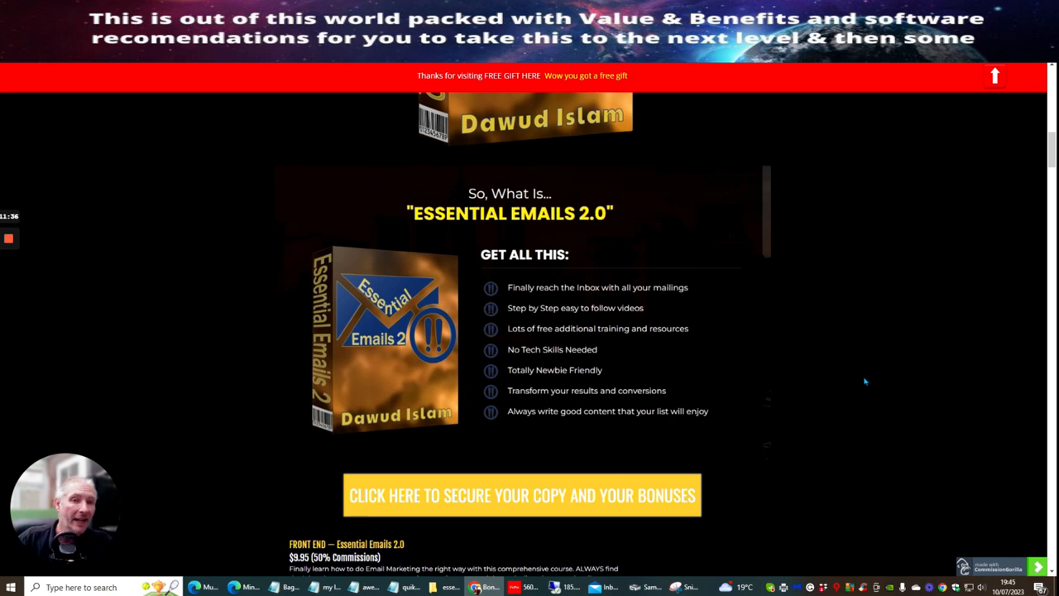
mouse_move(869, 384)
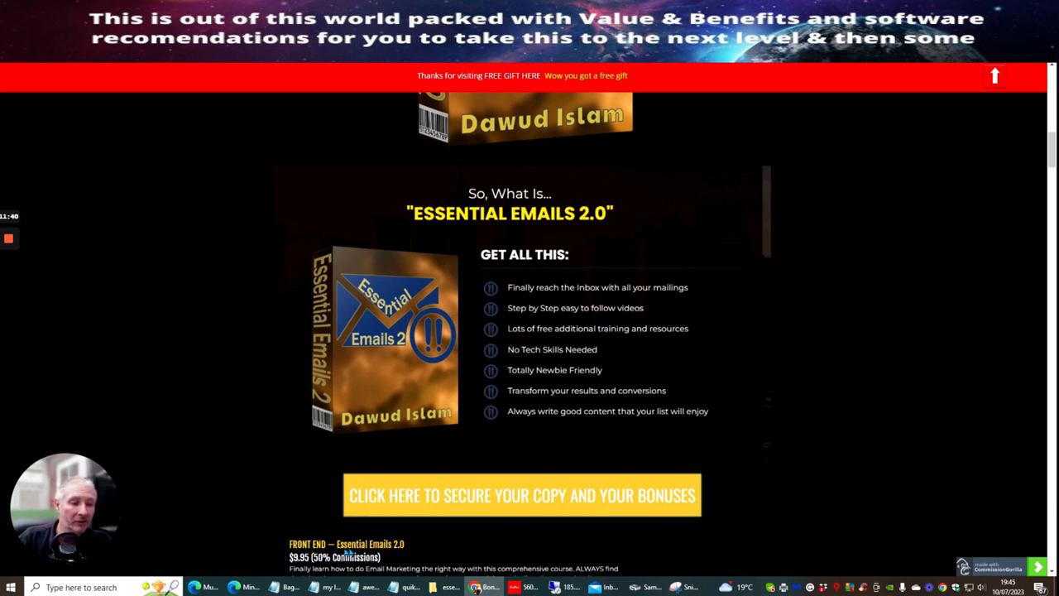
mouse_move(128, 407)
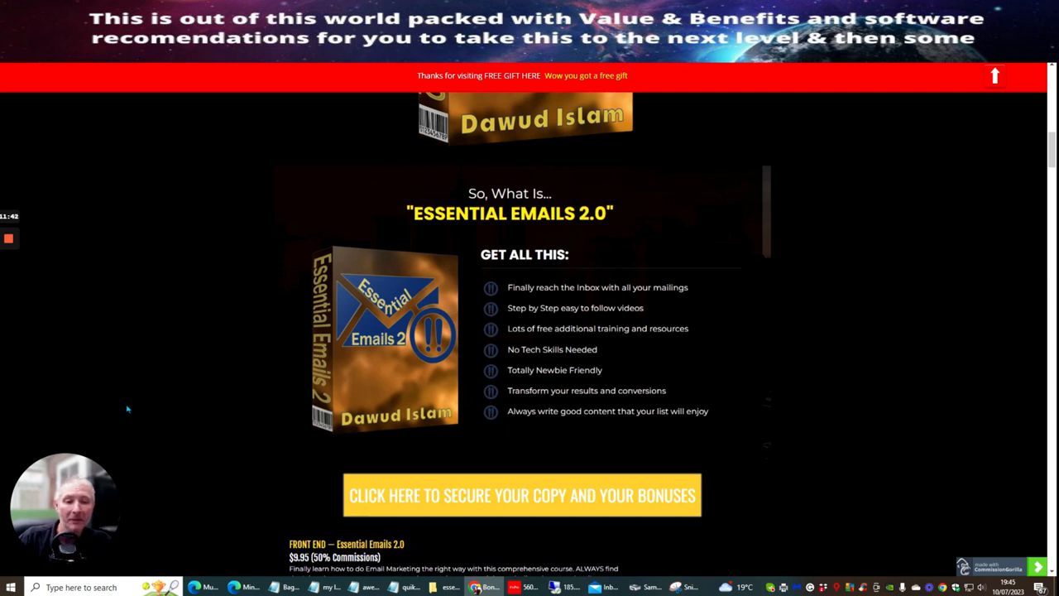